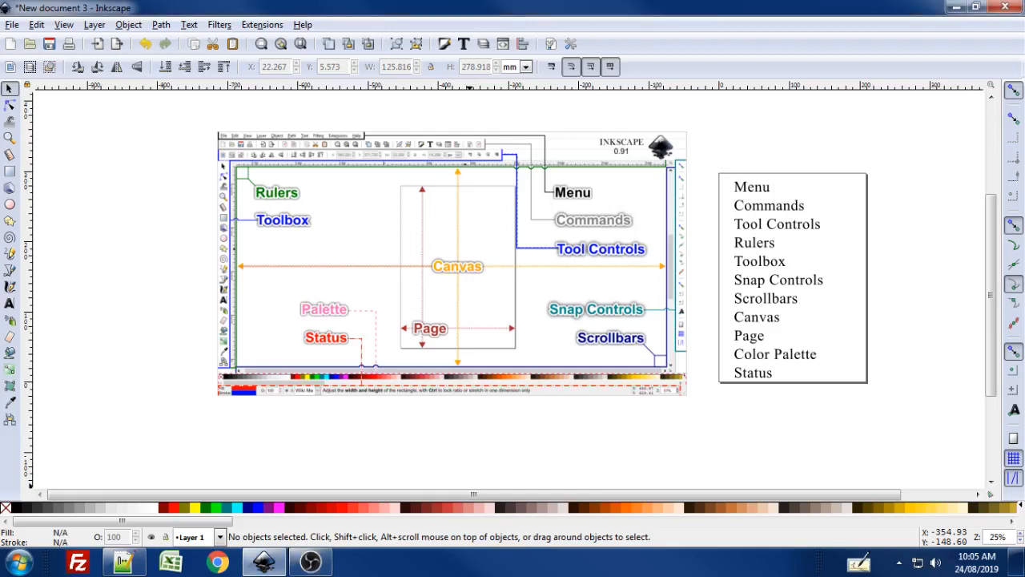
mouse_move(528, 355)
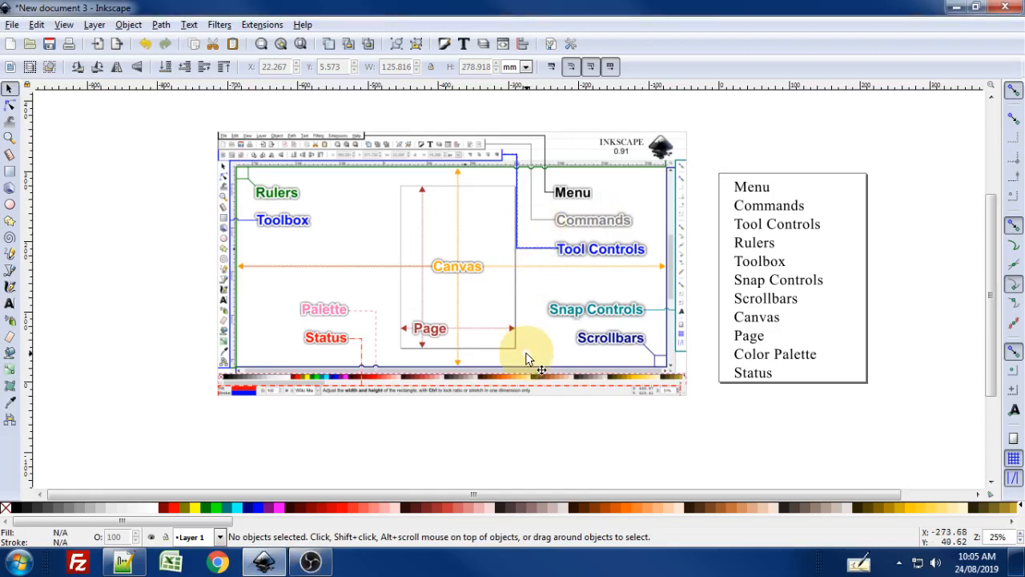
mouse_move(724, 359)
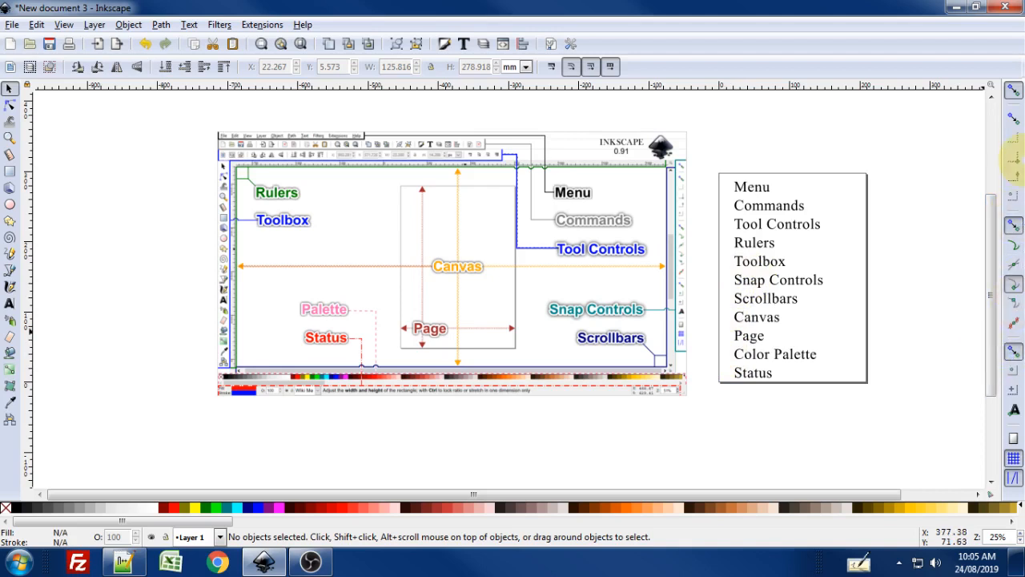
Step: Browse the Path and Text menus to review their commands without choosing any
click(99, 374)
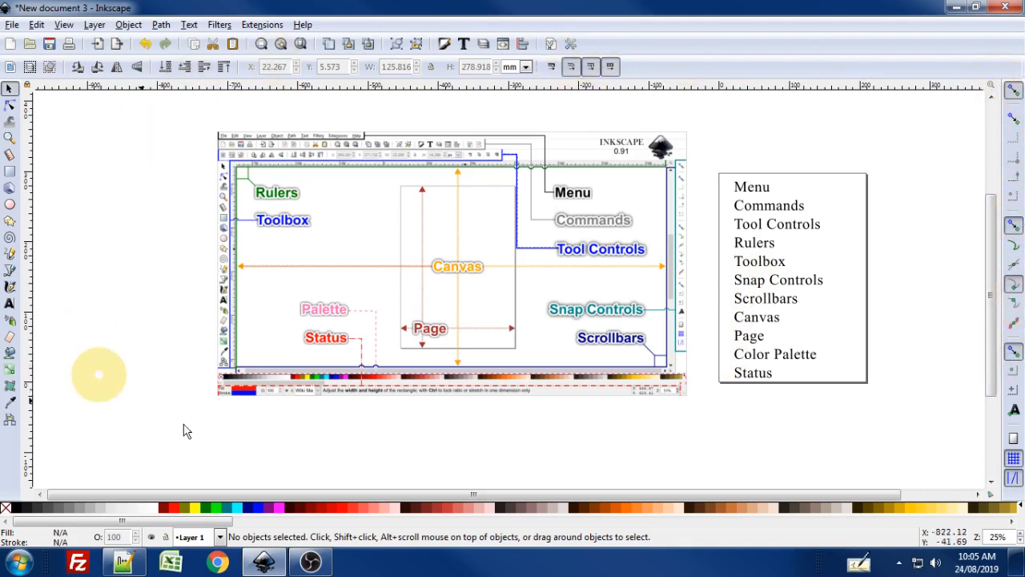
mouse_move(692, 112)
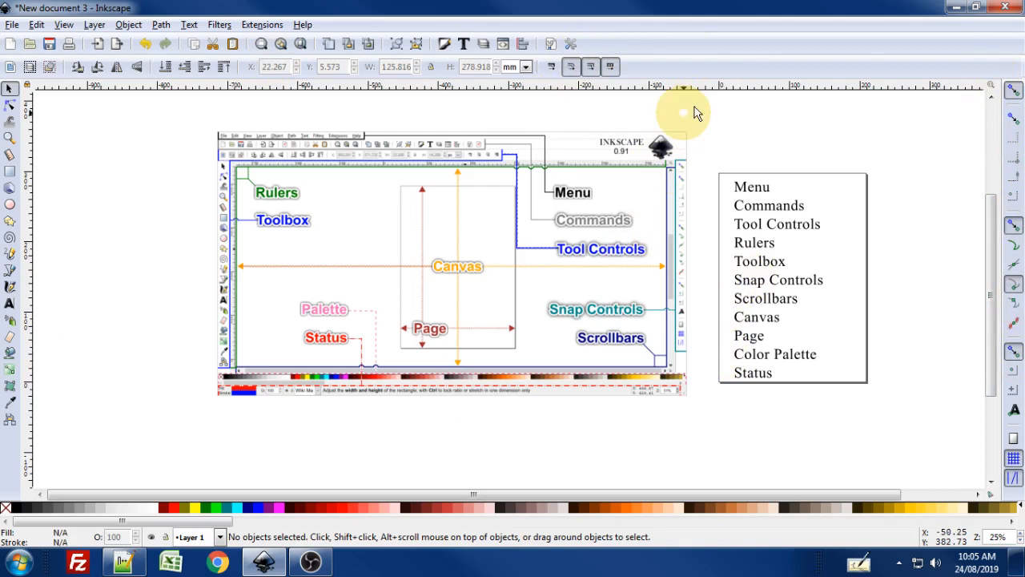
mouse_move(785, 41)
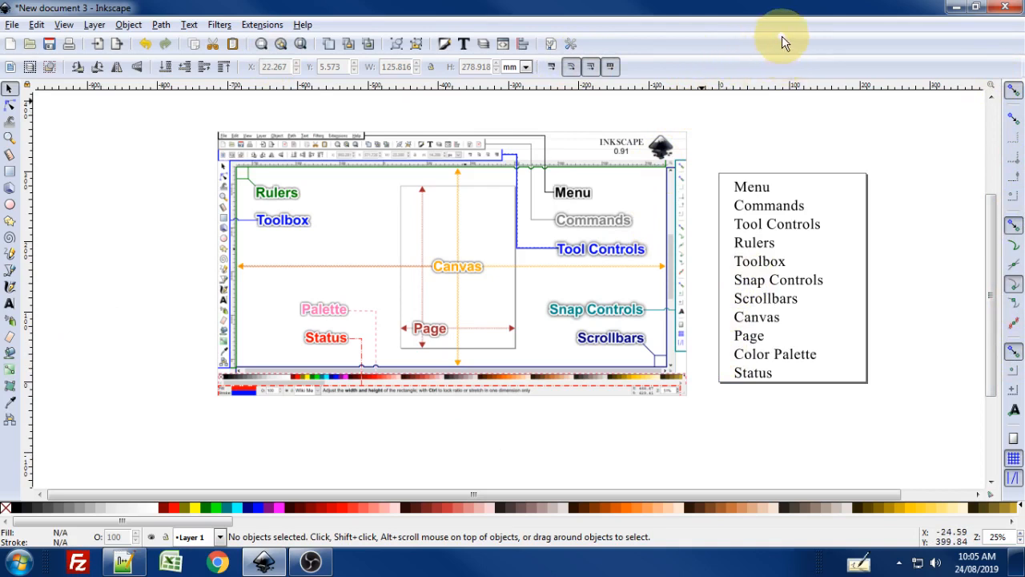
mouse_move(738, 42)
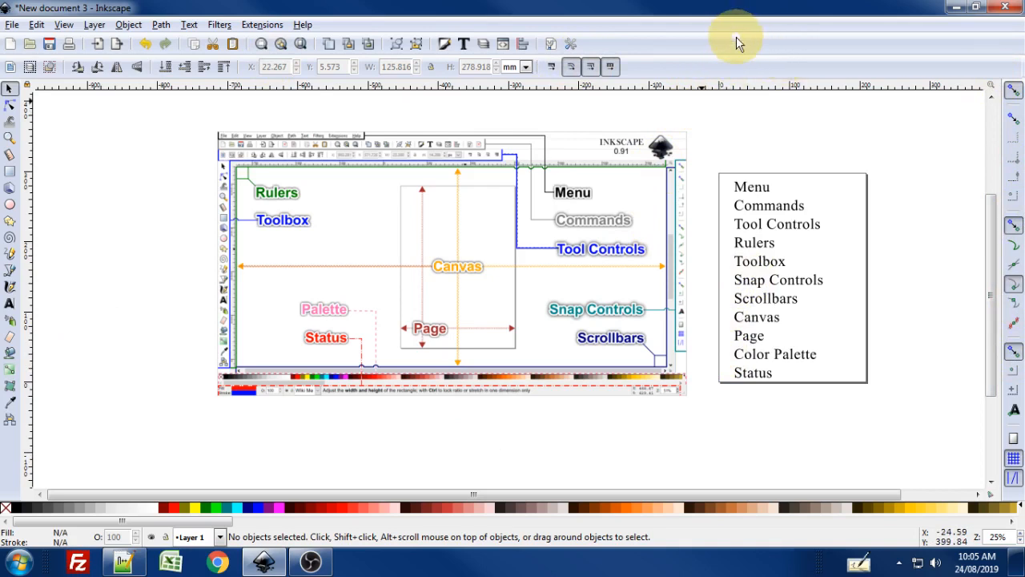
mouse_move(737, 55)
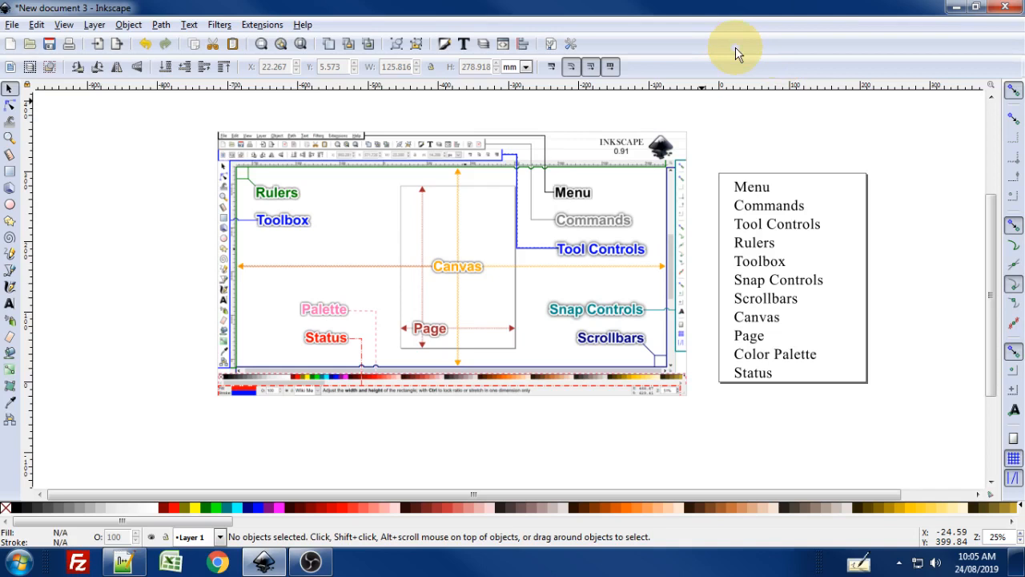
mouse_move(730, 71)
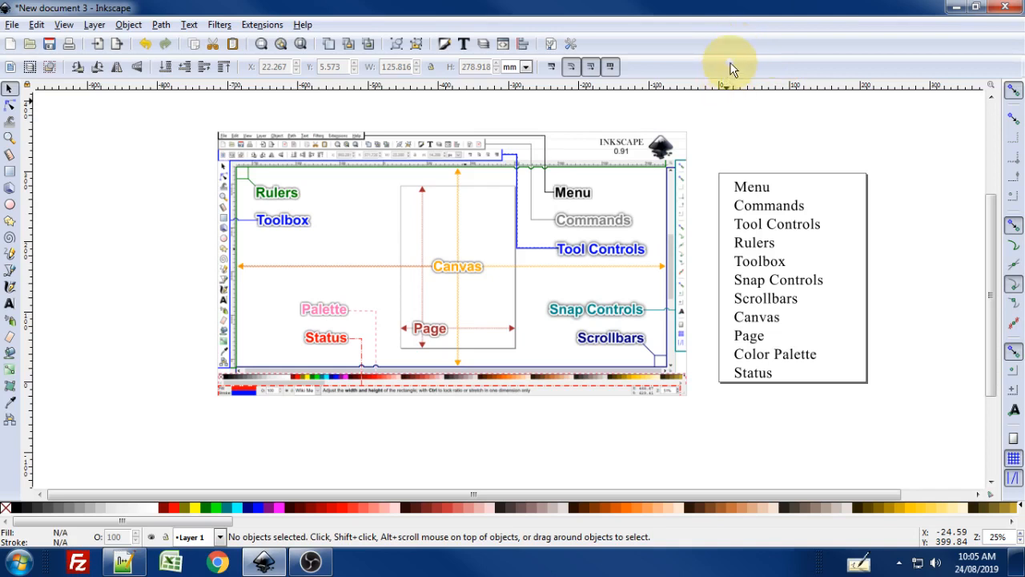
mouse_move(740, 84)
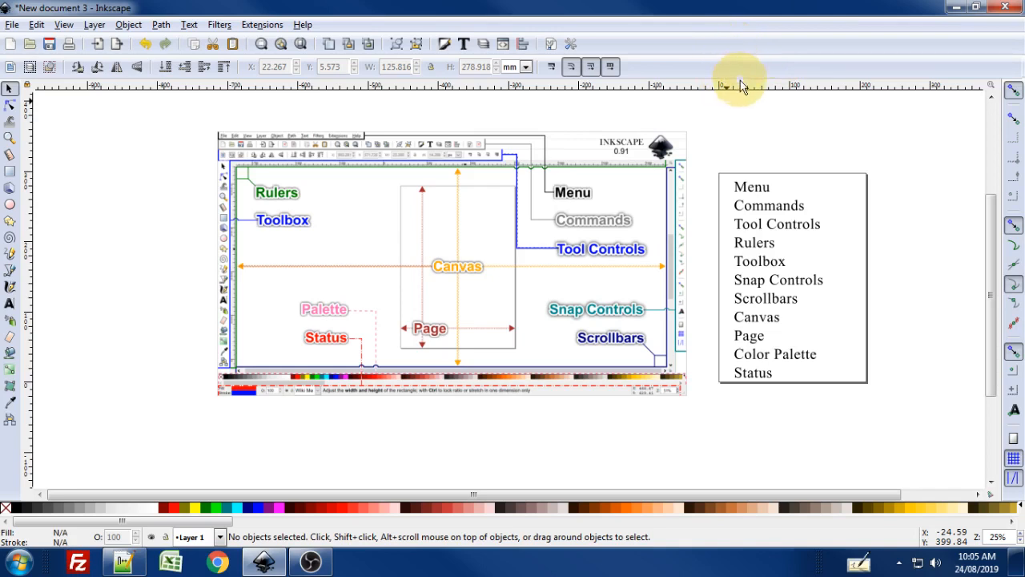
mouse_move(868, 180)
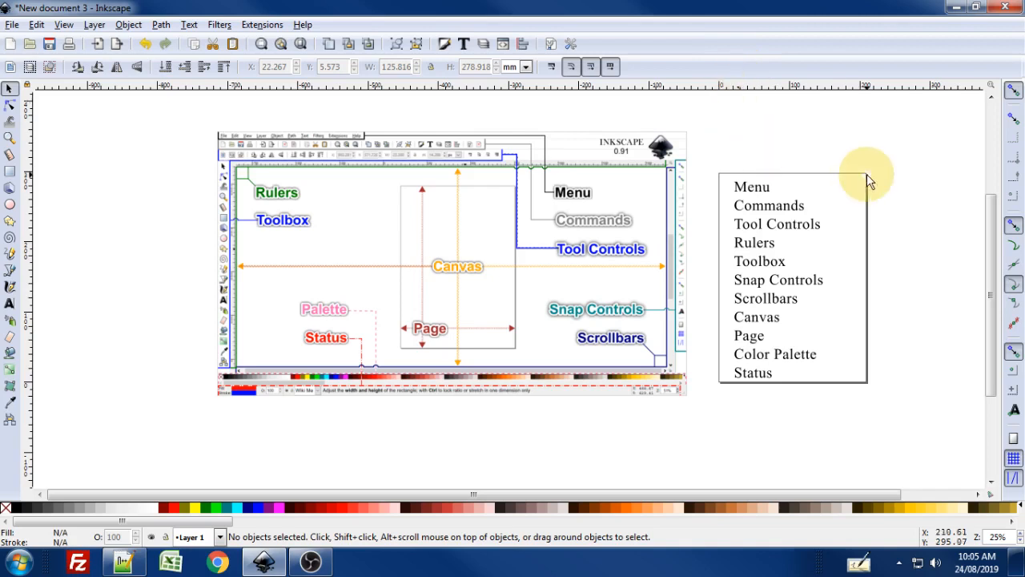
mouse_move(772, 186)
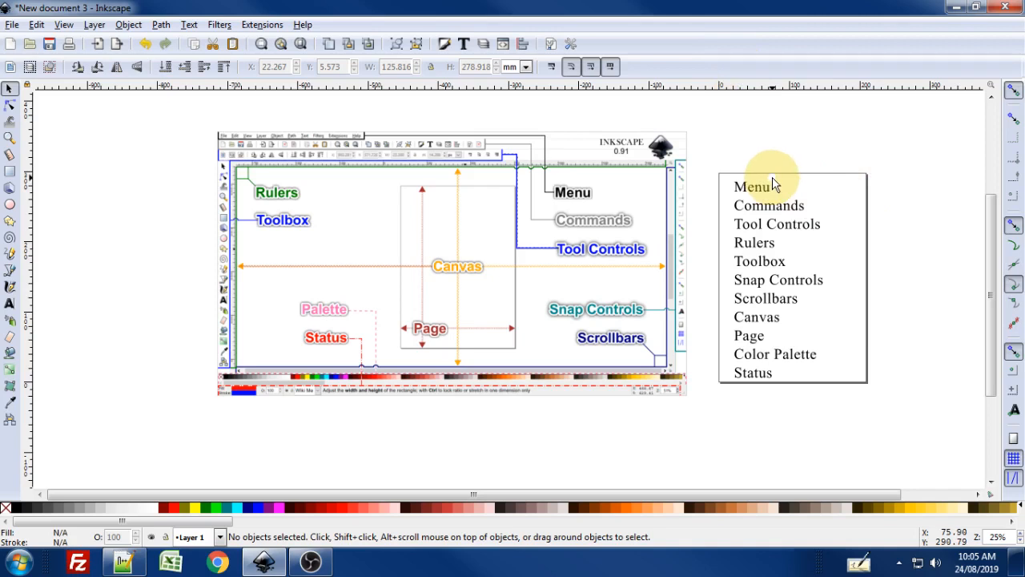
mouse_move(773, 67)
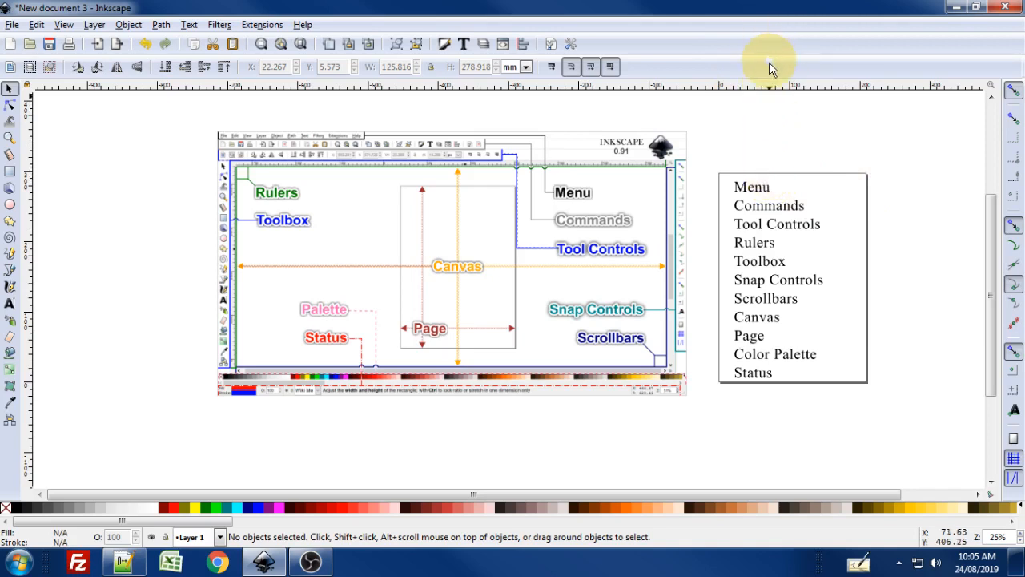
mouse_move(769, 90)
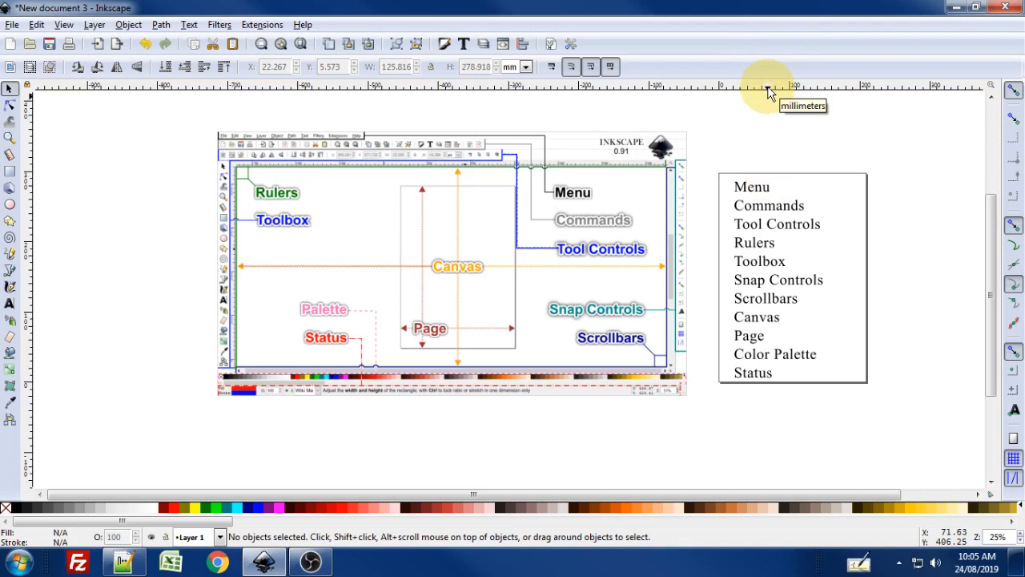
mouse_move(765, 132)
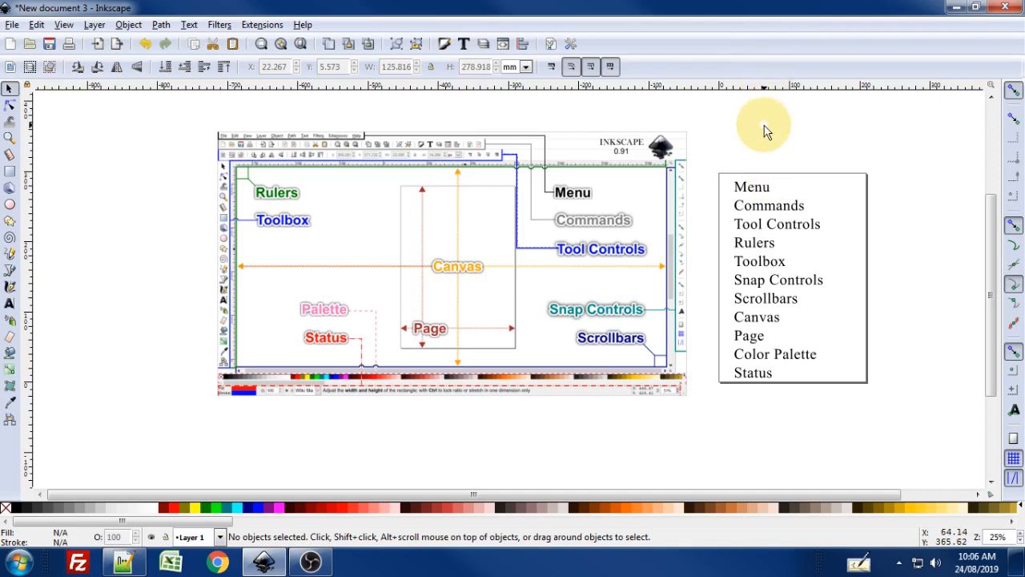
mouse_move(937, 193)
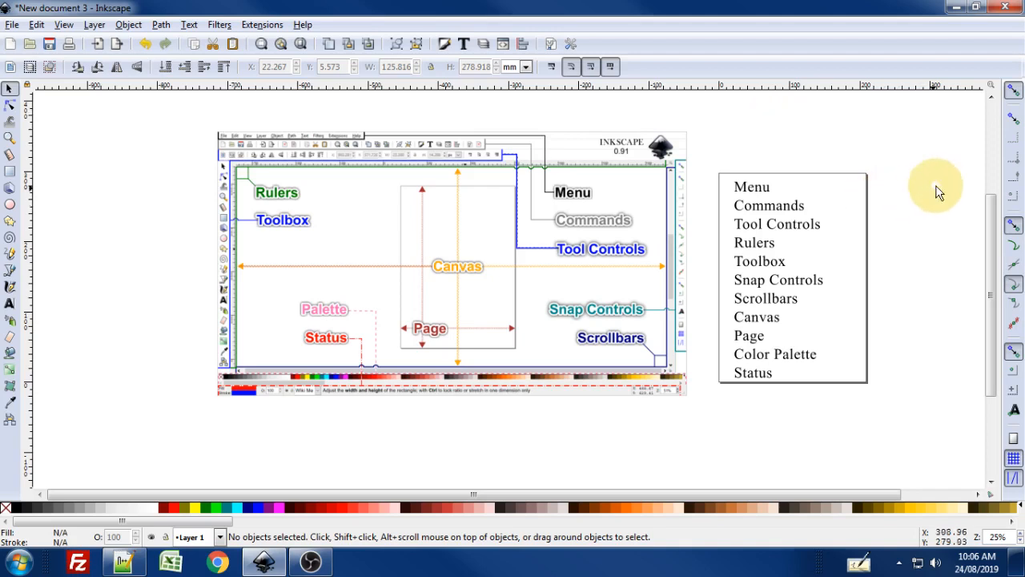
mouse_move(275, 223)
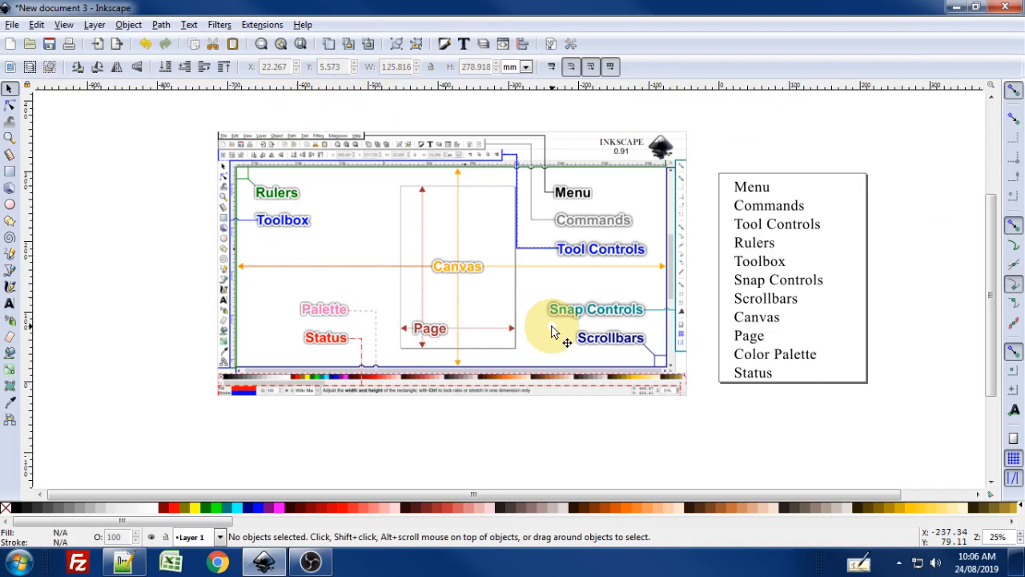
mouse_move(766, 195)
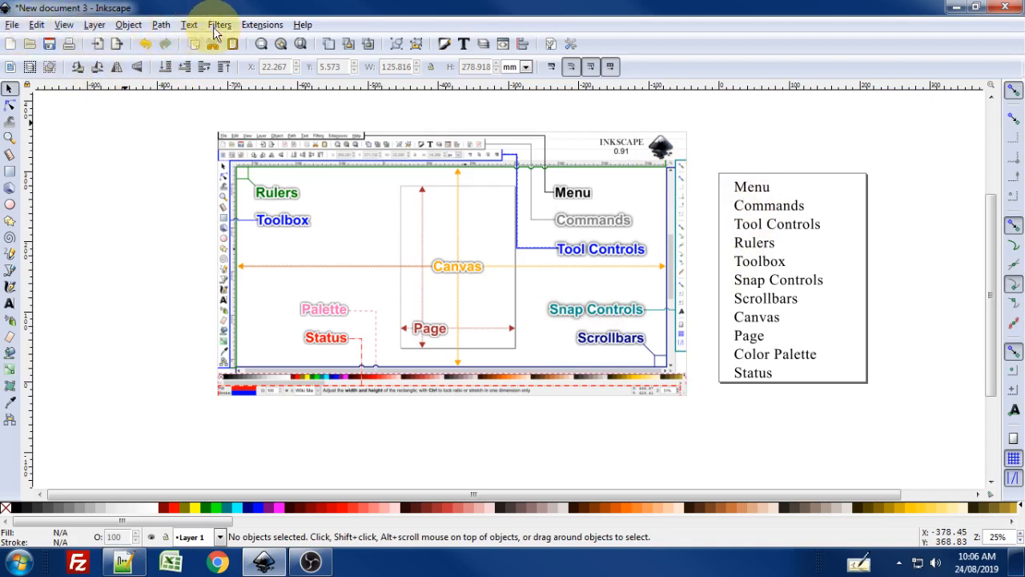
mouse_move(263, 28)
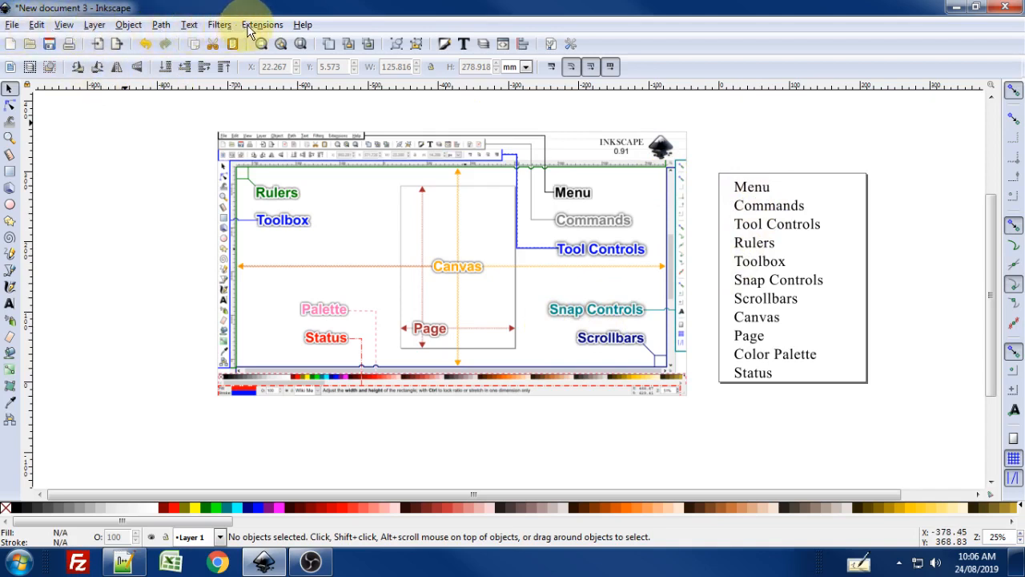
mouse_move(35, 24)
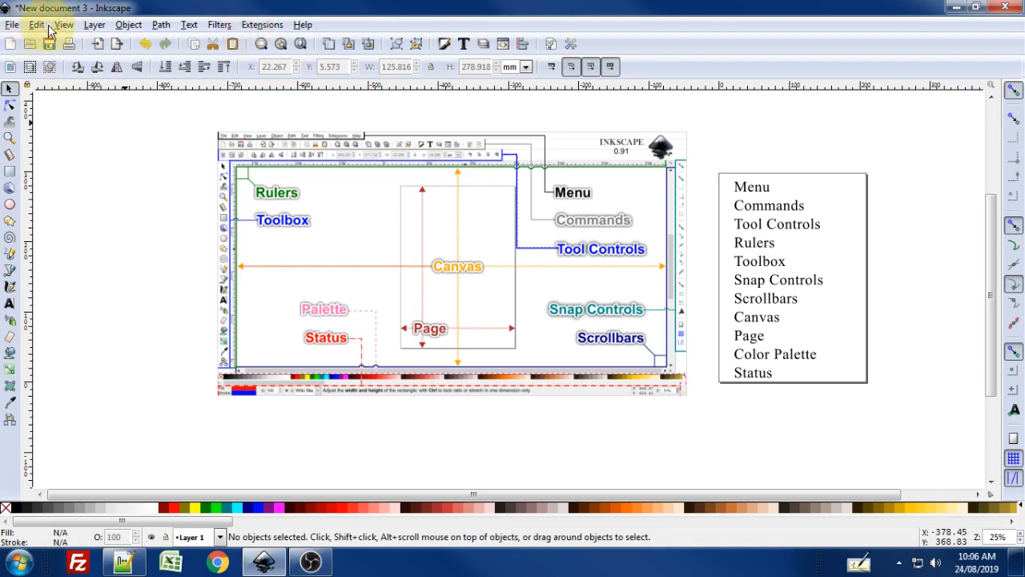
mouse_move(217, 24)
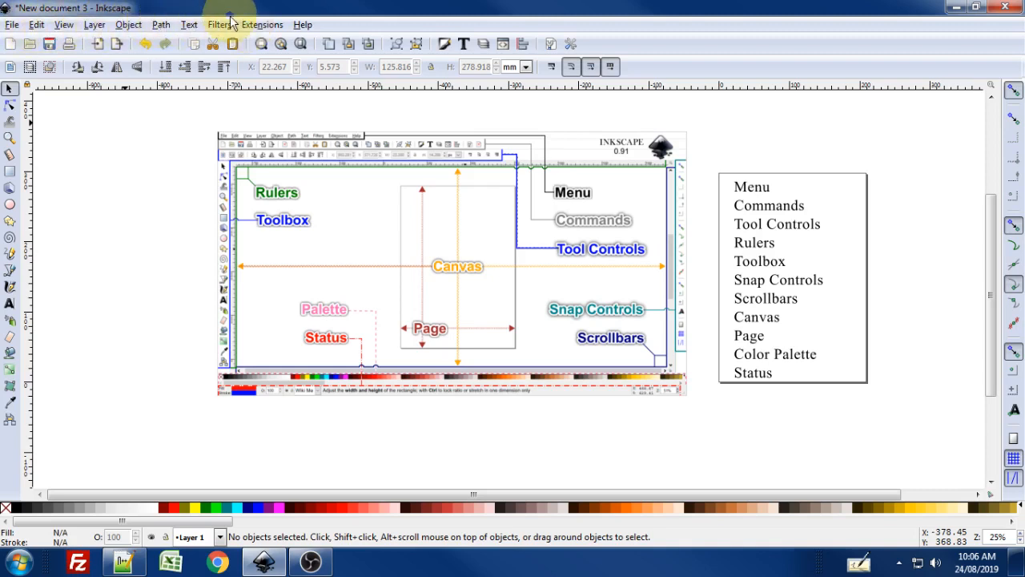
mouse_move(522, 45)
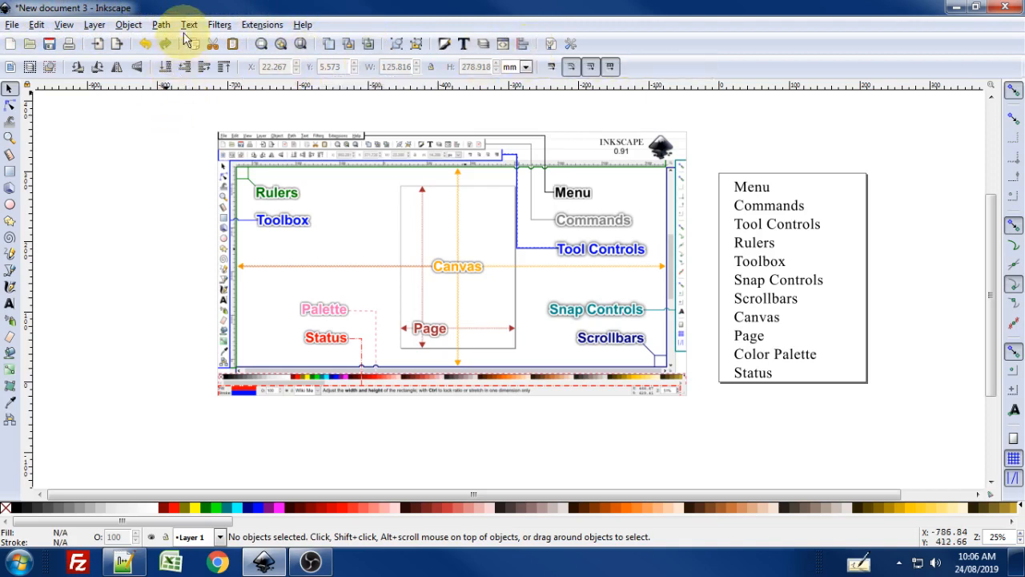
mouse_move(174, 143)
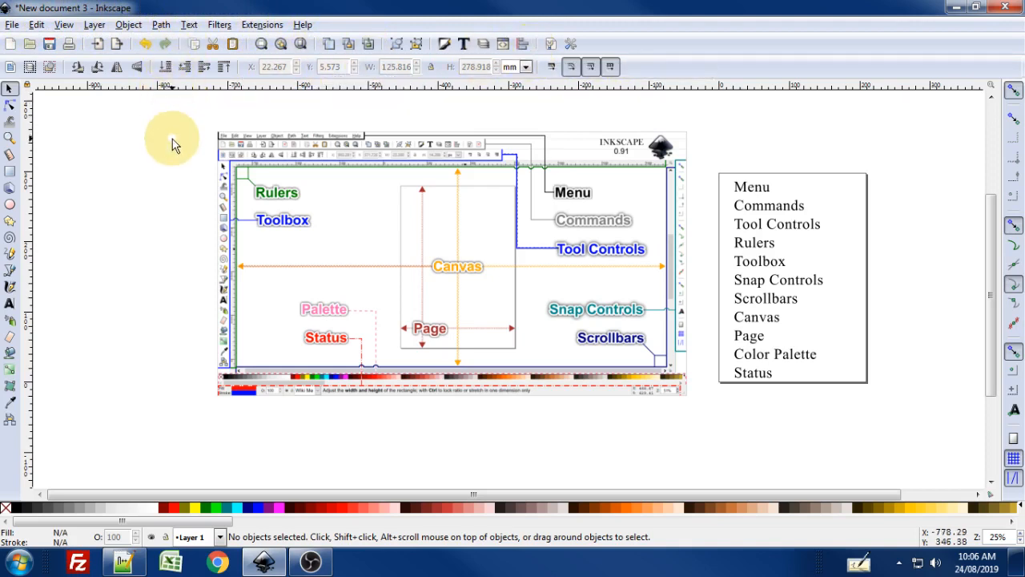
mouse_move(173, 157)
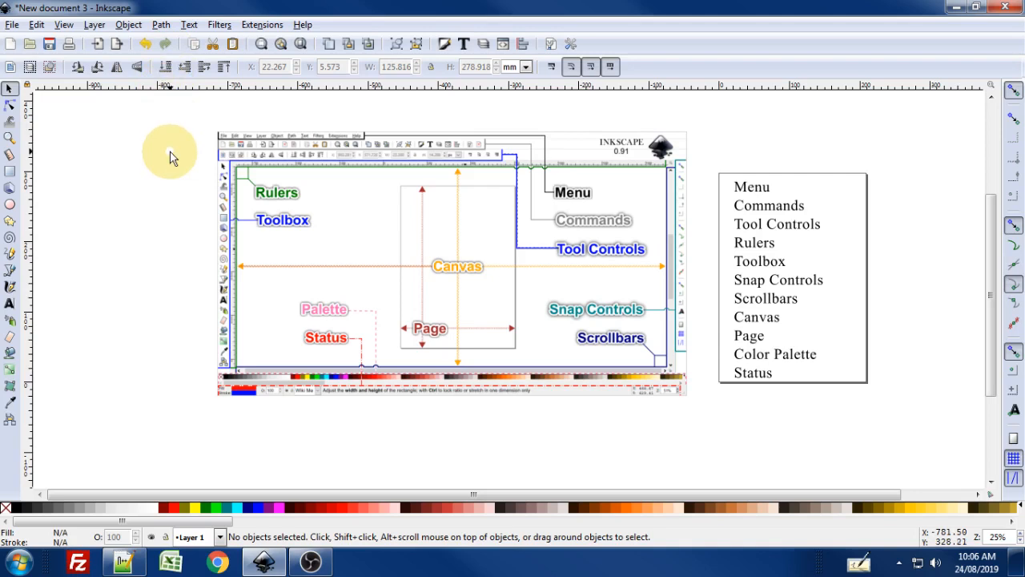
click(161, 24)
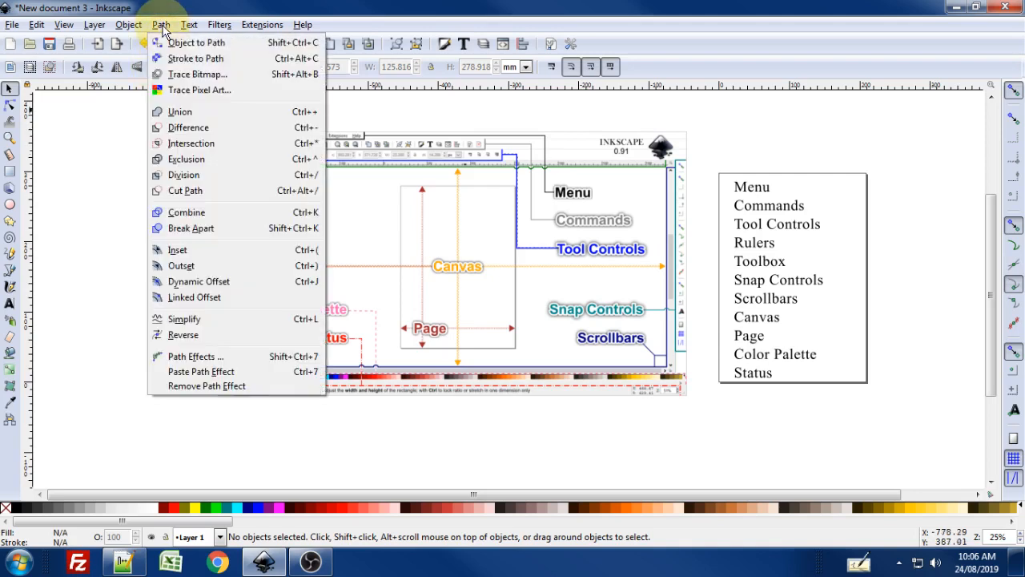
mouse_move(180, 113)
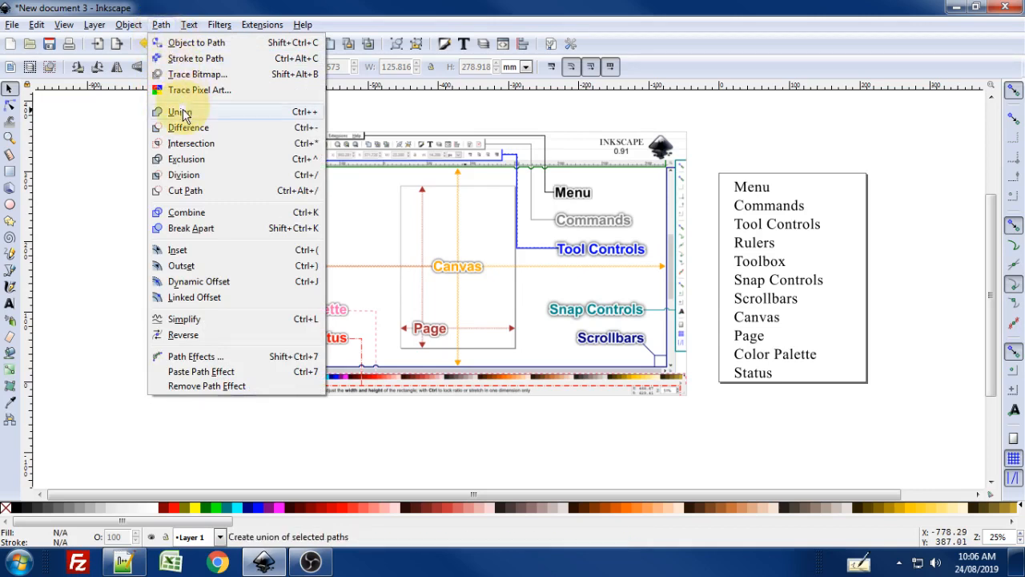
mouse_move(200, 372)
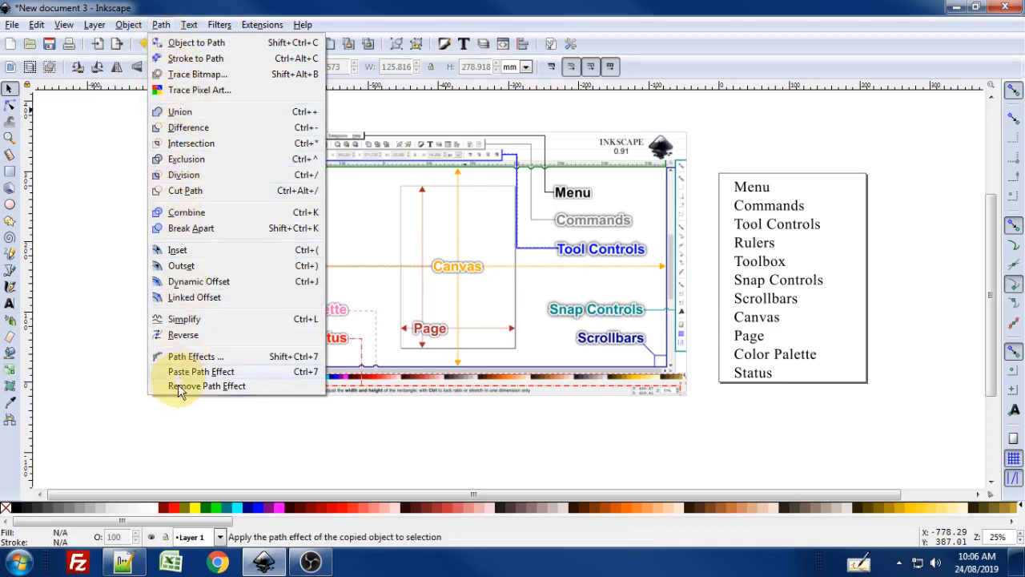
mouse_move(180, 112)
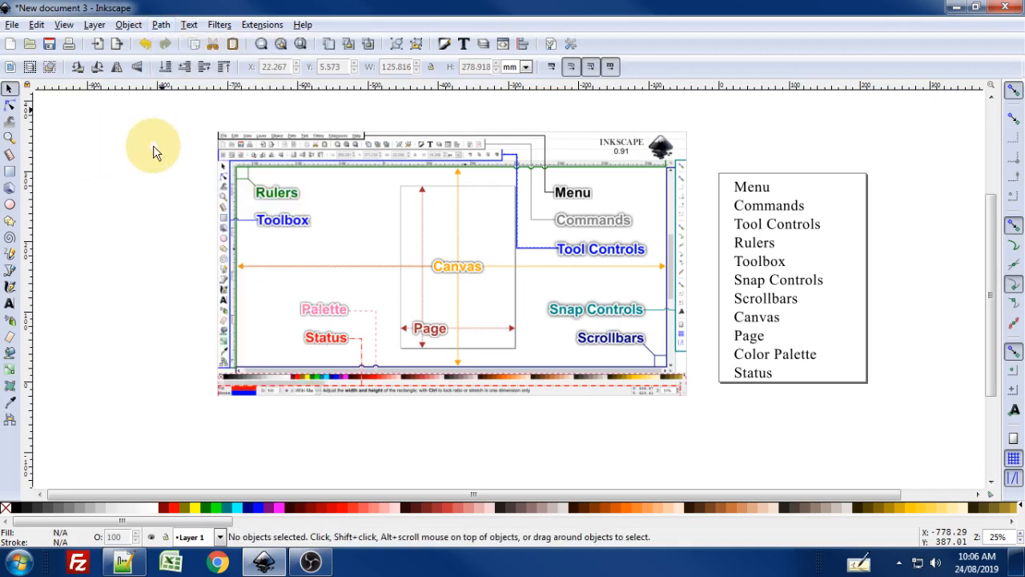
click(189, 24)
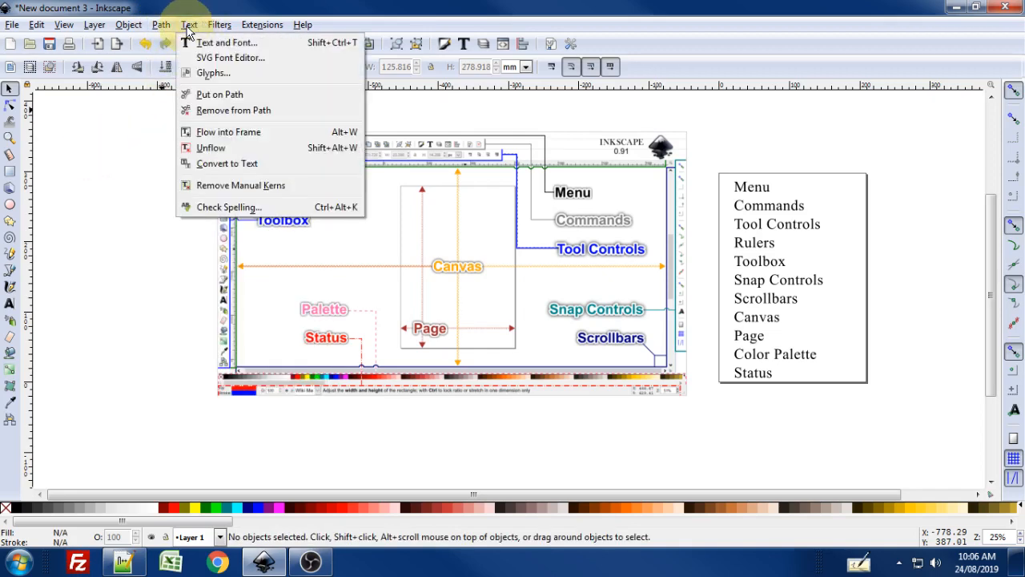
click(128, 24)
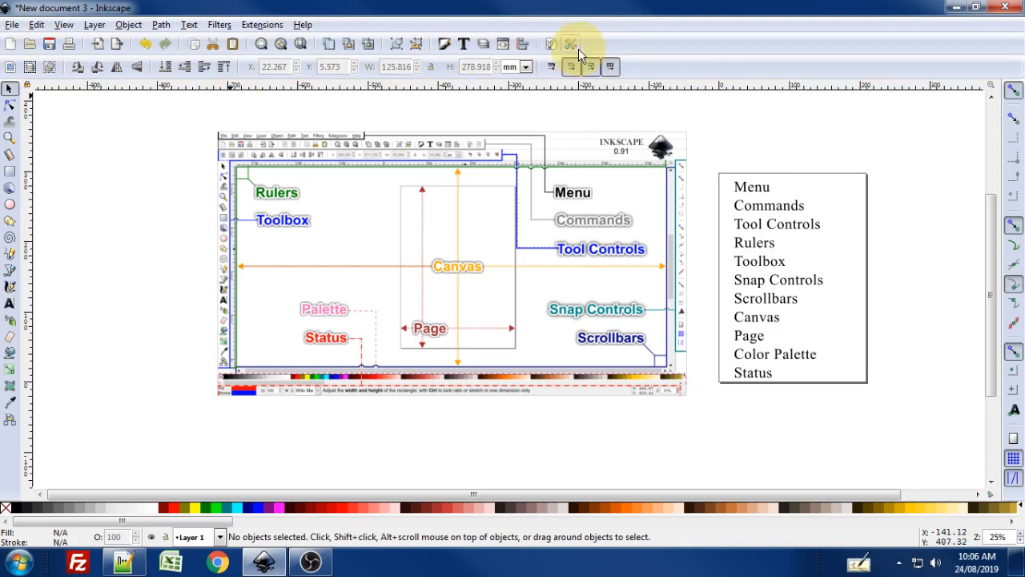
mouse_move(273, 61)
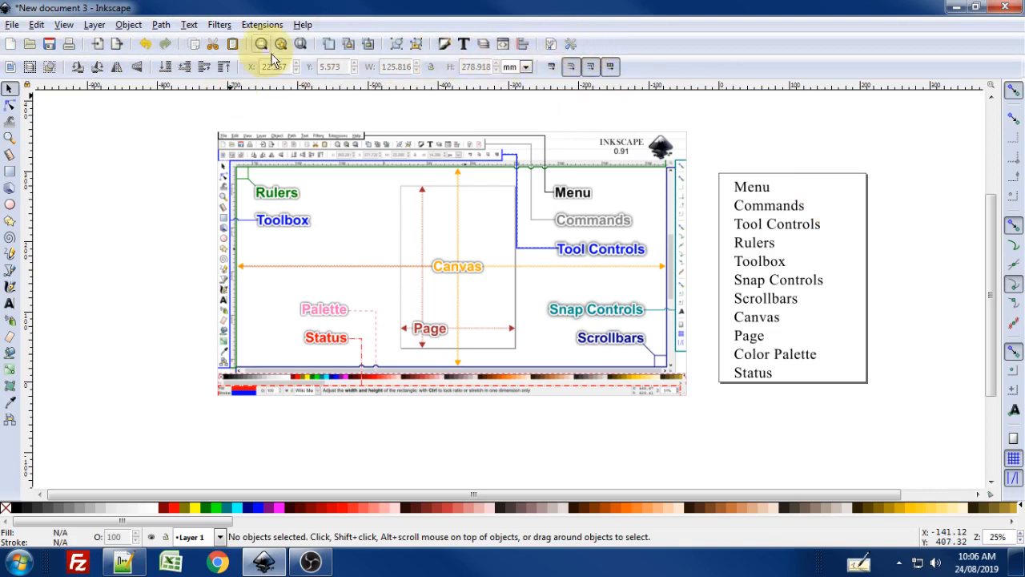
mouse_move(16, 49)
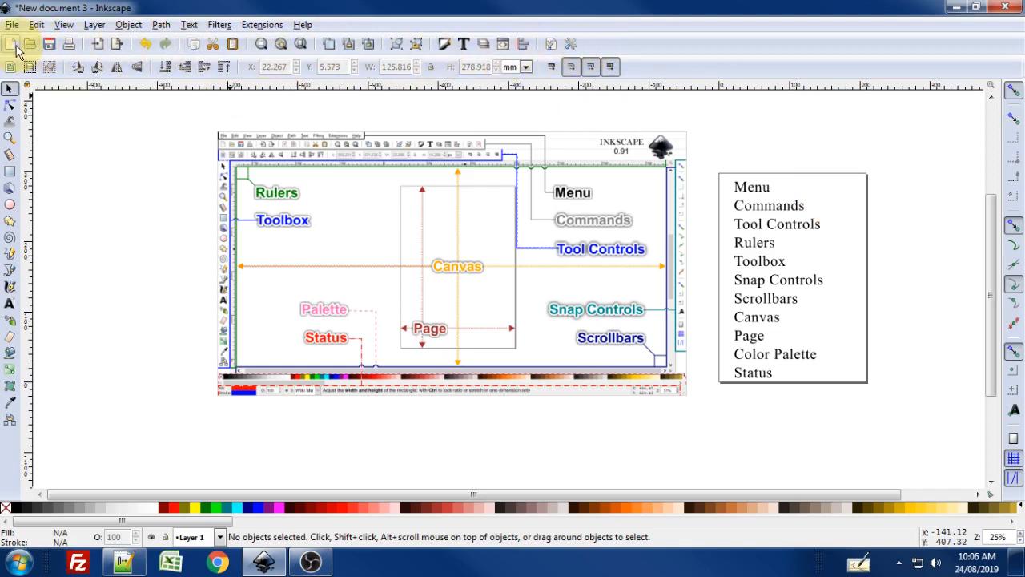
mouse_move(48, 45)
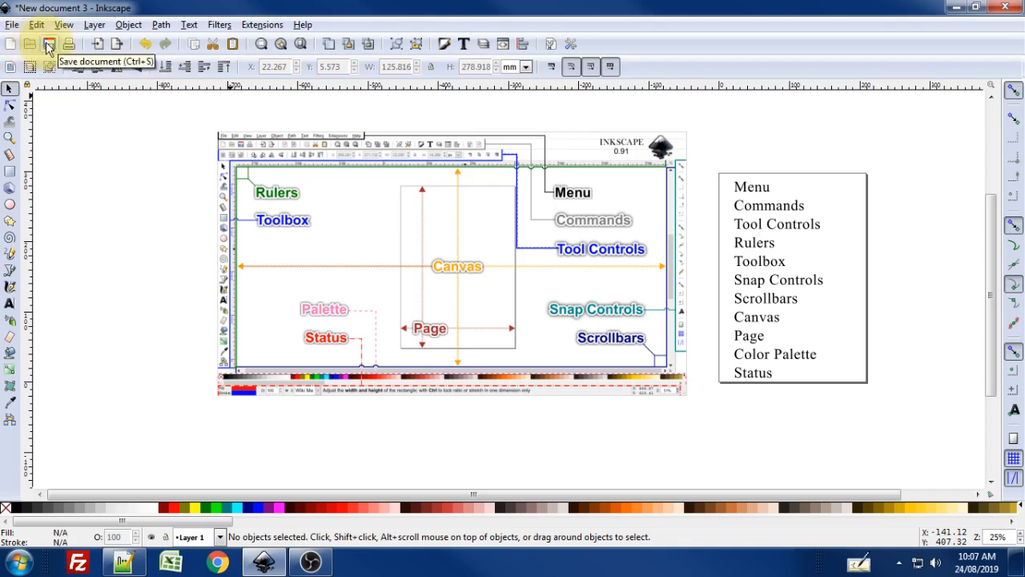
mouse_move(186, 50)
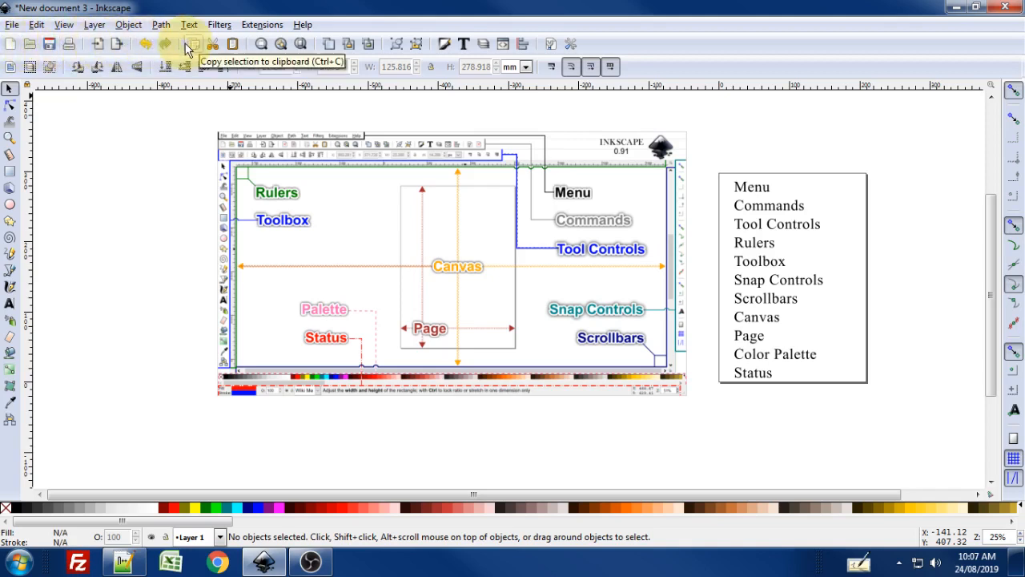
mouse_move(170, 45)
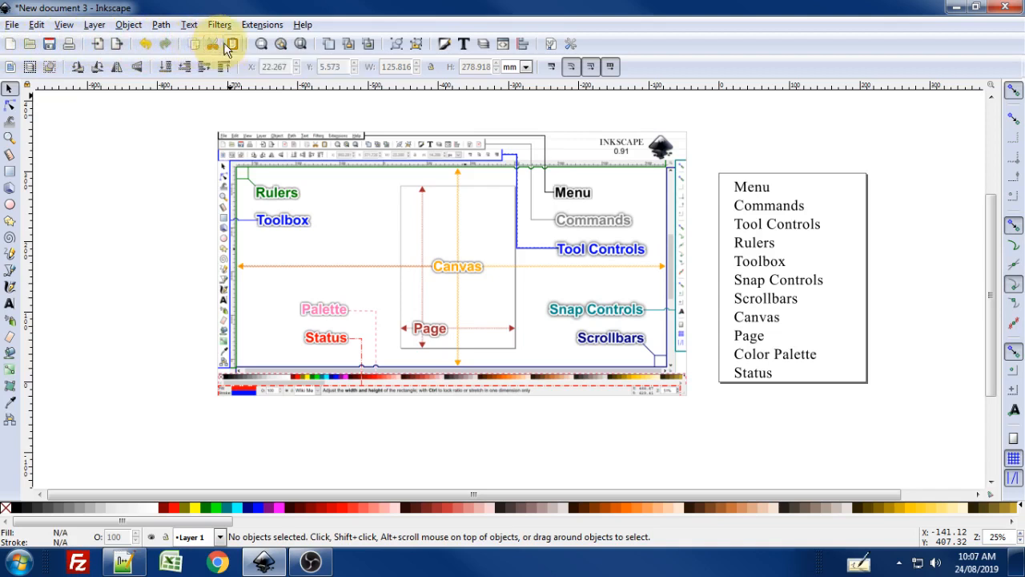
mouse_move(301, 45)
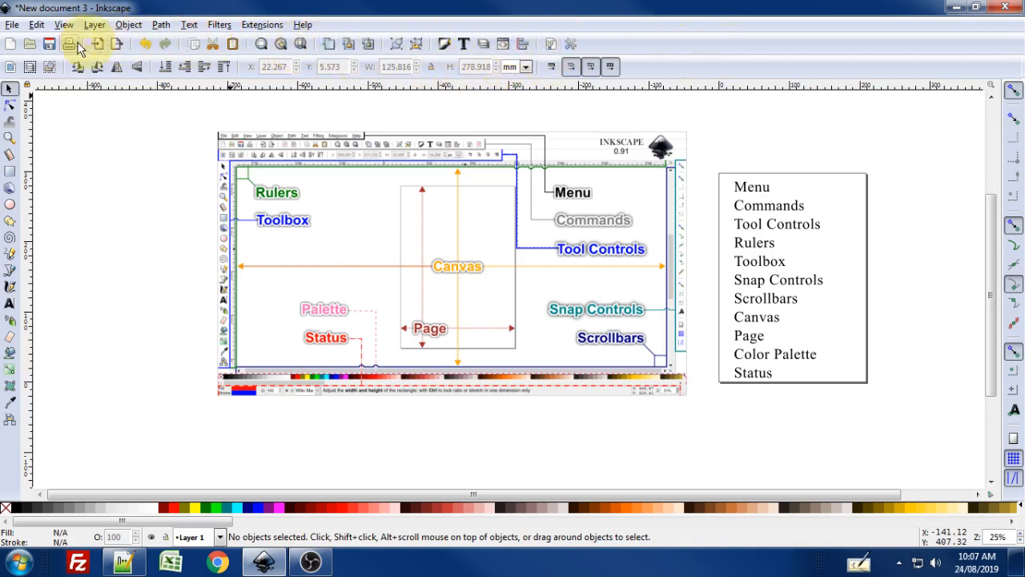
mouse_move(622, 44)
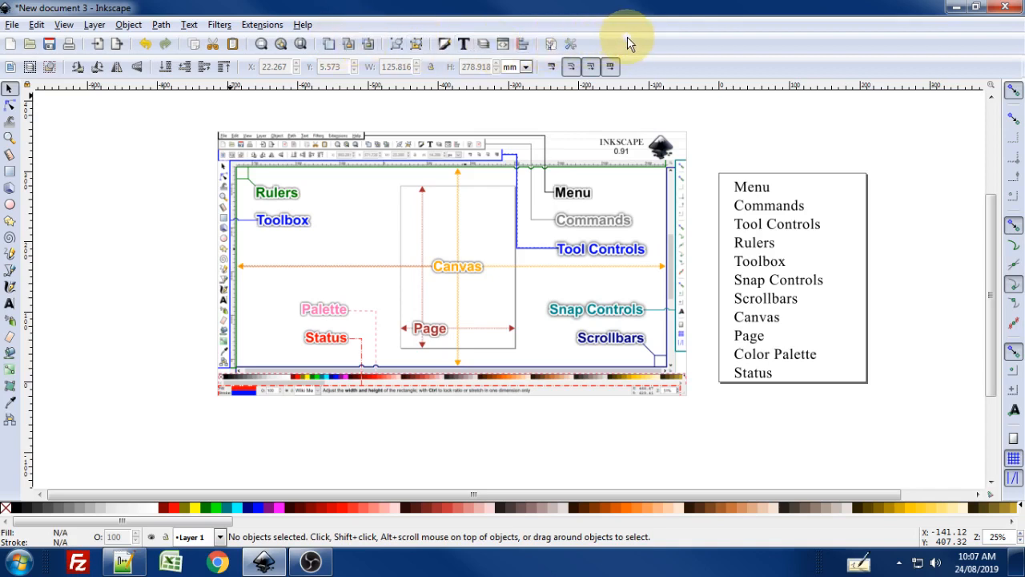
Step: Switch from the Ellipse tool to the Stars and Polygons tool, showing corner and rounding options
scroll(up, 3)
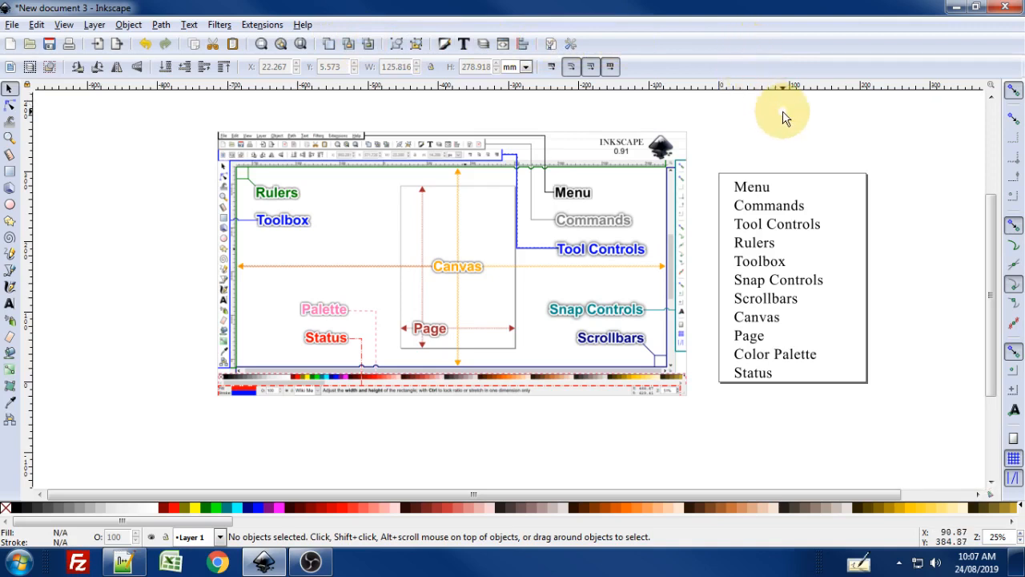
mouse_move(612, 77)
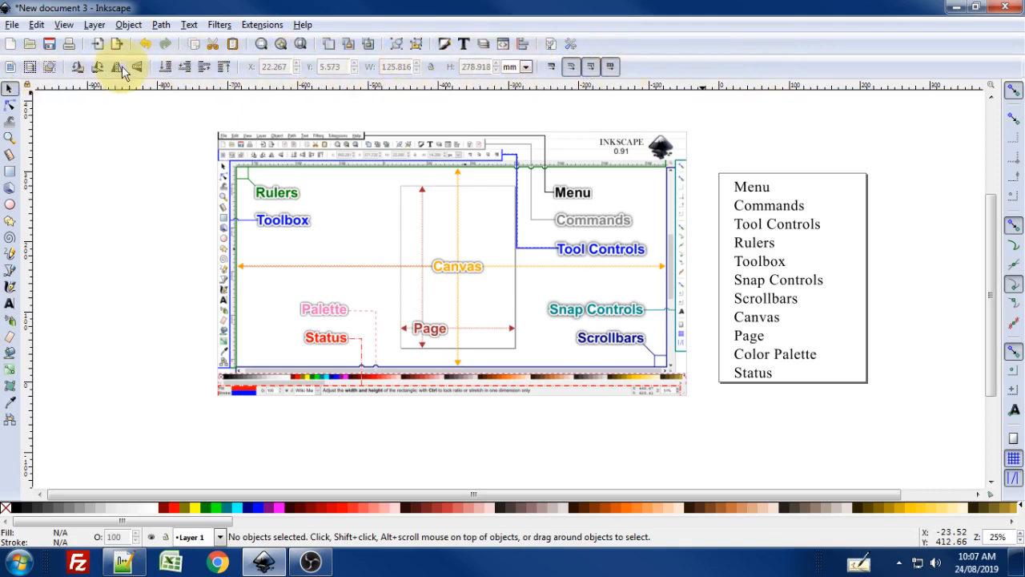
mouse_move(244, 72)
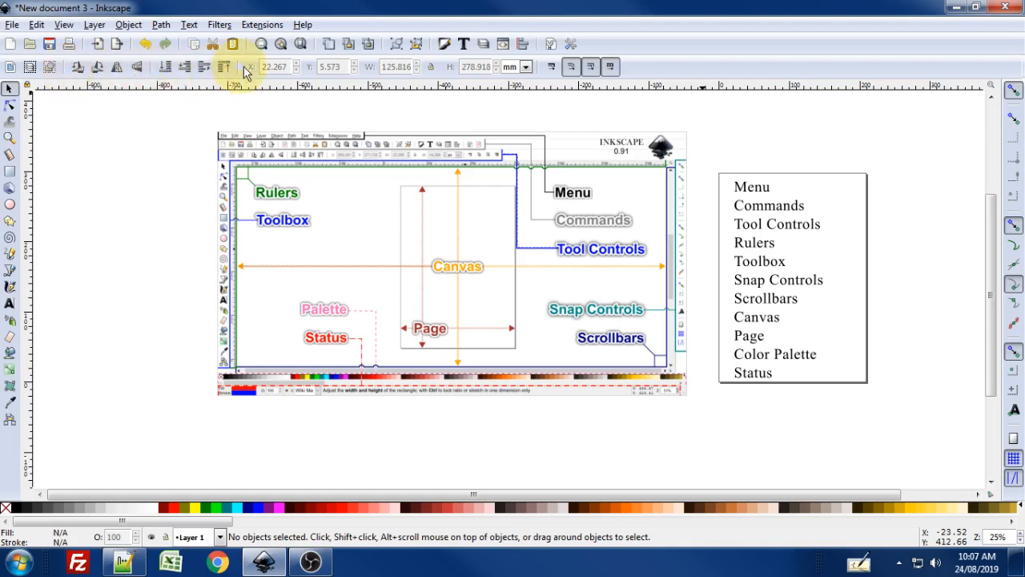
mouse_move(157, 70)
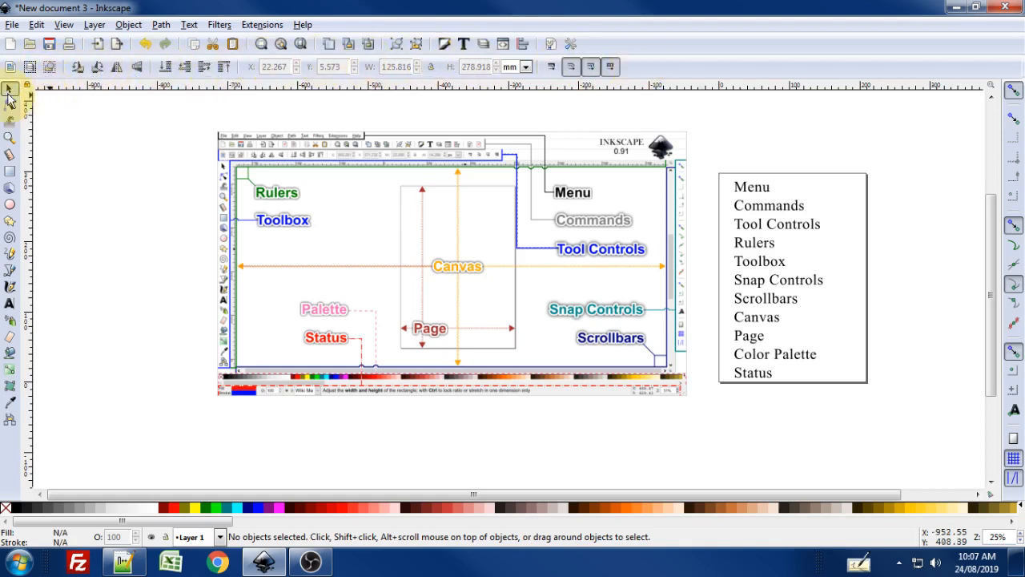
mouse_move(9, 90)
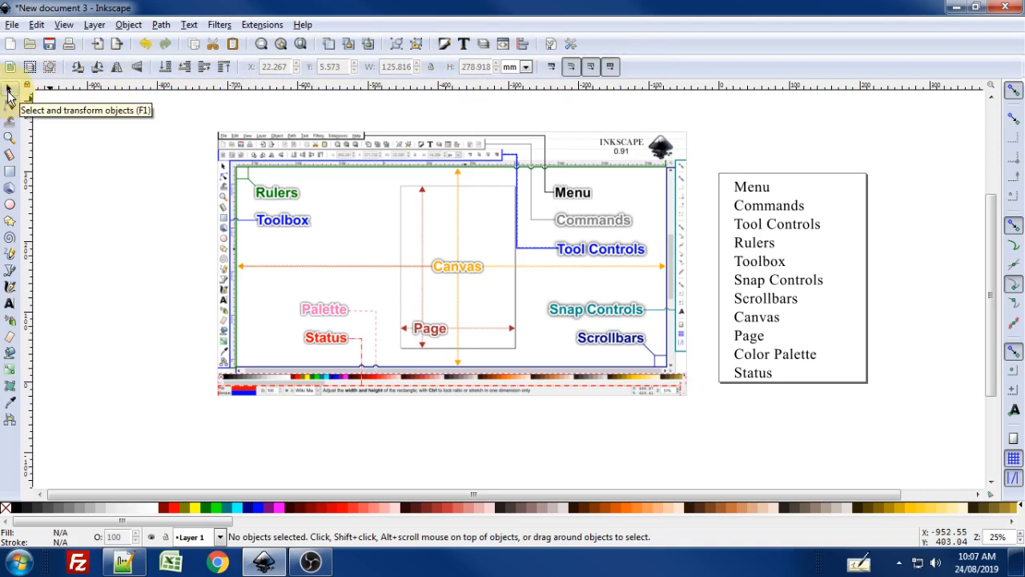
mouse_move(10, 88)
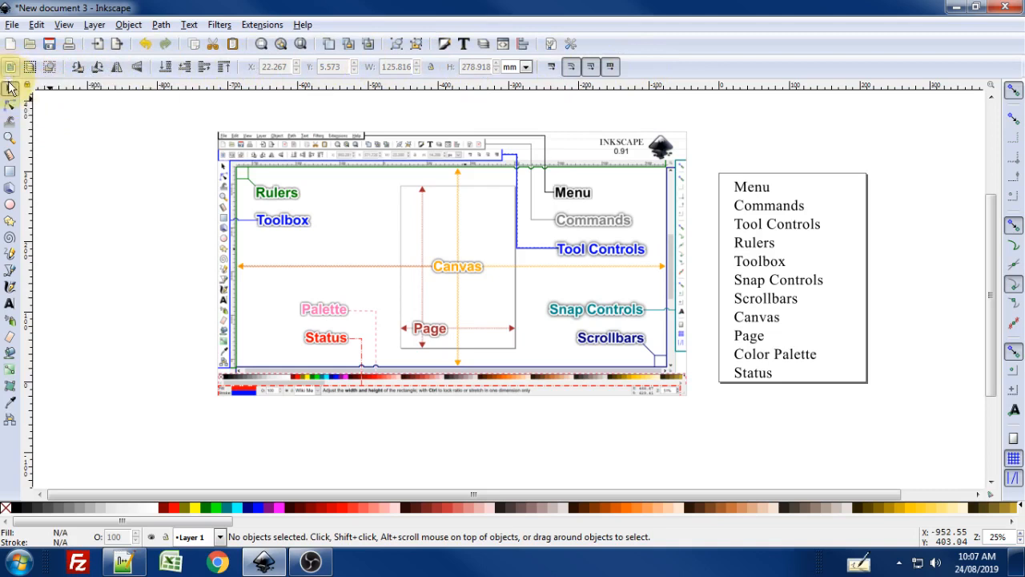
mouse_move(9, 93)
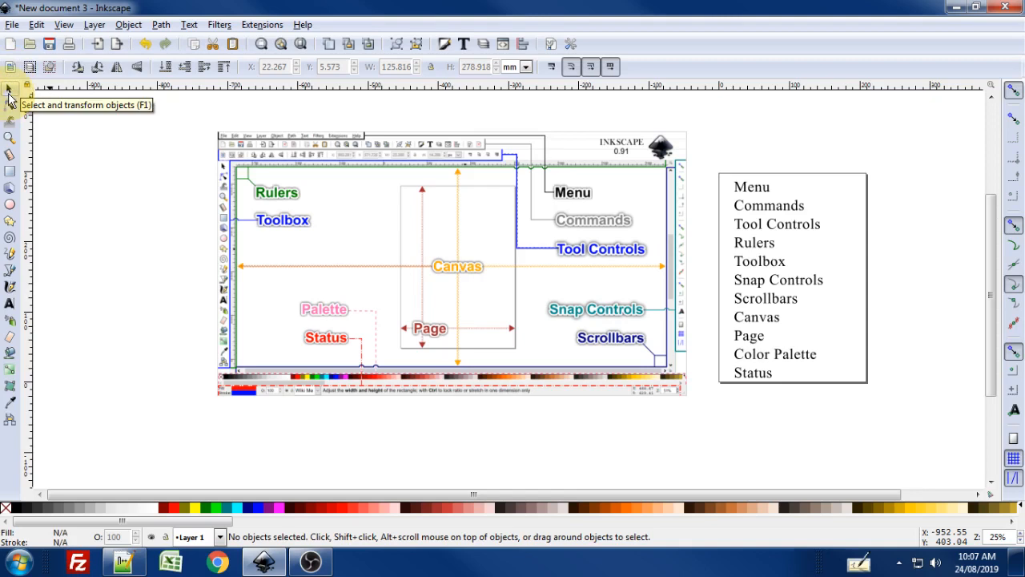
mouse_move(185, 68)
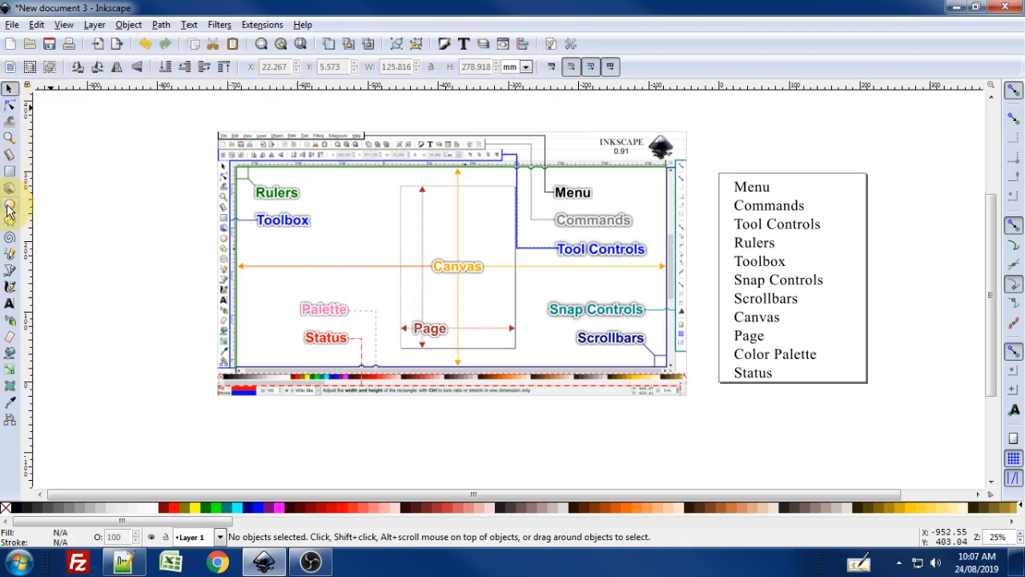
click(9, 205)
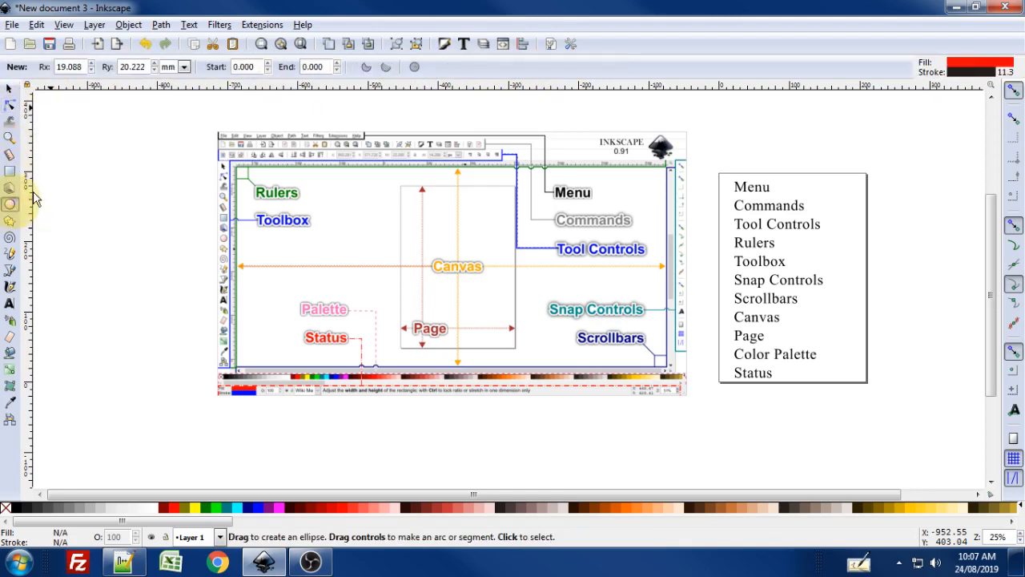
mouse_move(400, 67)
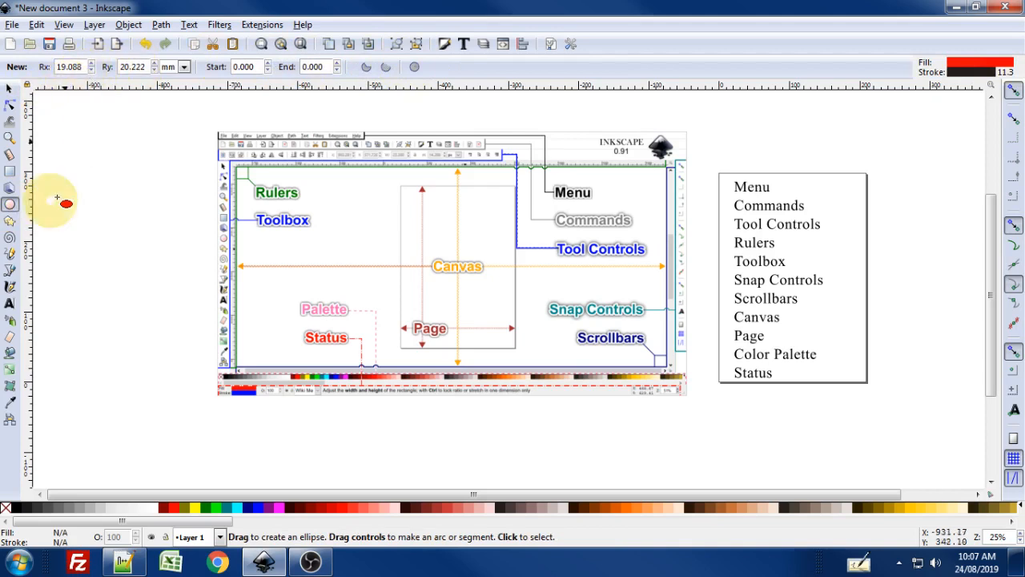
mouse_move(13, 224)
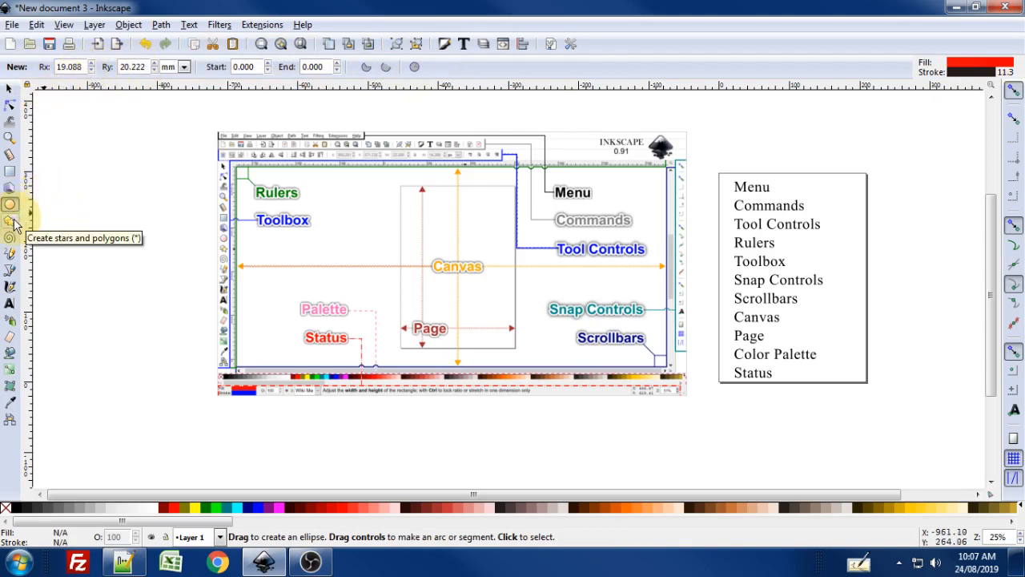
click(12, 205)
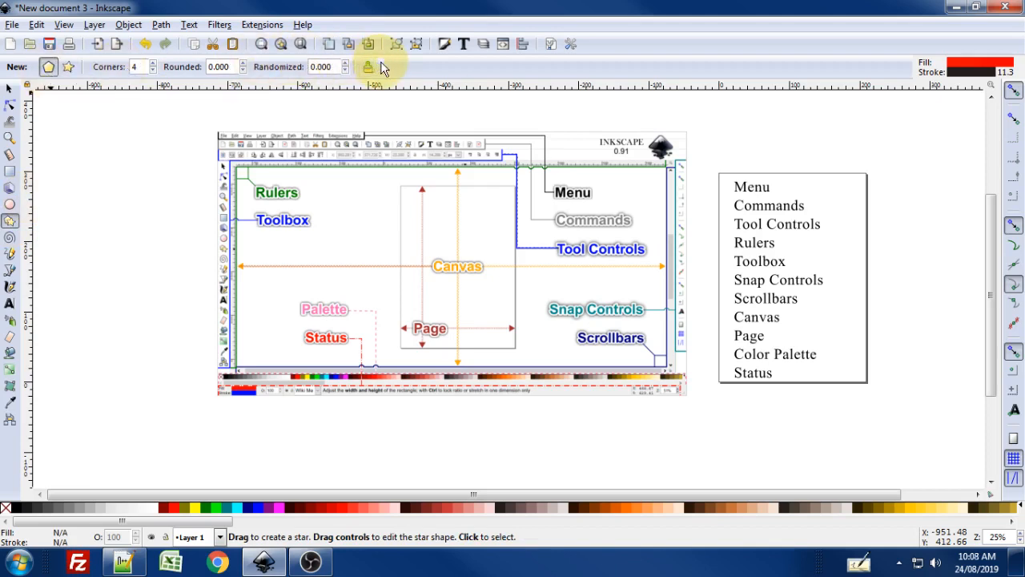
mouse_move(253, 73)
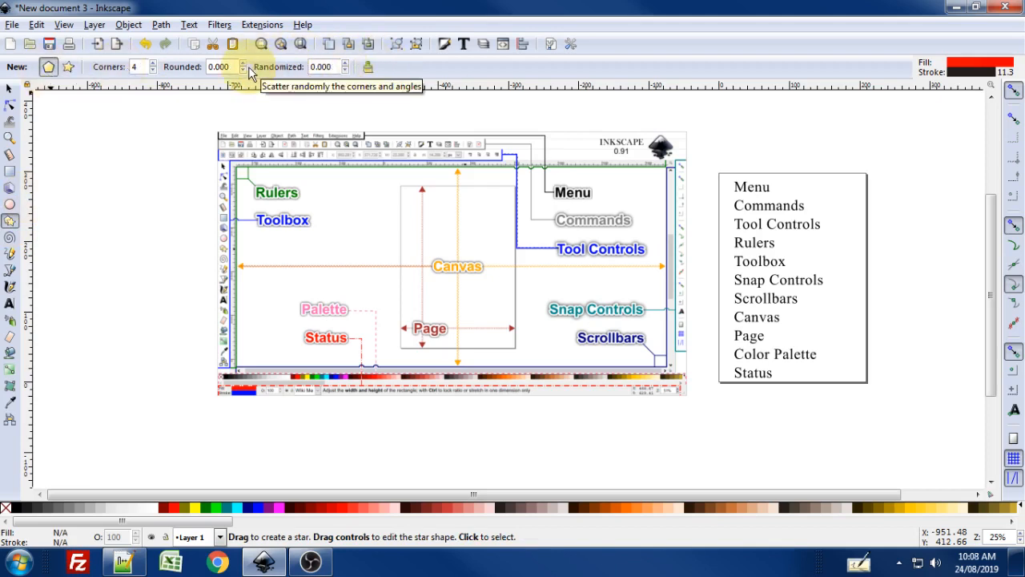
mouse_move(243, 67)
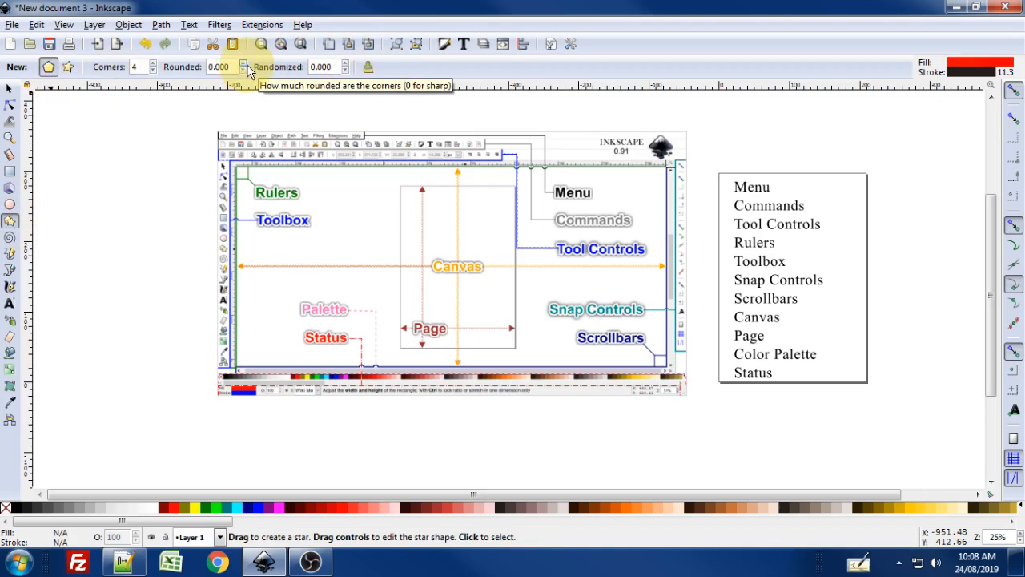
mouse_move(660, 80)
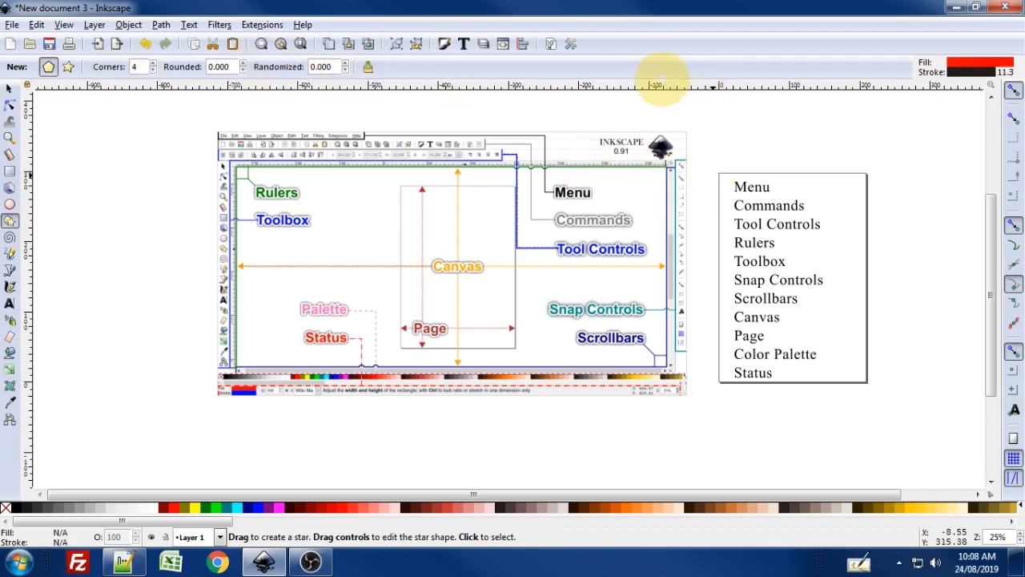
mouse_move(350, 90)
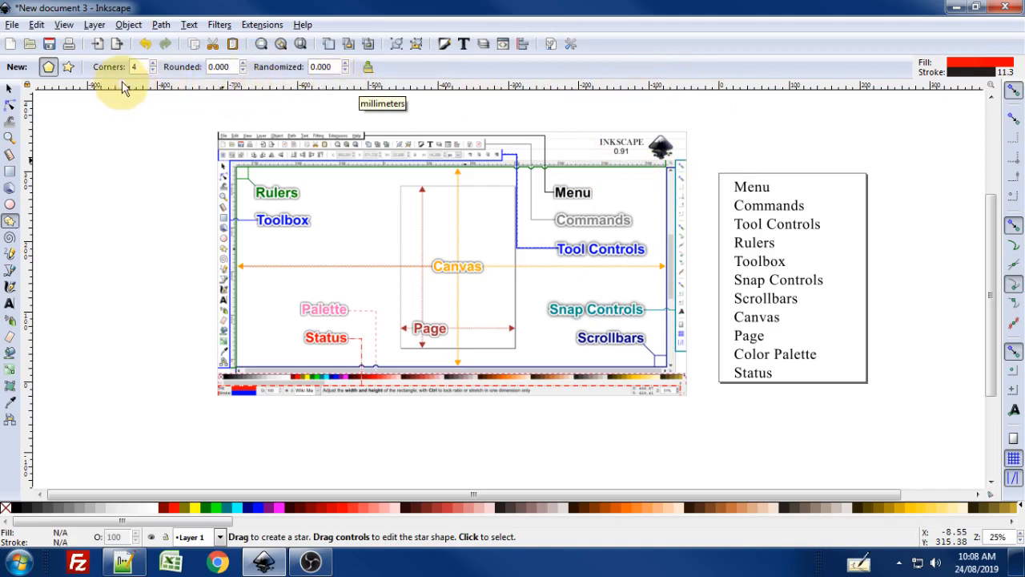
mouse_move(35, 168)
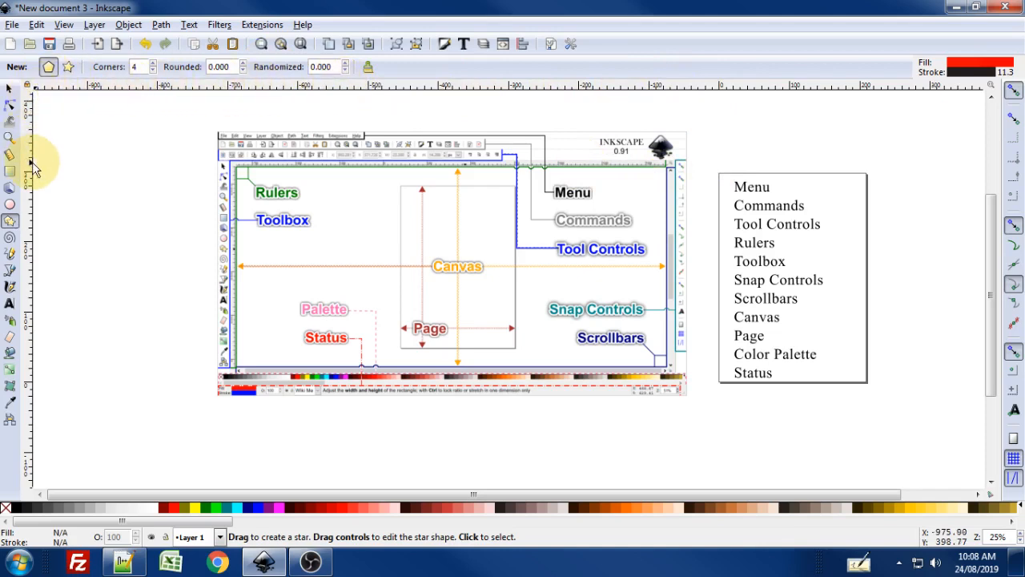
mouse_move(349, 111)
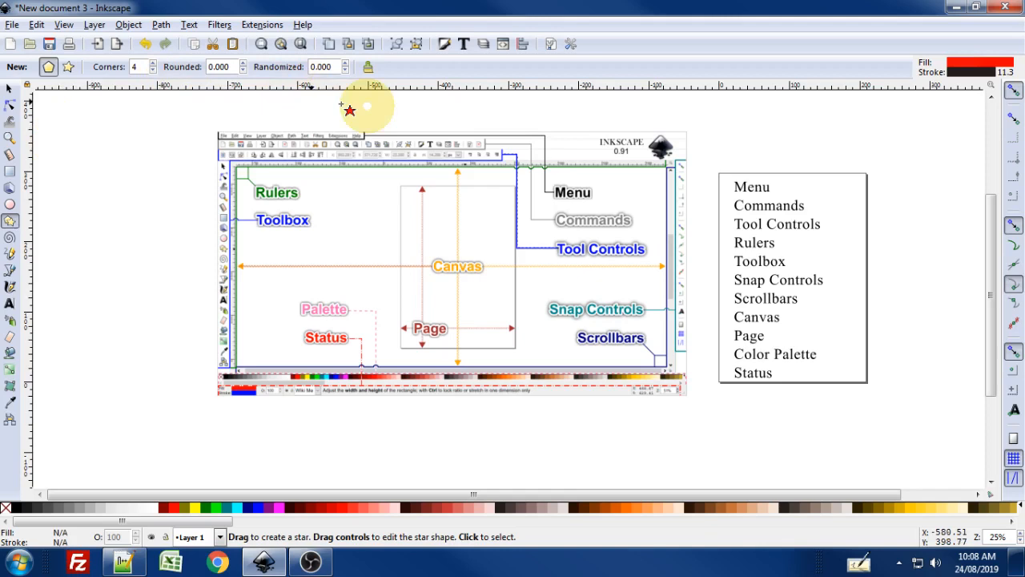
mouse_move(737, 147)
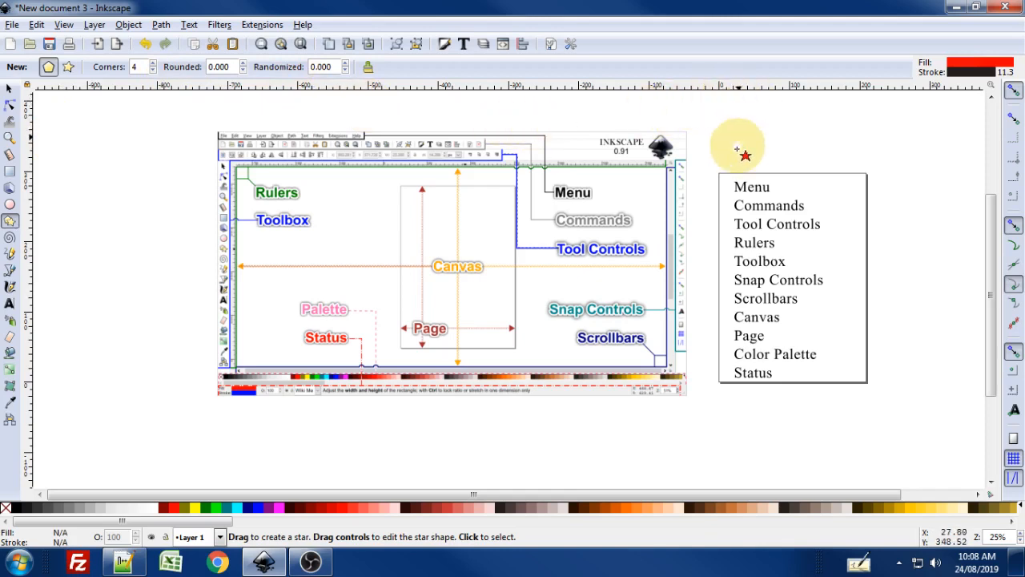
mouse_move(807, 163)
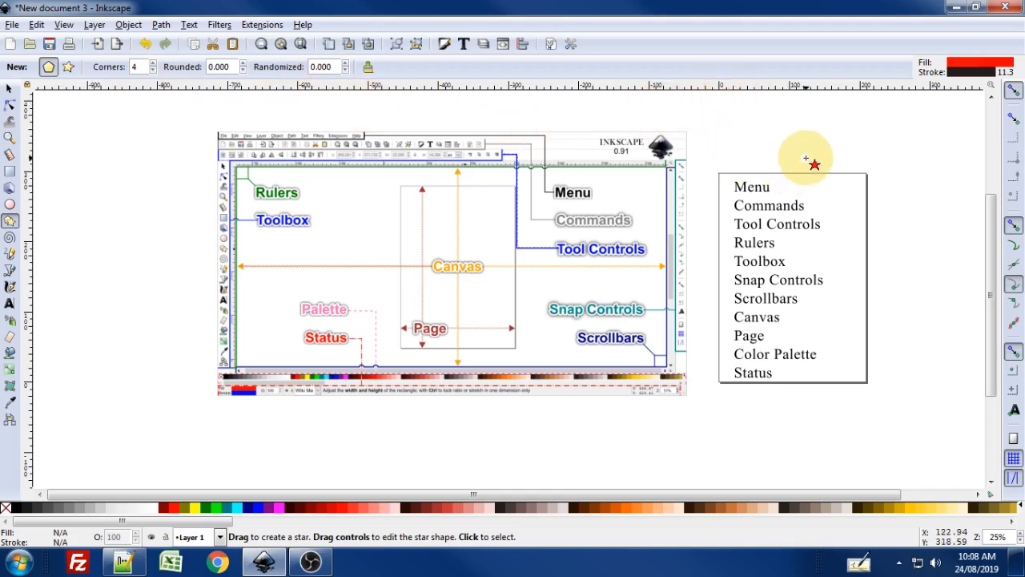
mouse_move(826, 151)
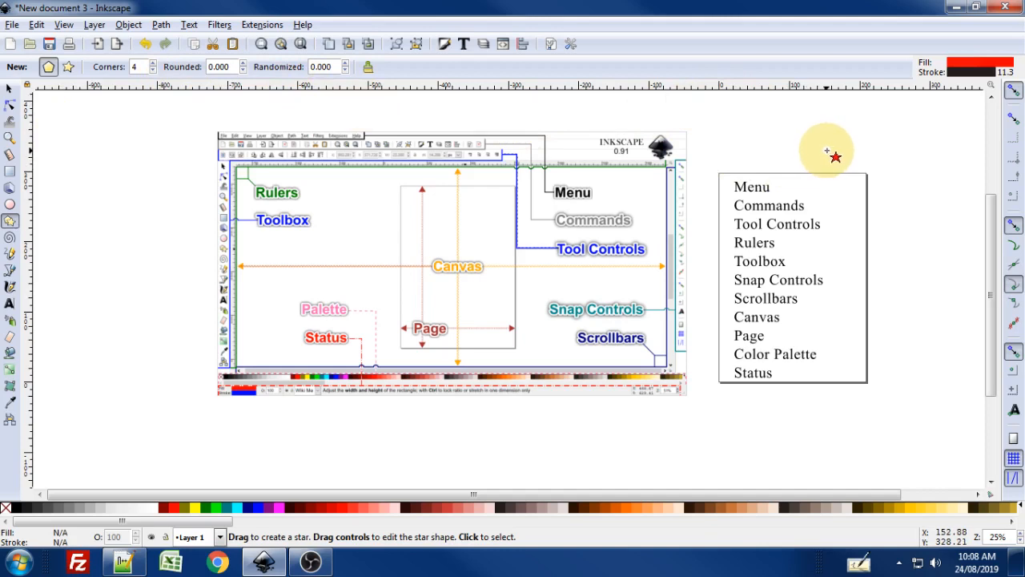
mouse_move(766, 134)
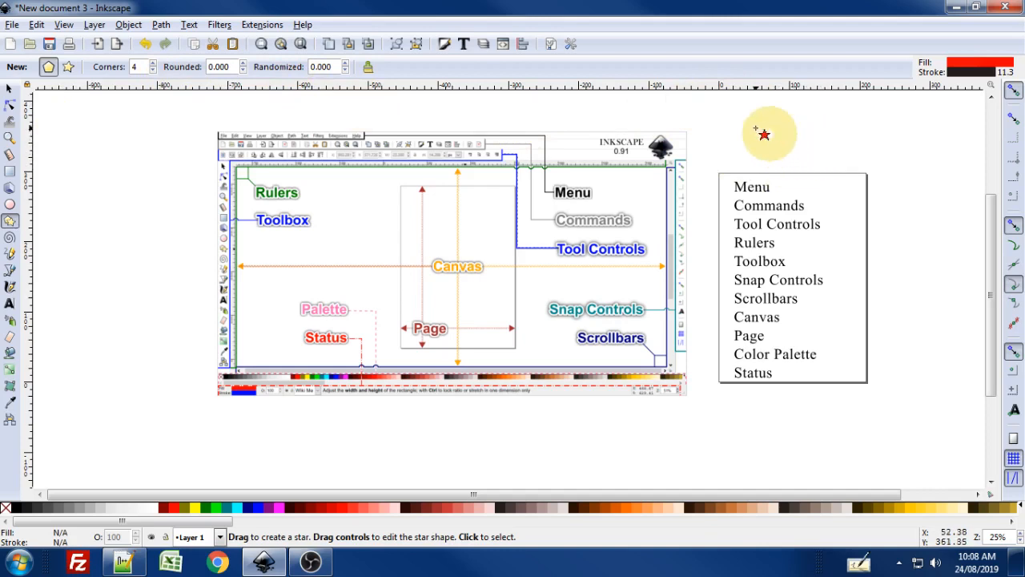
mouse_move(729, 224)
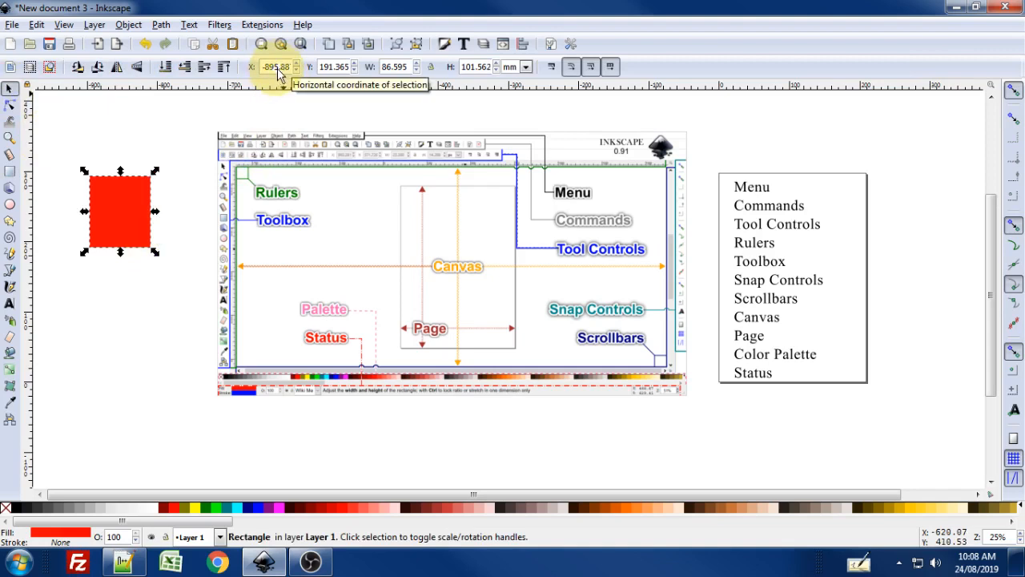
mouse_move(160, 112)
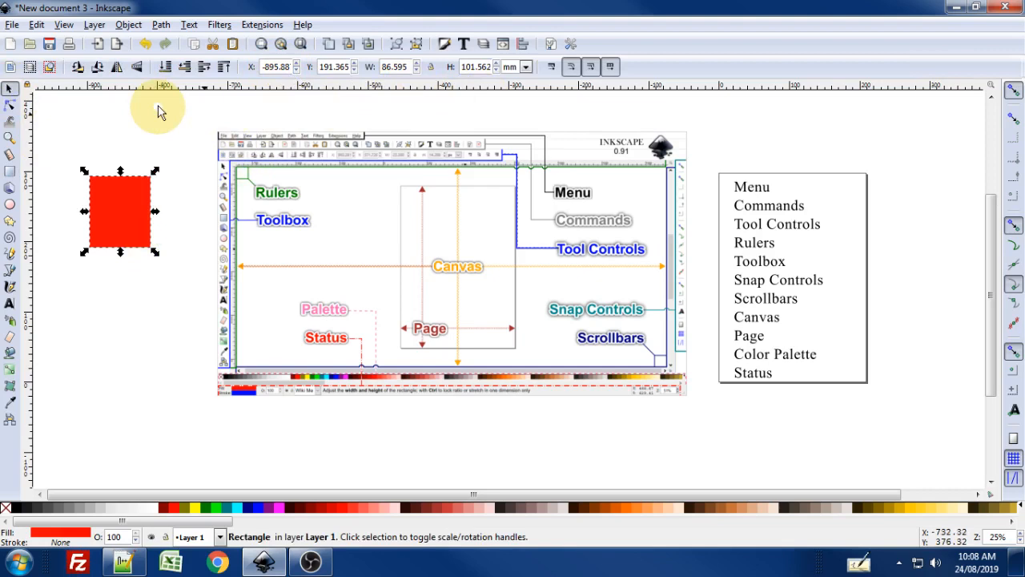
mouse_move(152, 253)
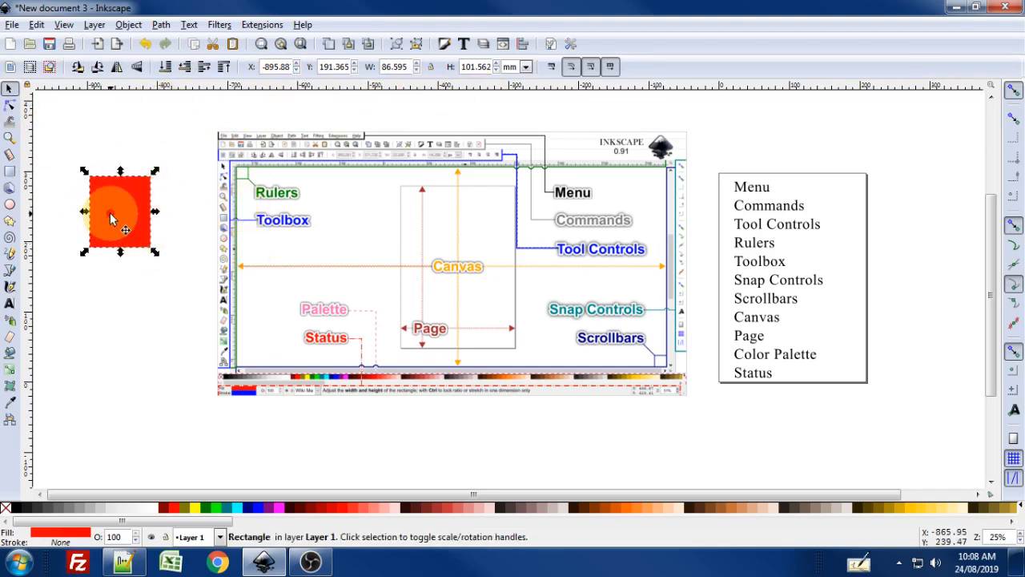
drag(119, 212, 935, 223)
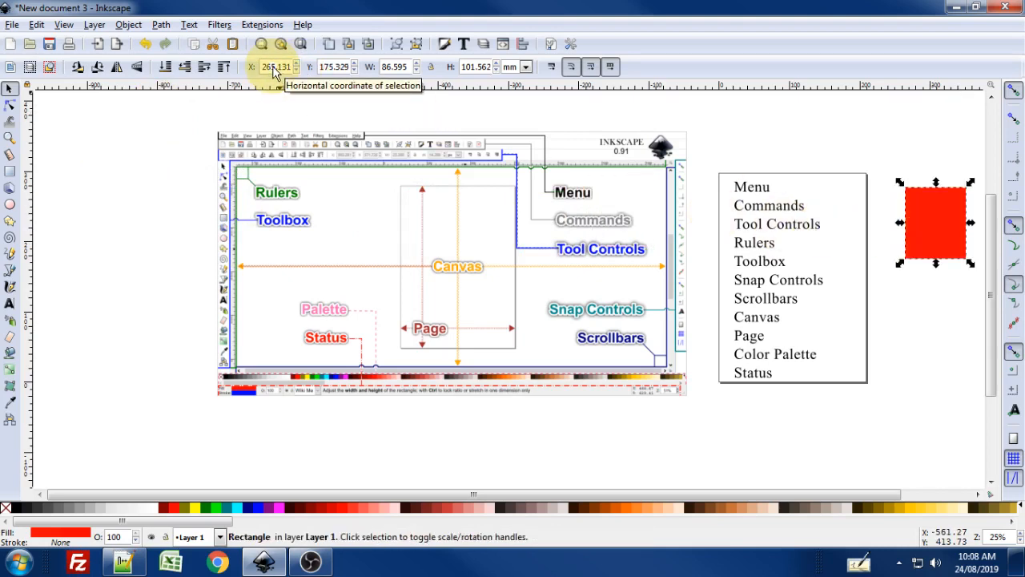
mouse_move(439, 107)
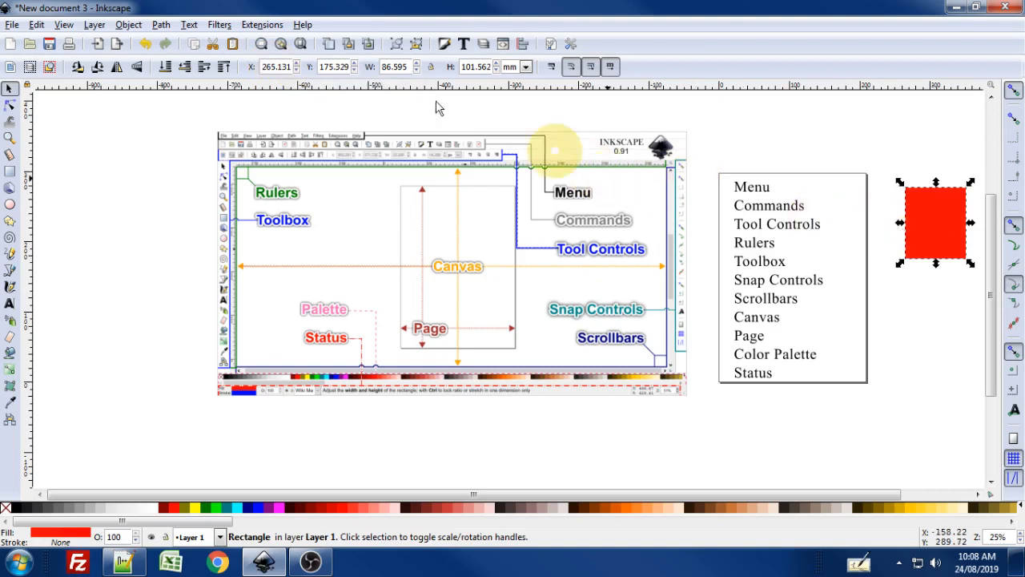
mouse_move(291, 192)
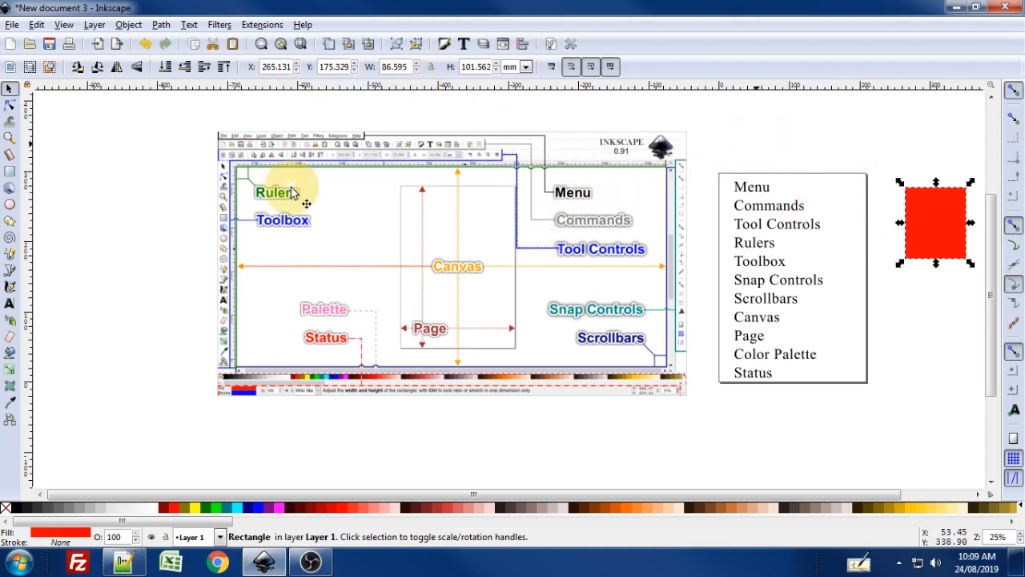
mouse_move(160, 91)
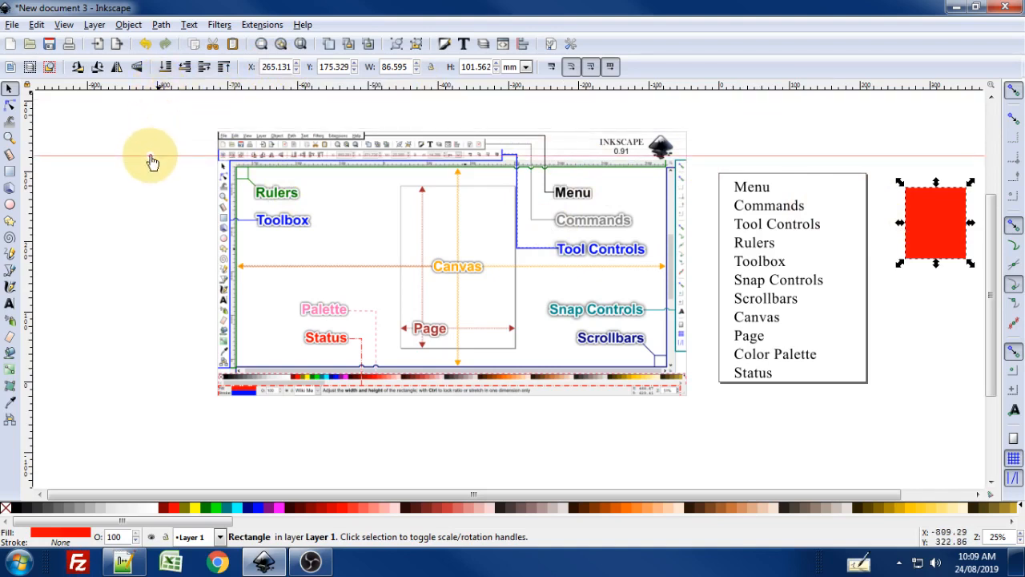
mouse_move(35, 192)
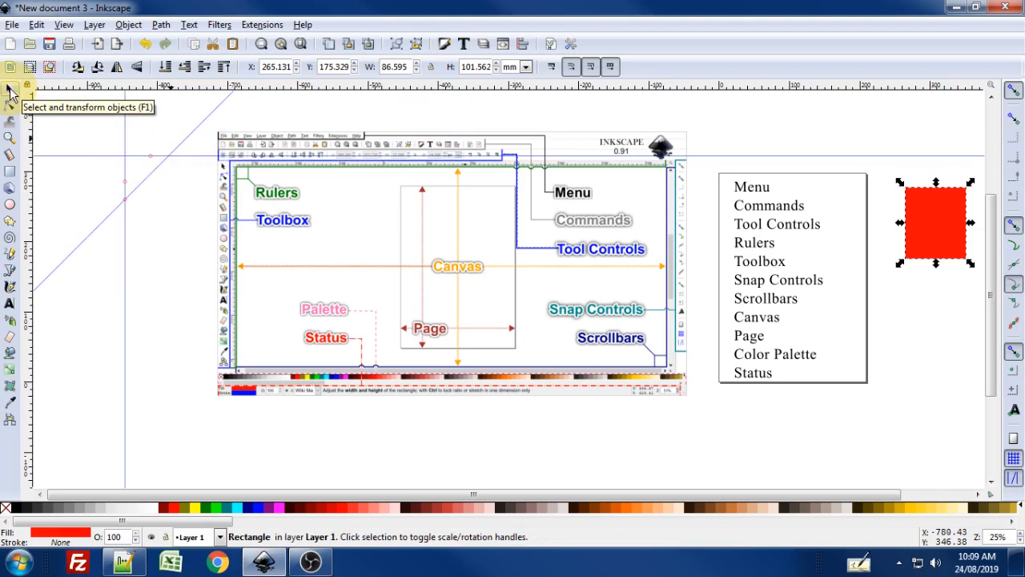
mouse_move(10, 109)
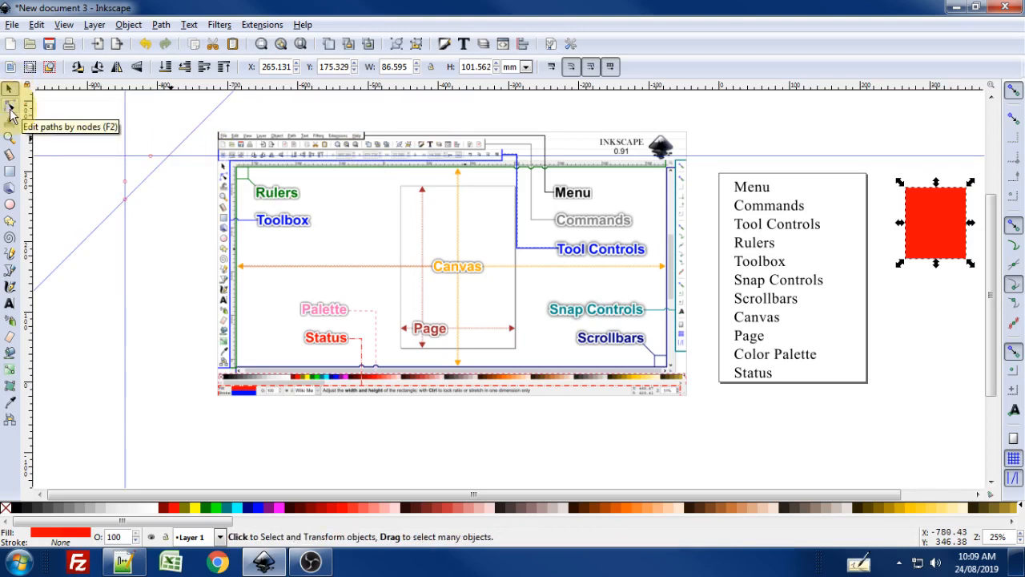
mouse_move(11, 160)
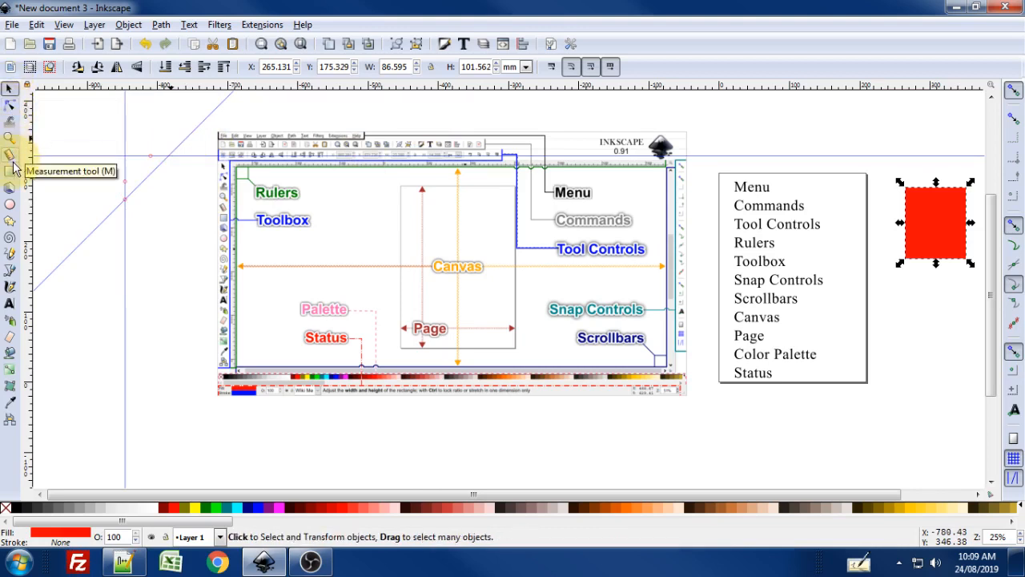
mouse_move(10, 90)
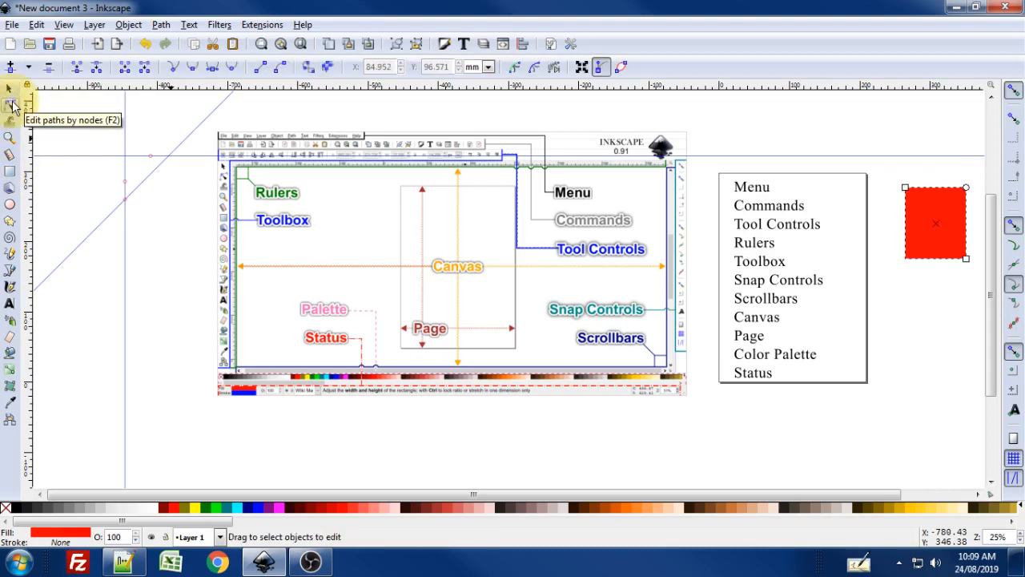
mouse_move(10, 141)
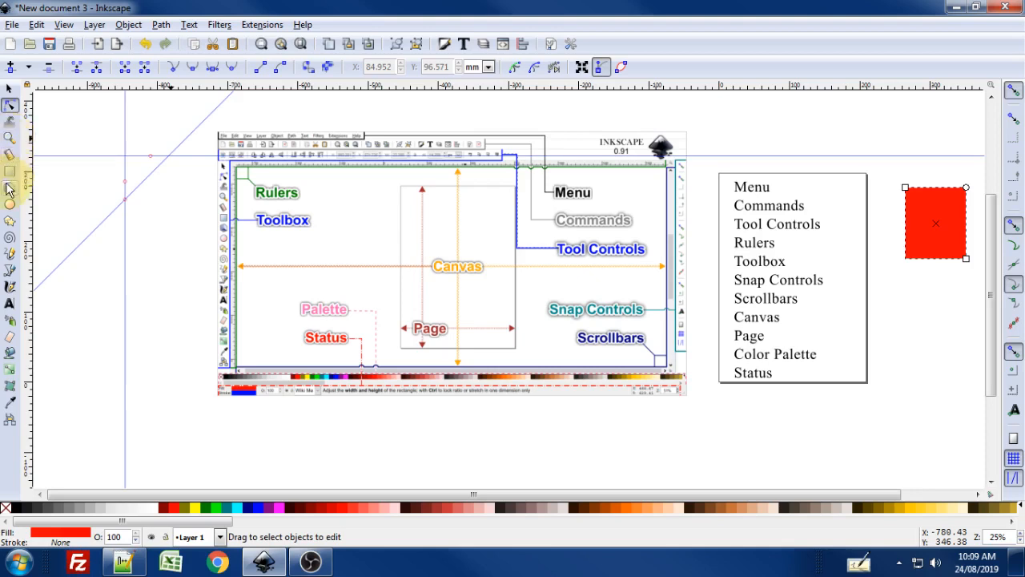
mouse_move(10, 423)
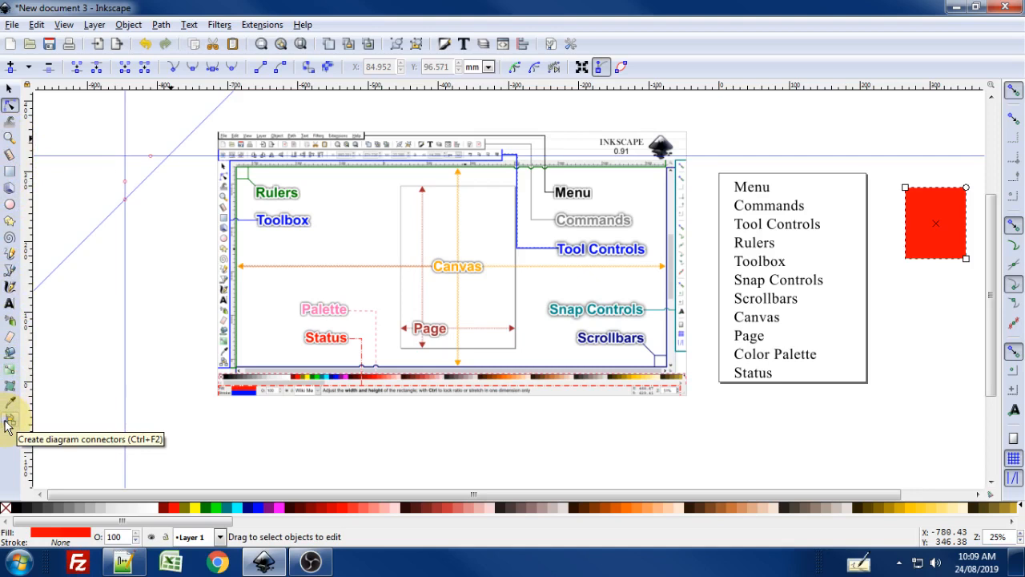
mouse_move(11, 257)
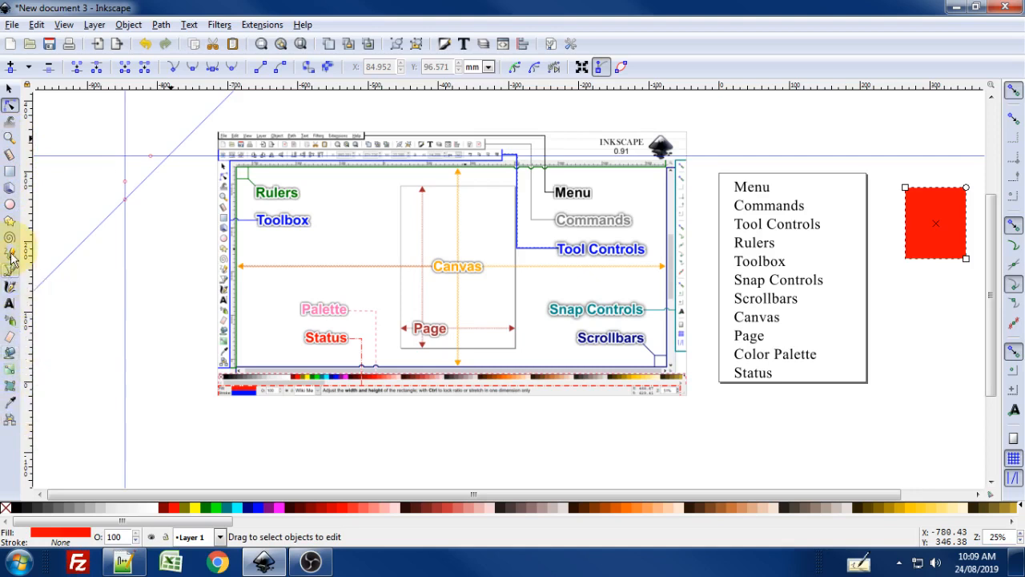
mouse_move(12, 138)
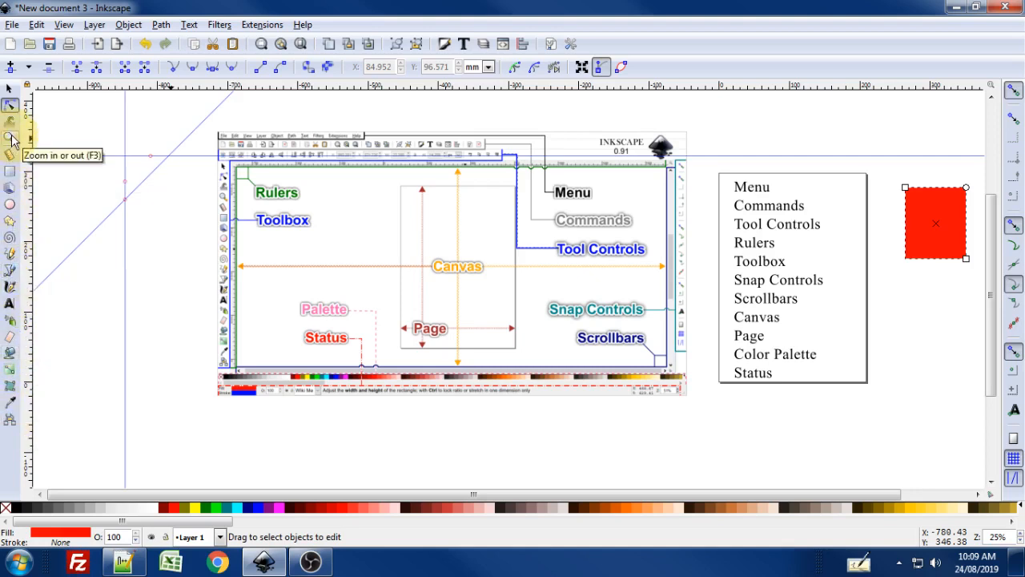
mouse_move(552, 233)
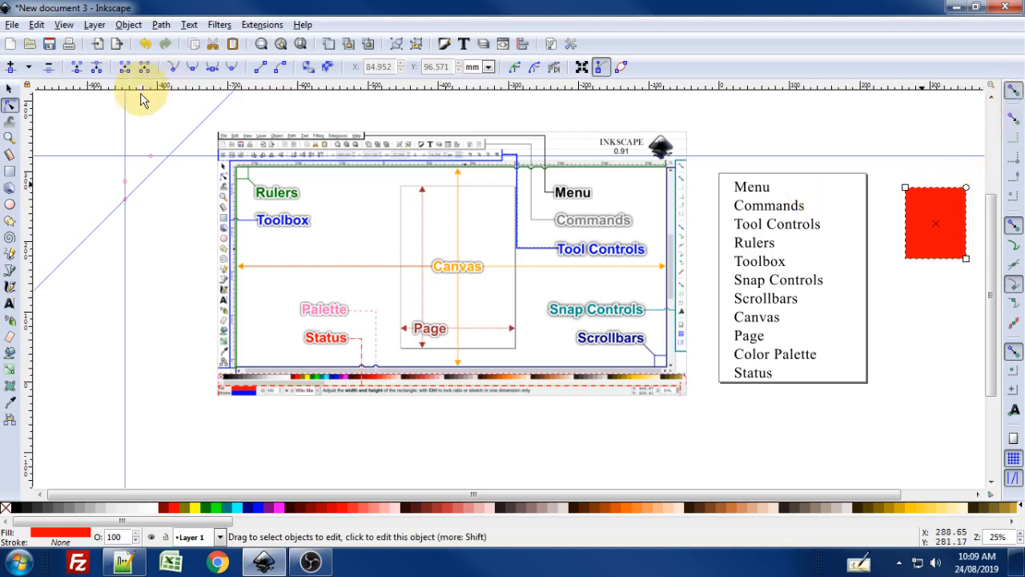
Step: Choose the Rectangle tool to draw a narrower red rectangle over the square's bottom
click(10, 170)
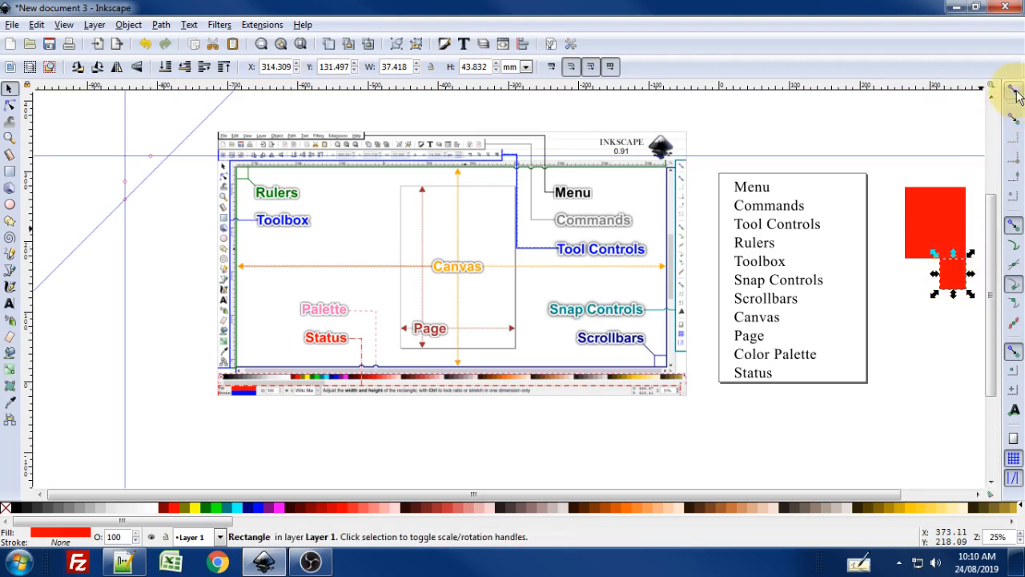
mouse_move(1012, 158)
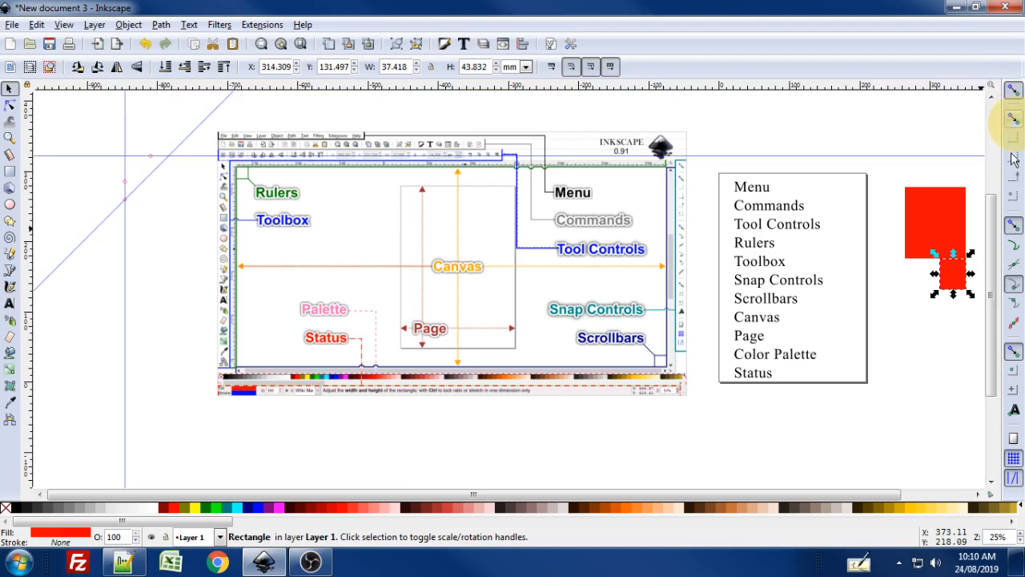
mouse_move(1014, 102)
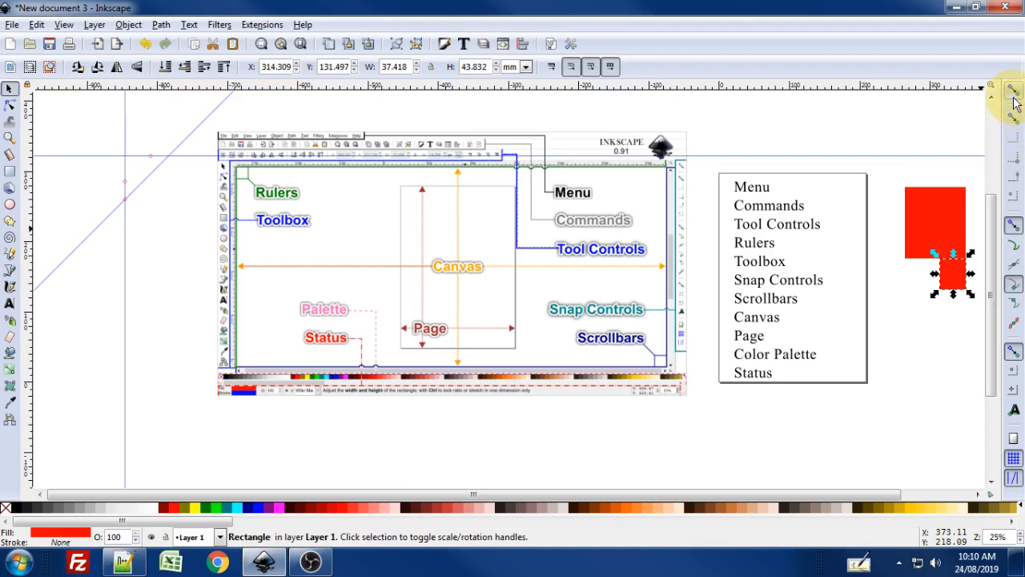
mouse_move(1012, 144)
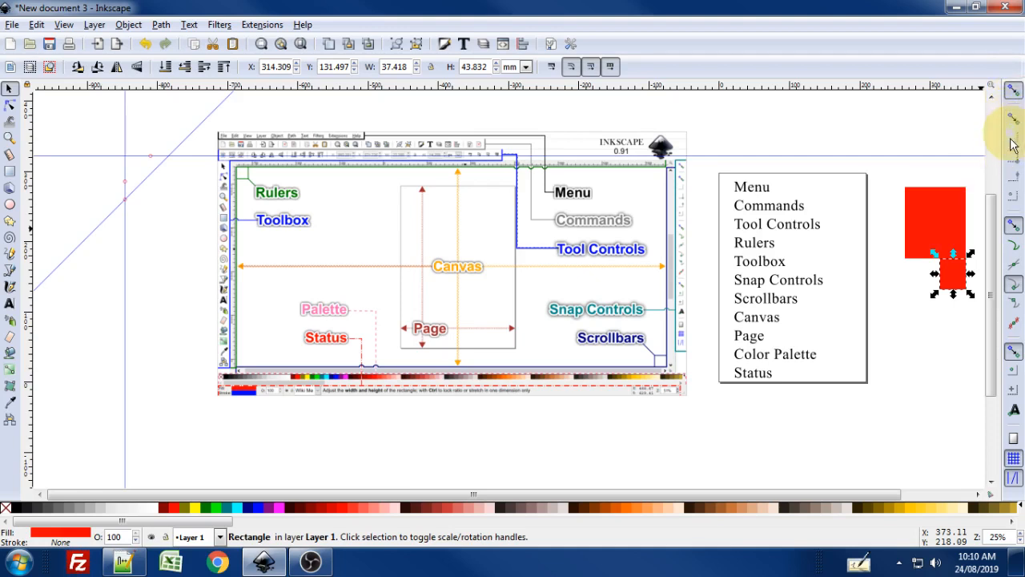
mouse_move(995, 176)
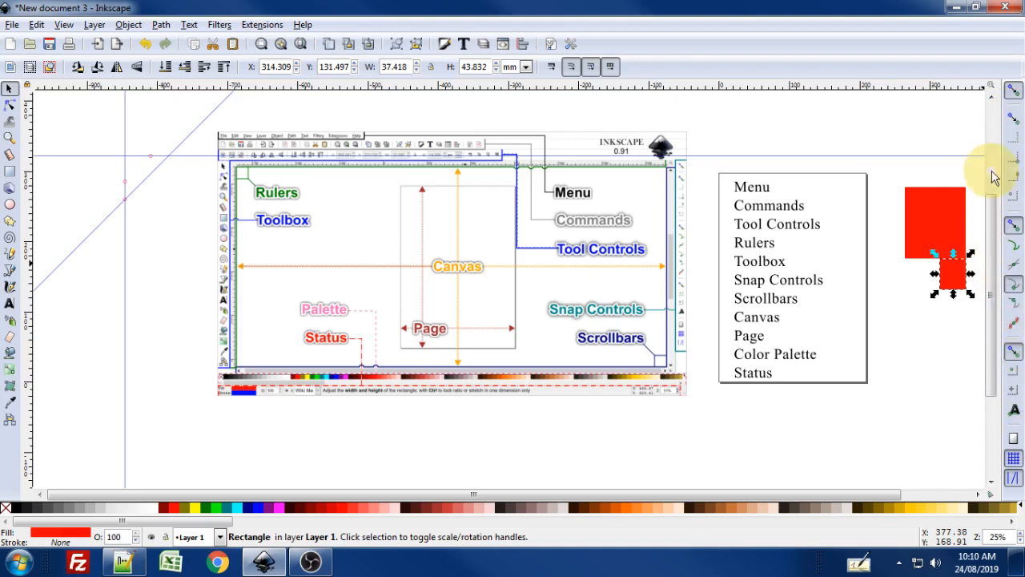
mouse_move(1013, 112)
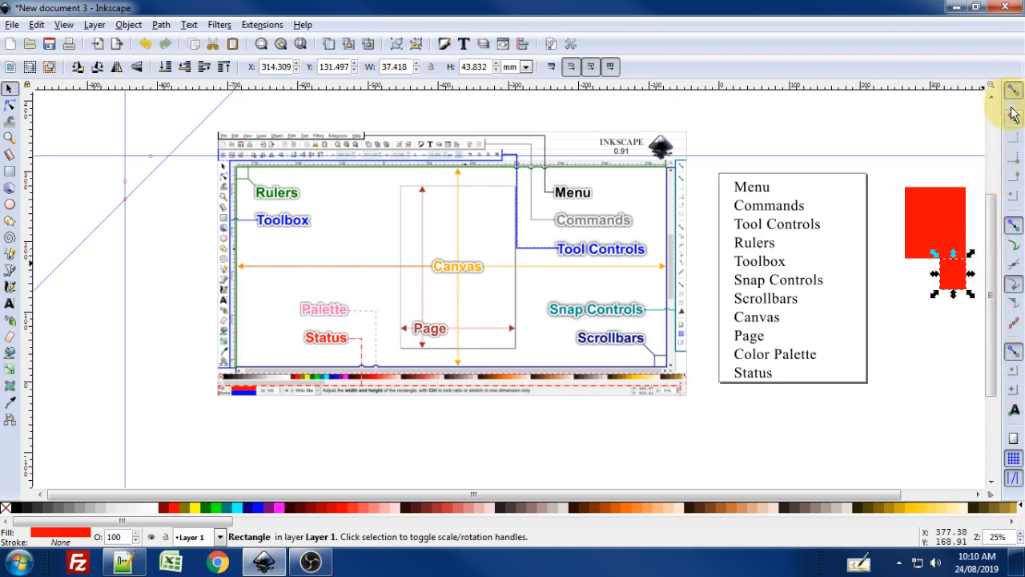
mouse_move(1019, 157)
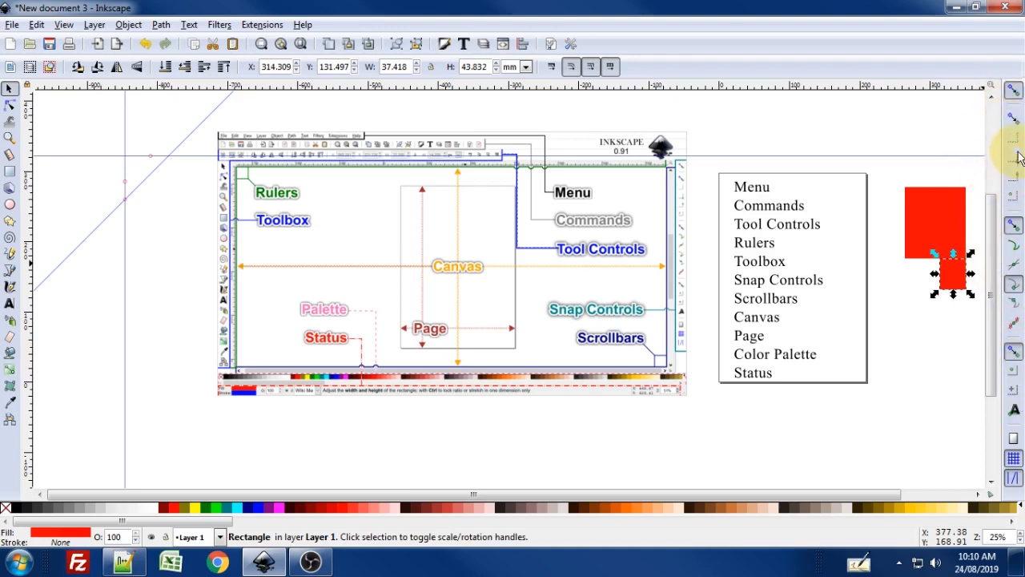
mouse_move(1011, 329)
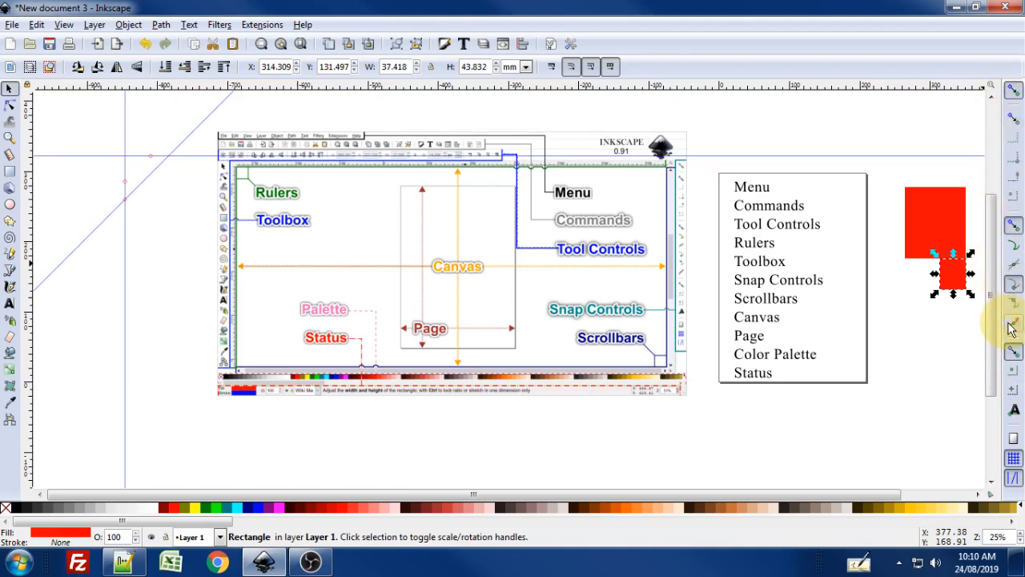
mouse_move(1012, 328)
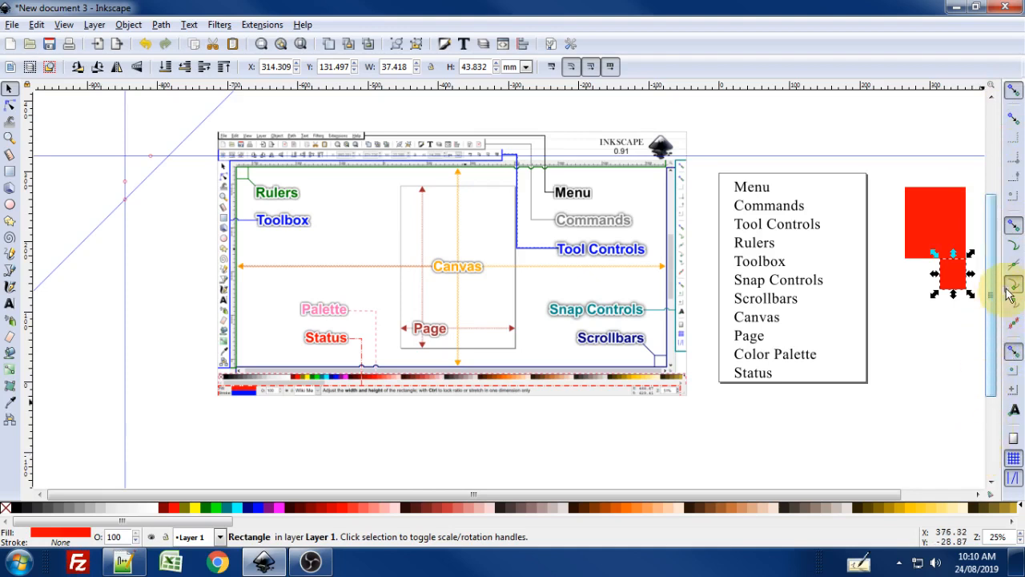
mouse_move(996, 365)
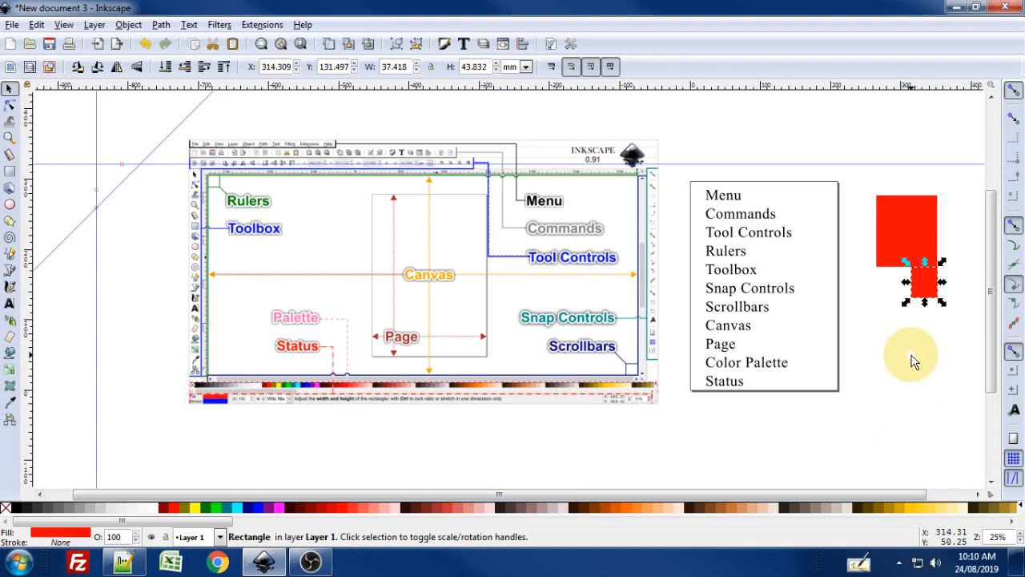
mouse_move(173, 169)
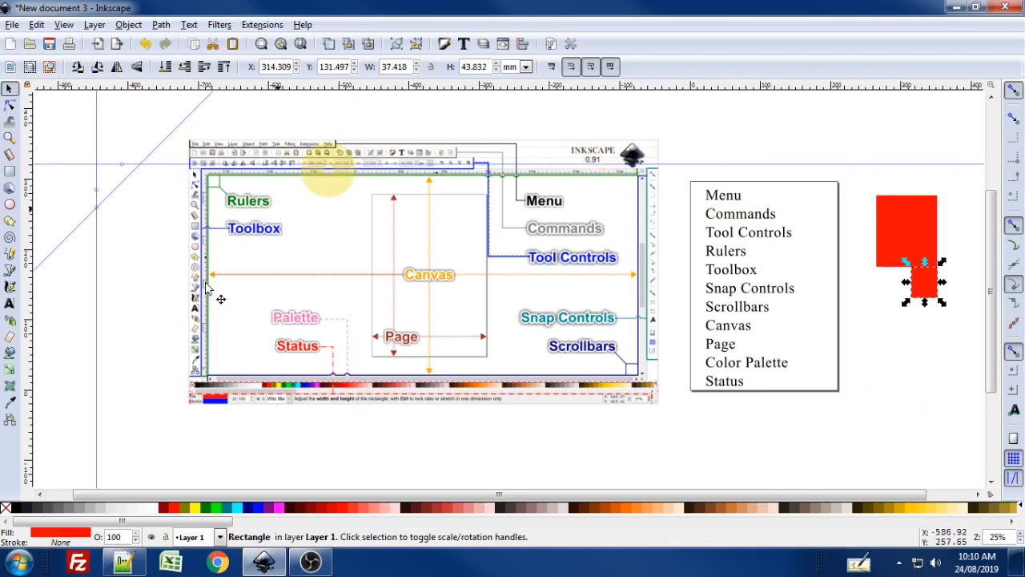
mouse_move(772, 163)
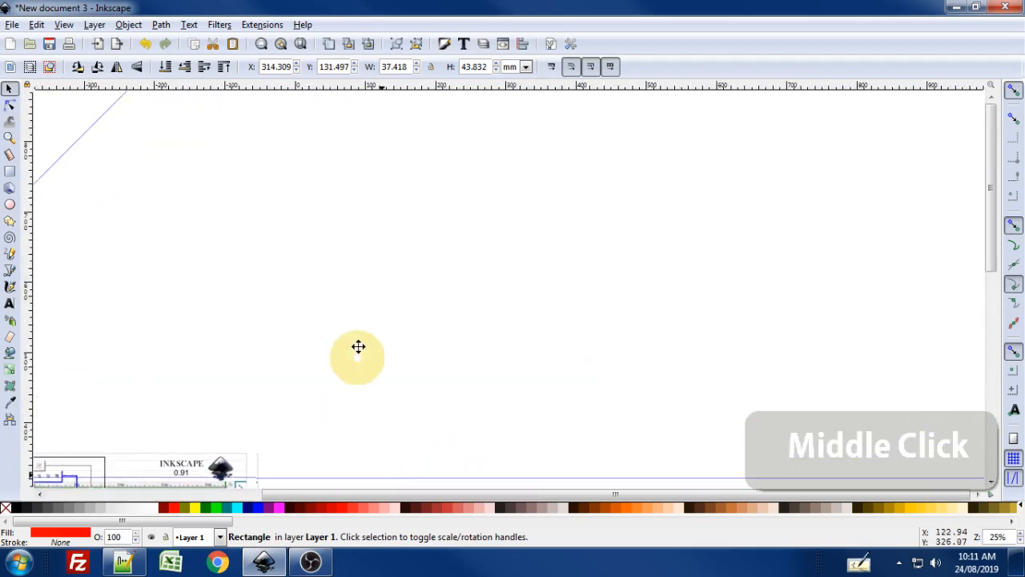
middle_click(359, 346)
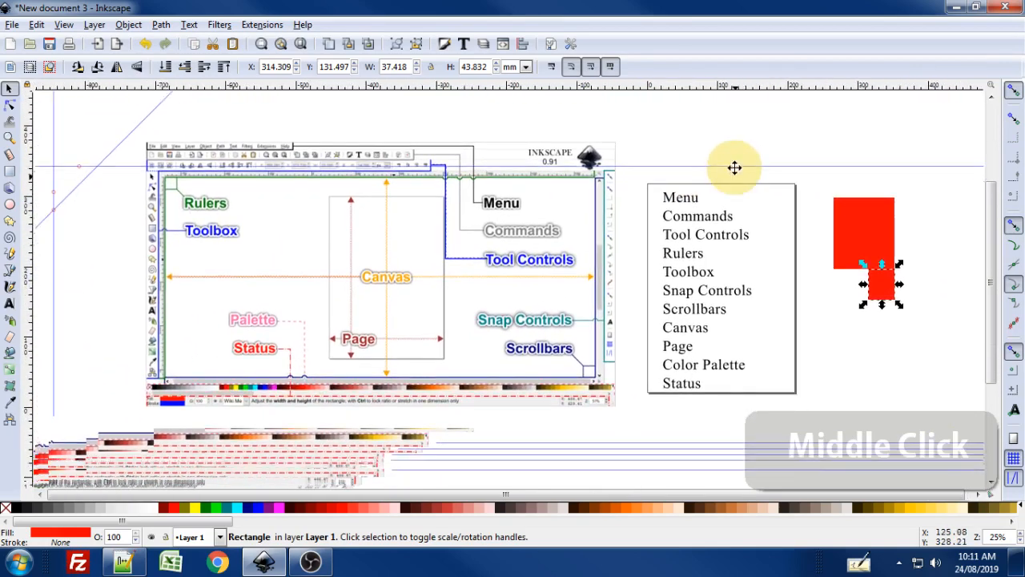
scroll(down, 3)
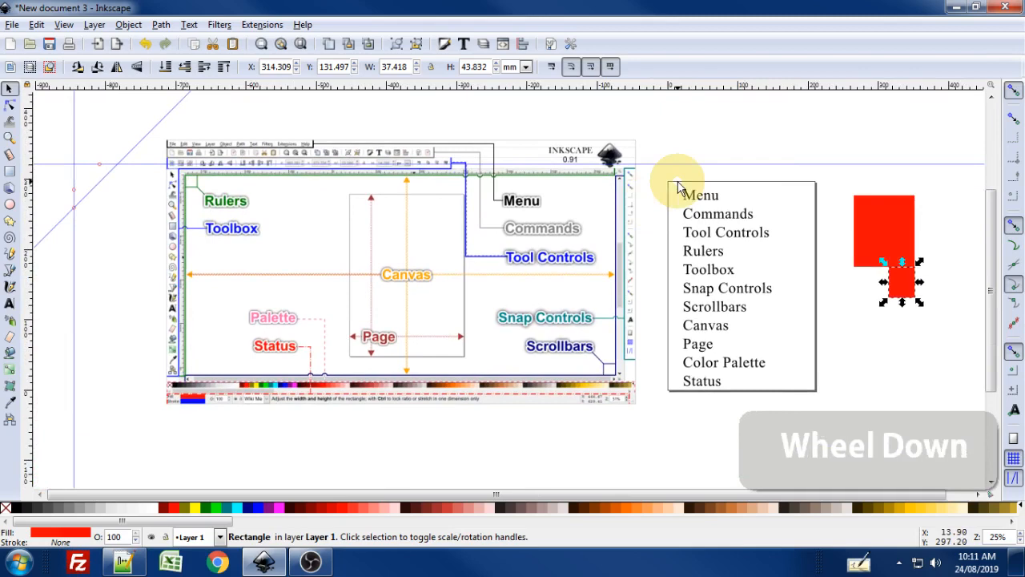
scroll(down, 3)
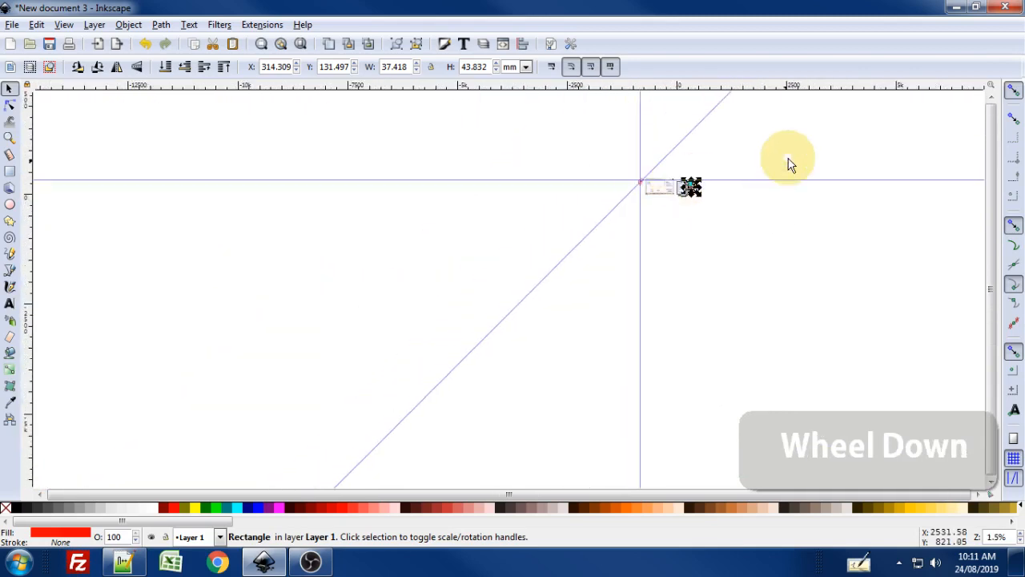
scroll(down, 3)
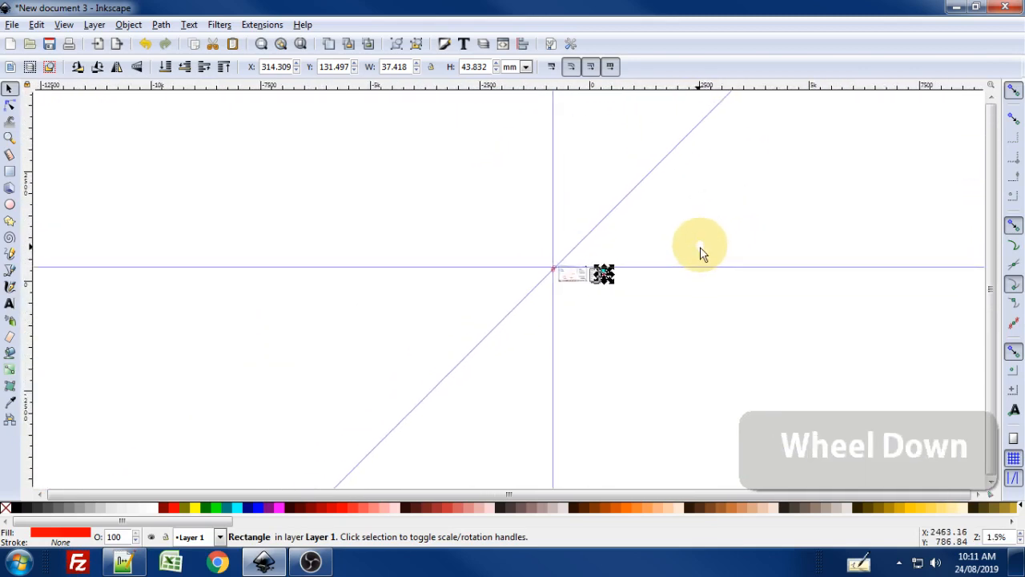
scroll(up, 3)
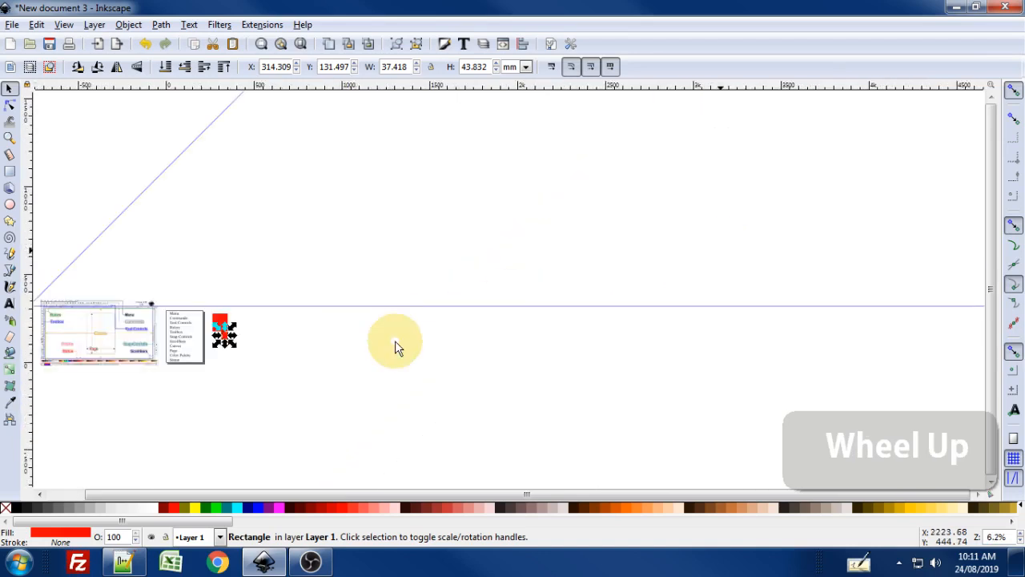
middle_click(647, 291)
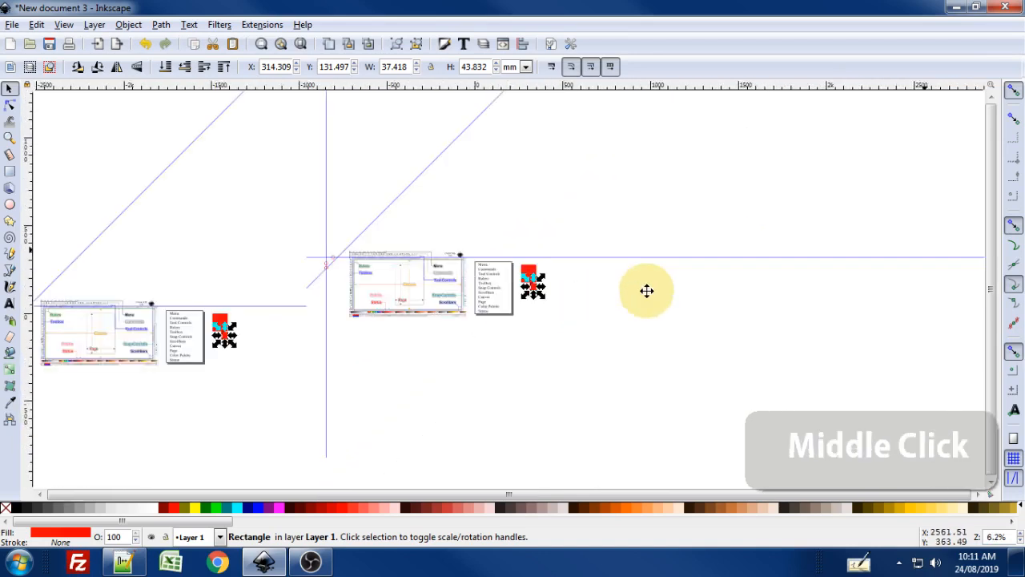
scroll(up, 3)
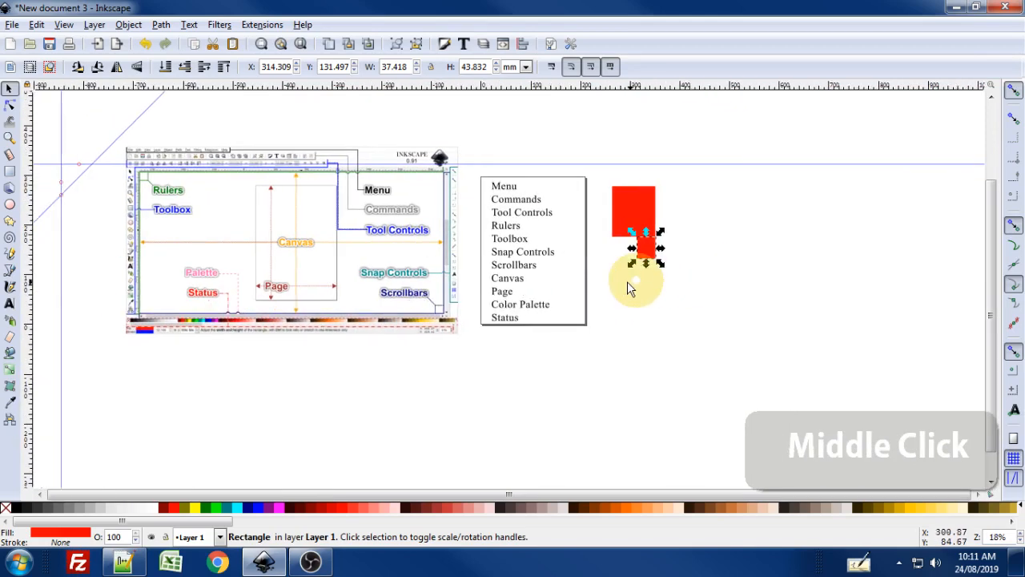
scroll(up, 3)
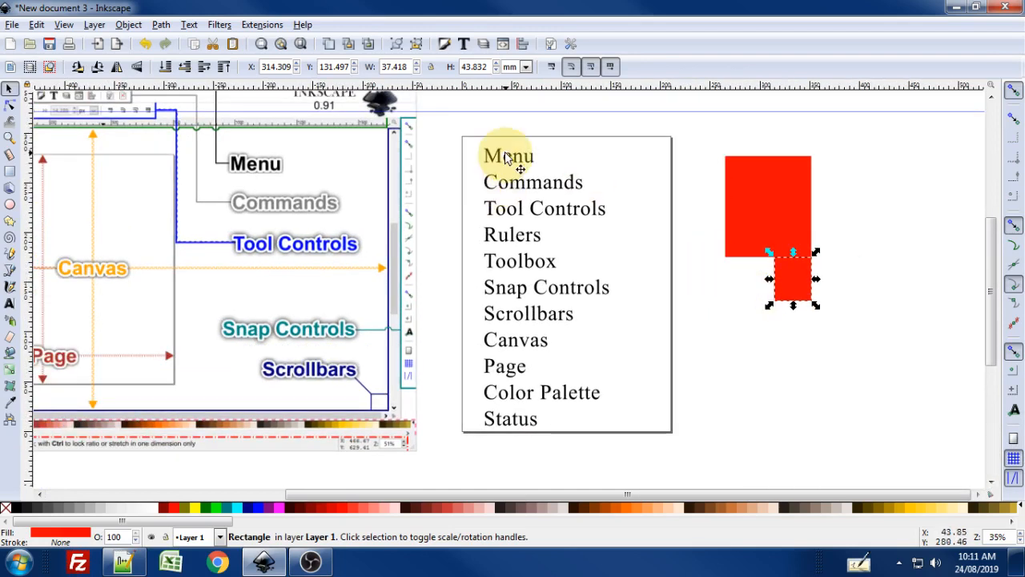
mouse_move(622, 231)
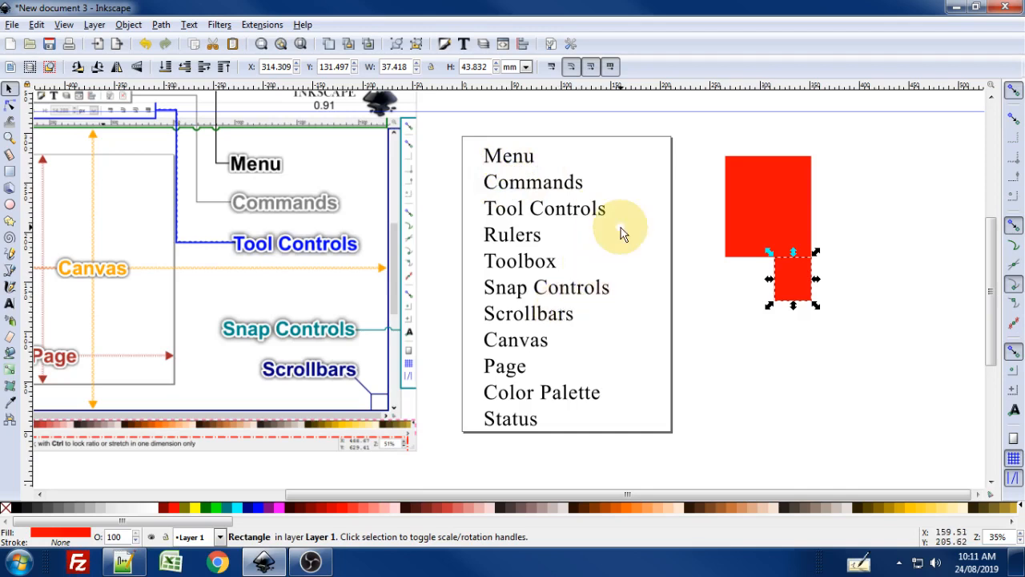
mouse_move(468, 232)
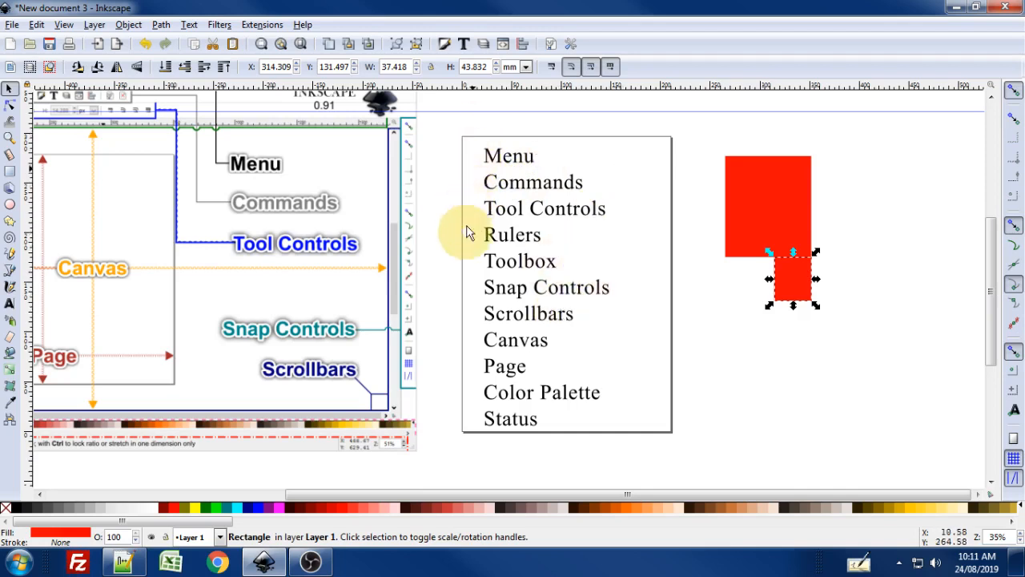
mouse_move(634, 435)
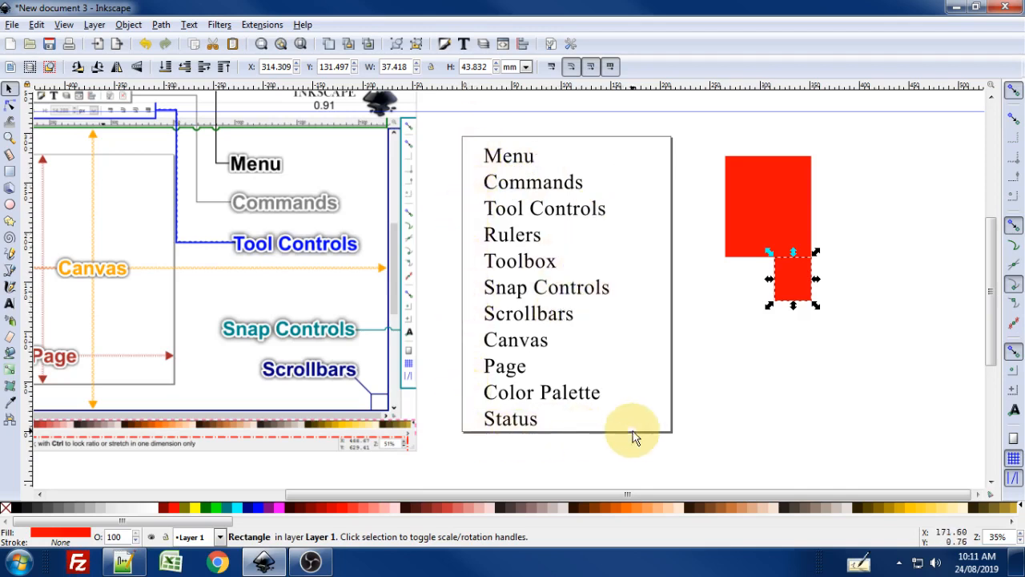
mouse_move(461, 144)
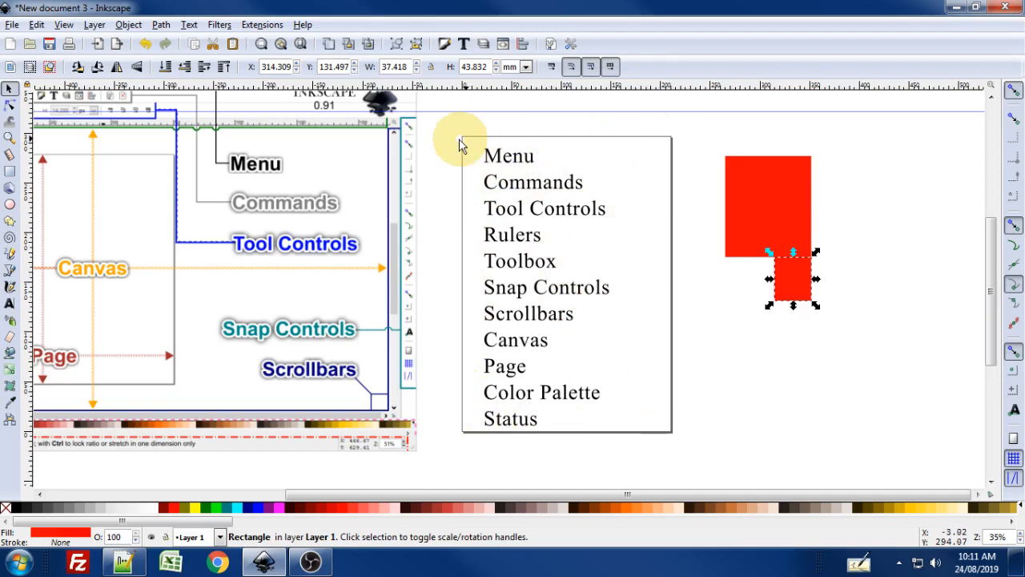
mouse_move(413, 413)
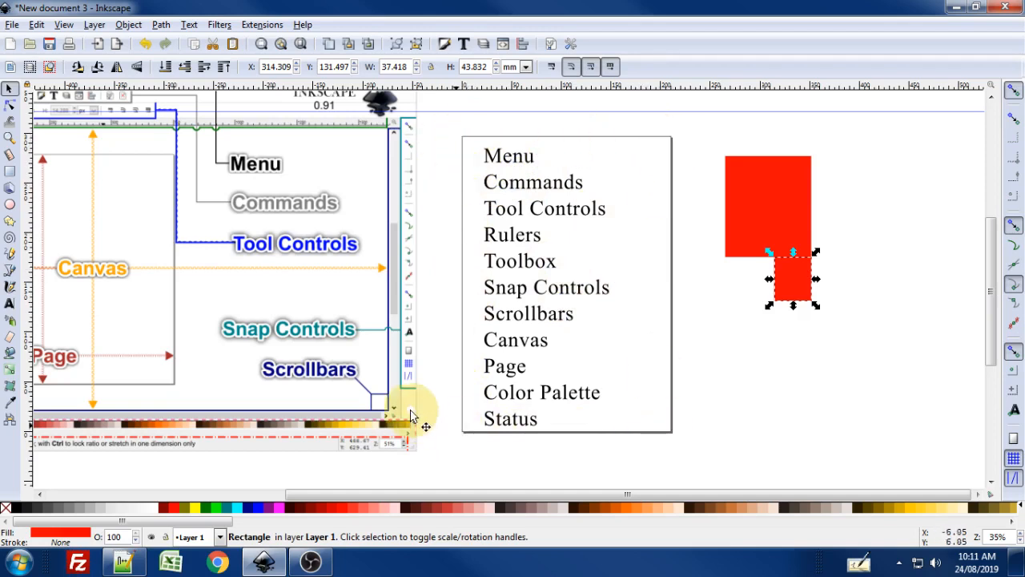
mouse_move(676, 169)
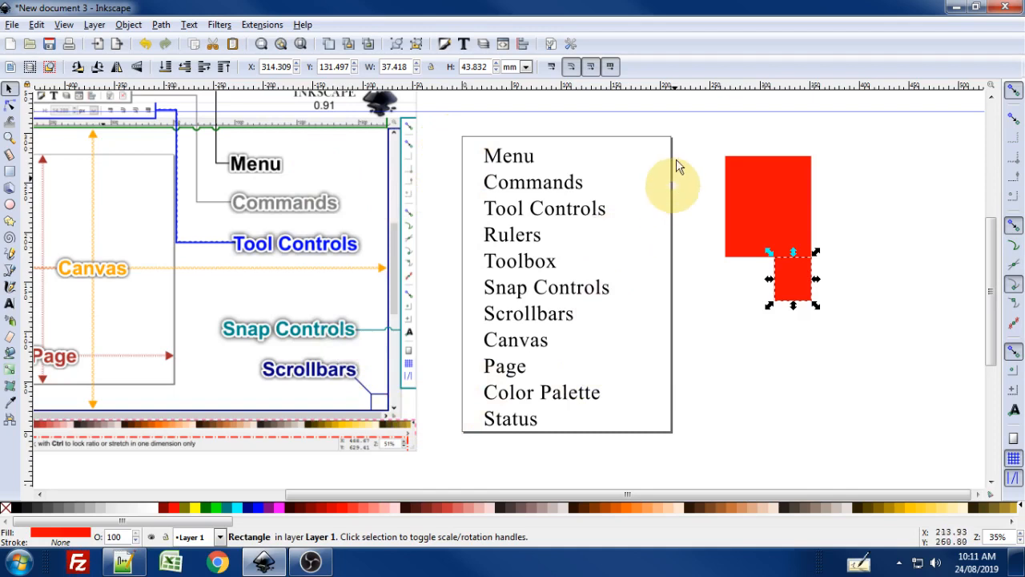
mouse_move(666, 144)
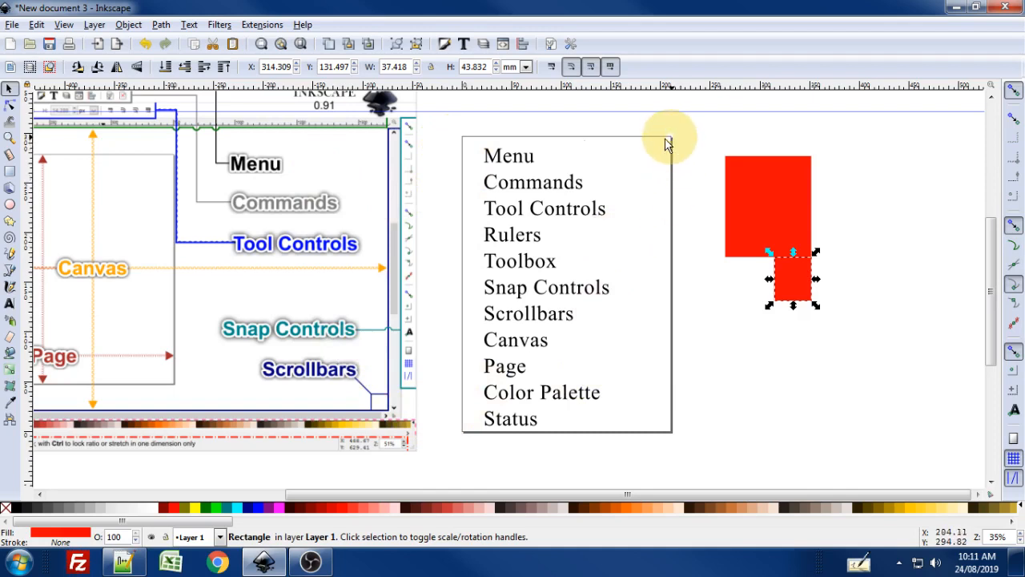
mouse_move(472, 147)
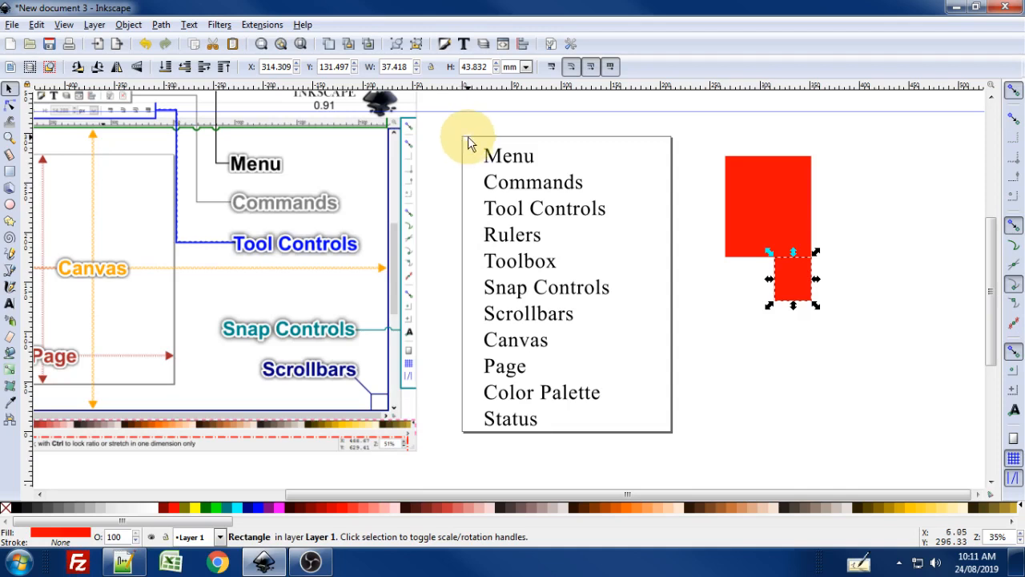
mouse_move(479, 168)
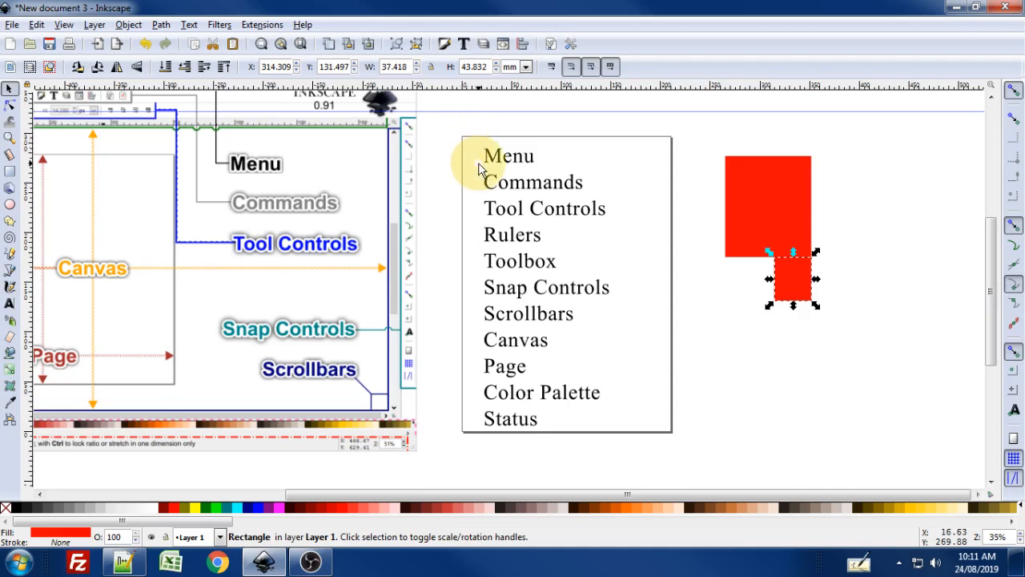
mouse_move(521, 178)
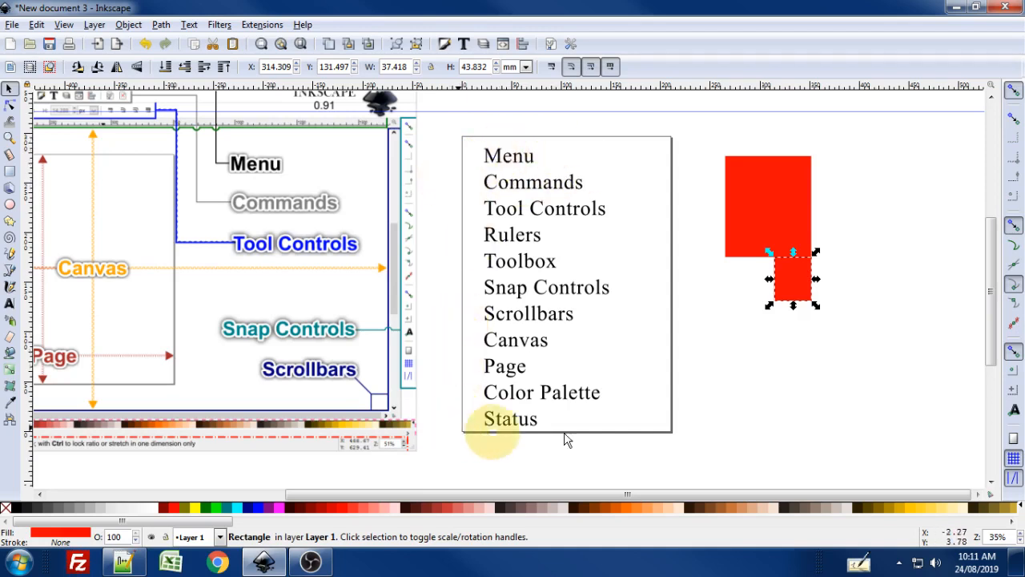
mouse_move(763, 176)
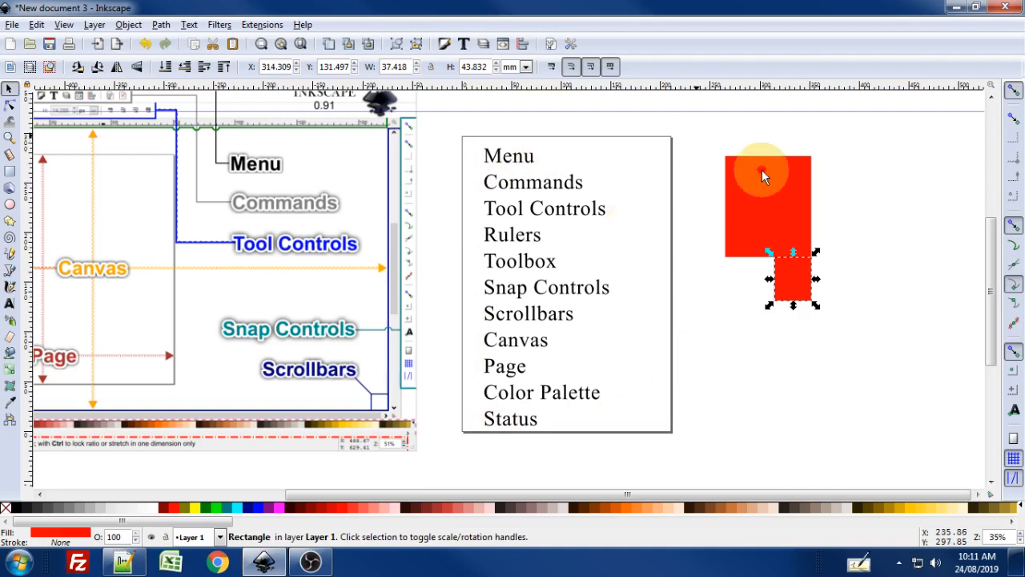
mouse_move(497, 173)
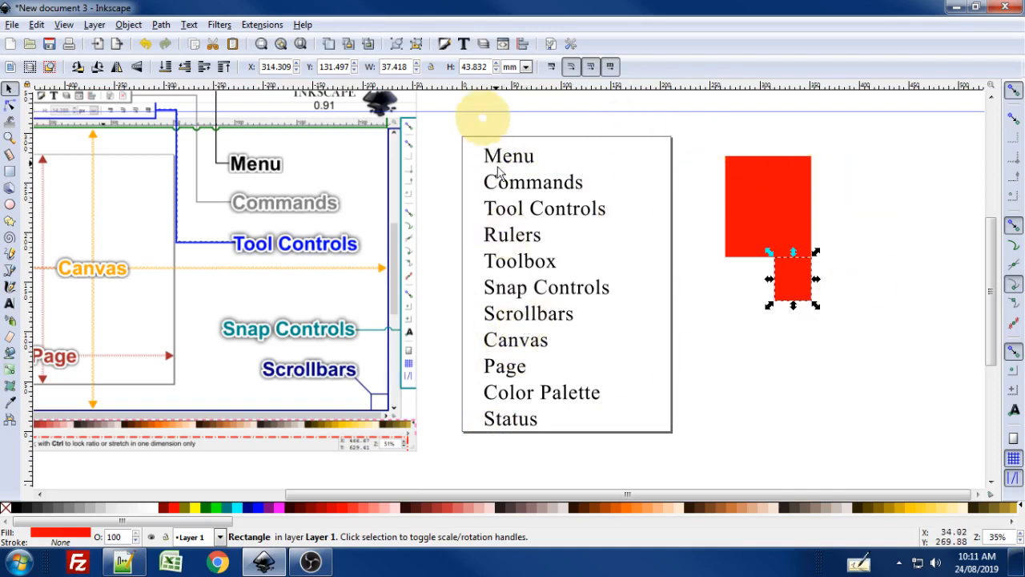
mouse_move(728, 215)
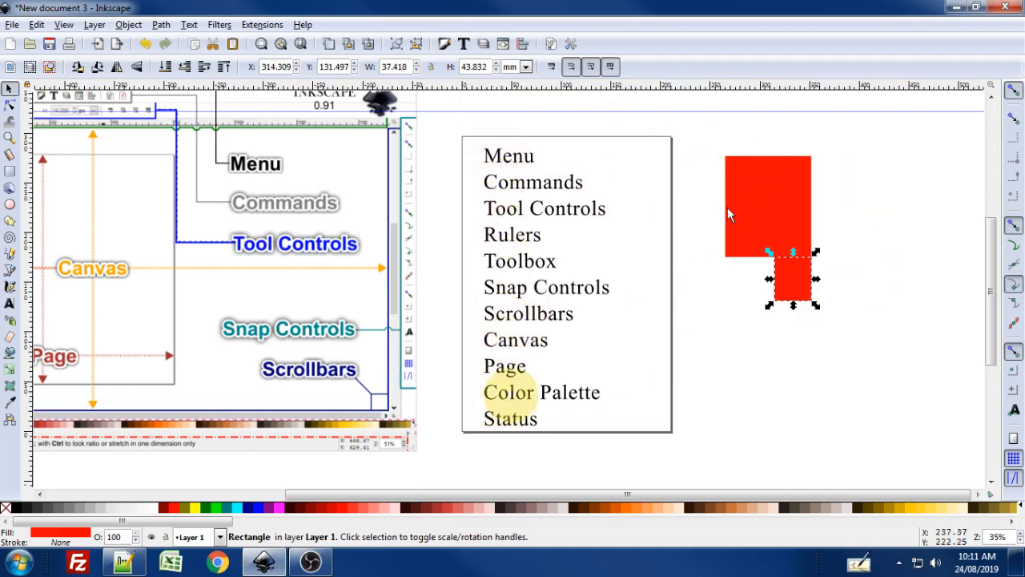
mouse_move(791, 221)
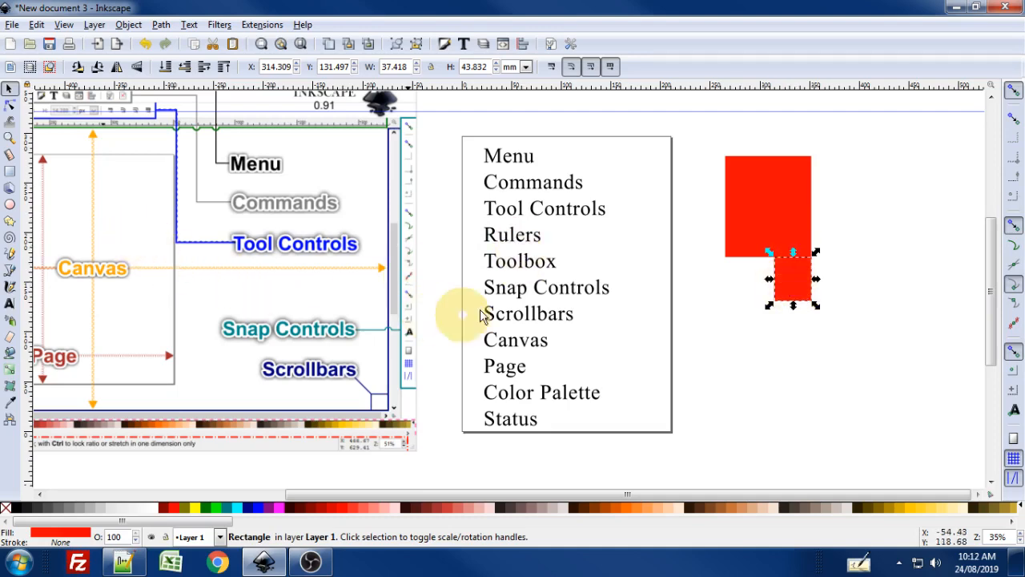
Step: Zoom out so the whole diagram, legend and red shapes fit in view
scroll(down, 3)
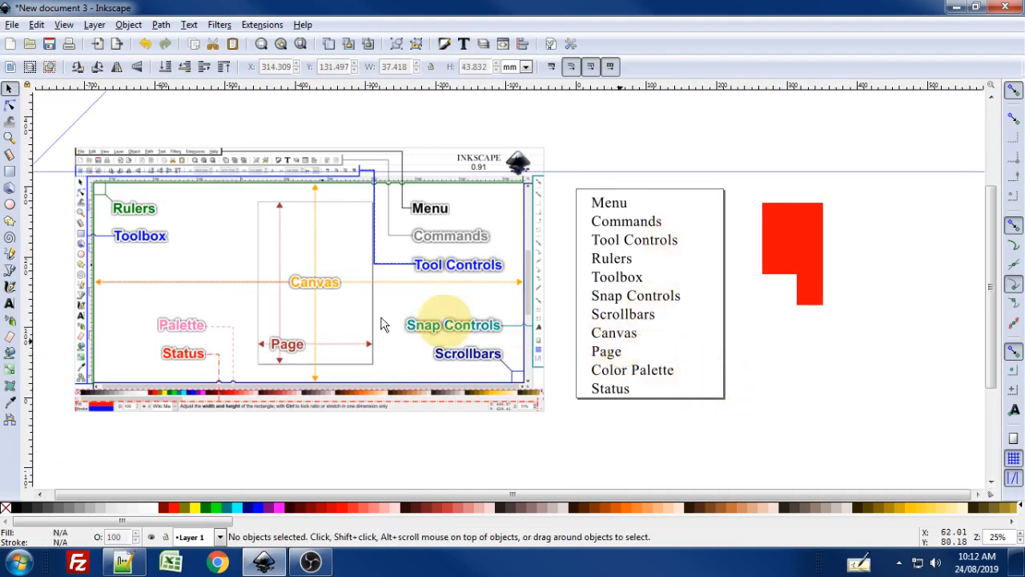
mouse_move(560, 308)
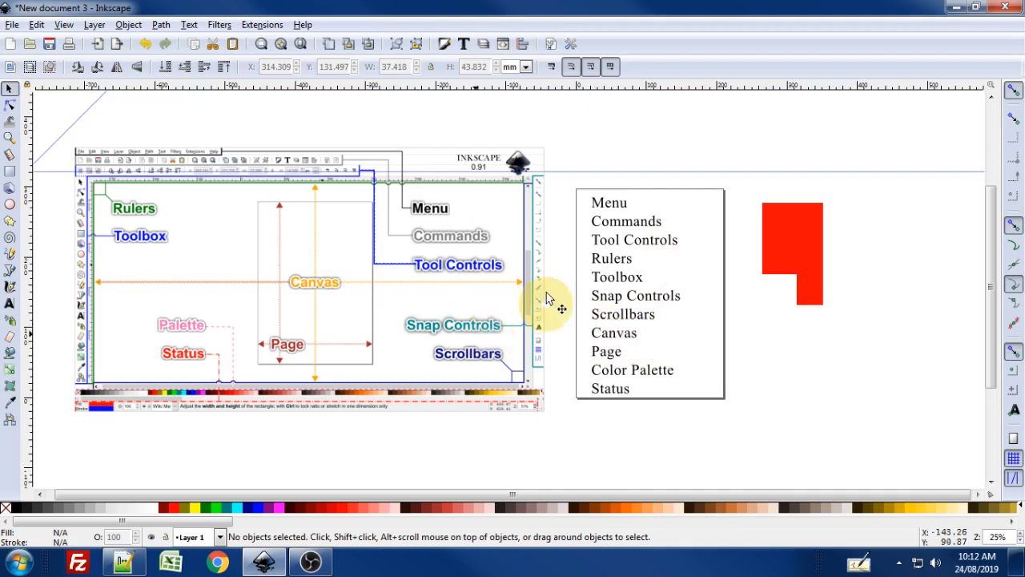
mouse_move(555, 286)
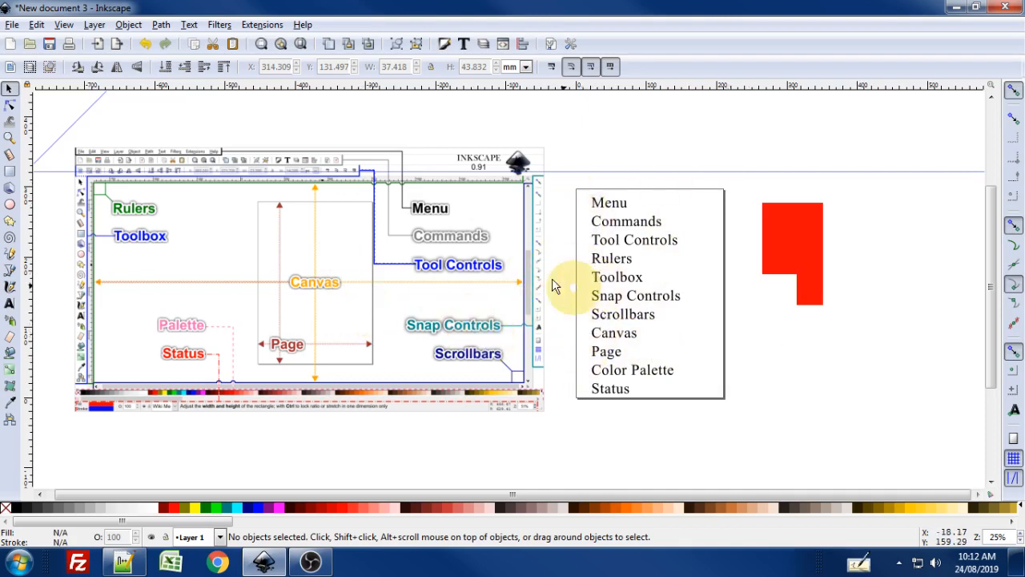
mouse_move(327, 242)
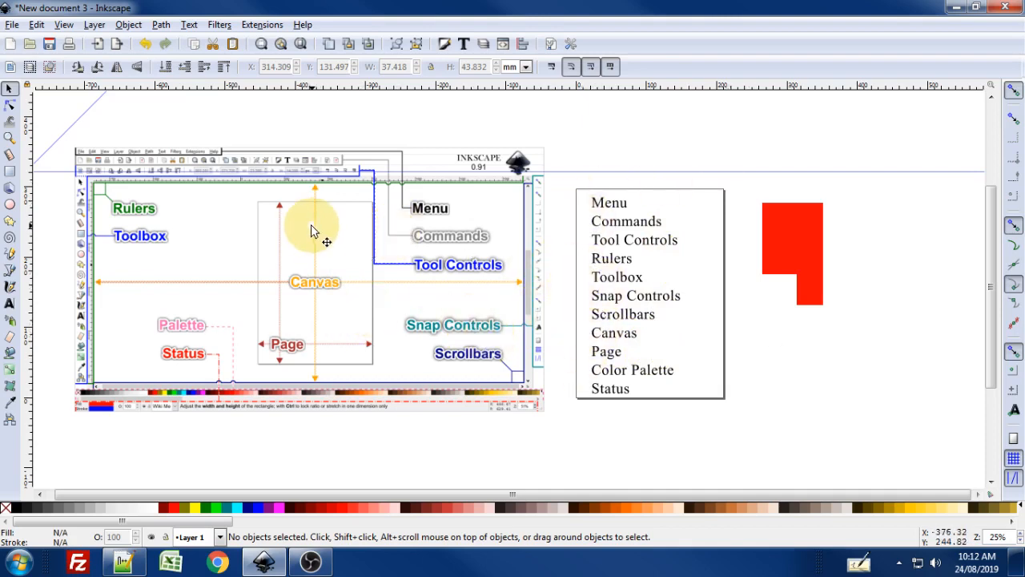
mouse_move(640, 314)
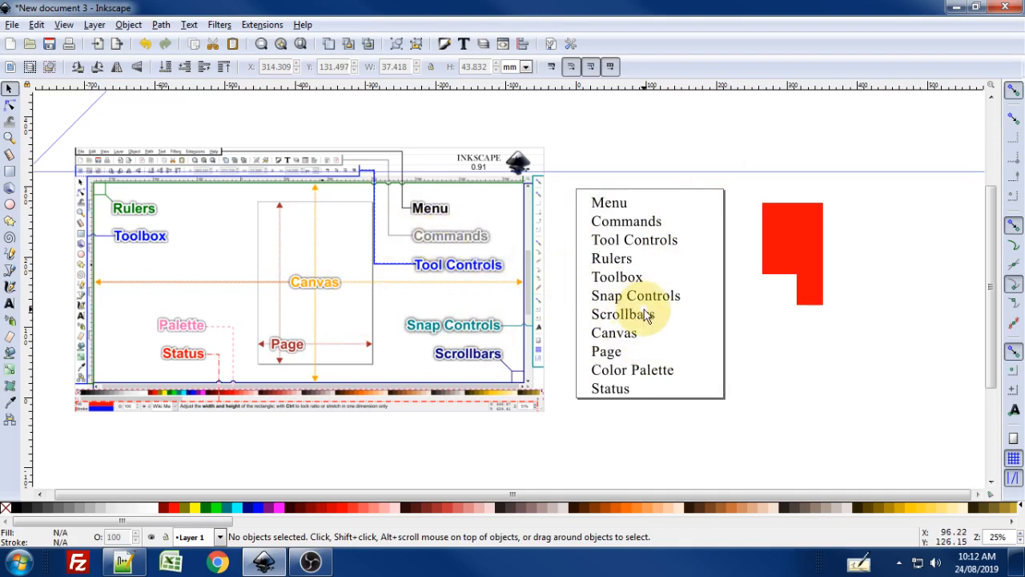
mouse_move(708, 433)
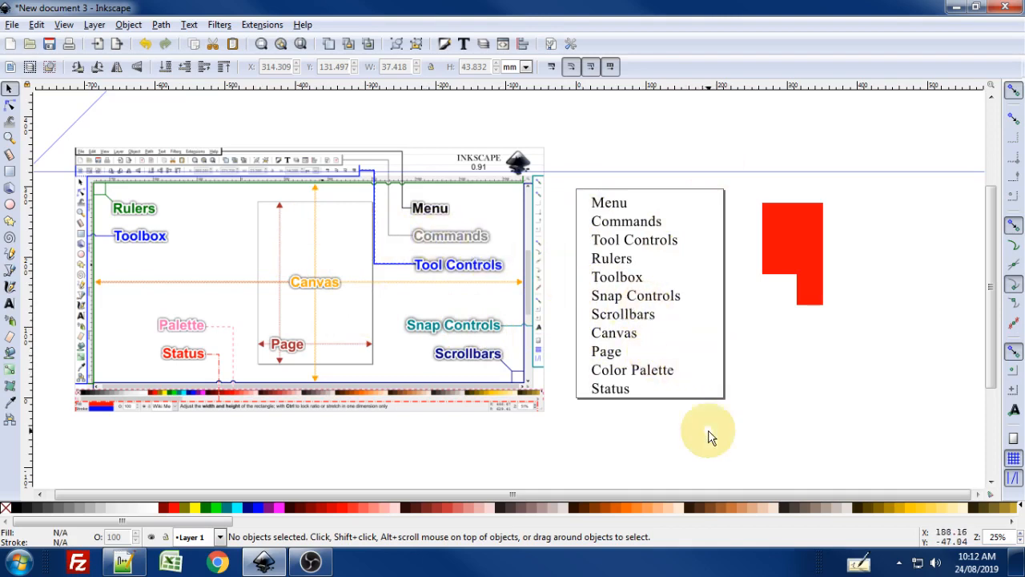
mouse_move(654, 477)
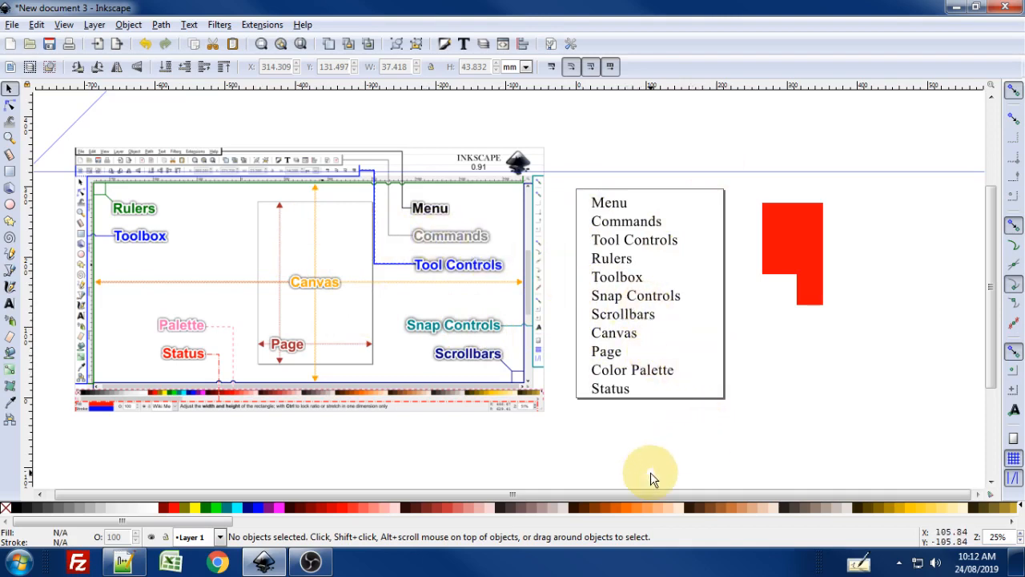
mouse_move(953, 505)
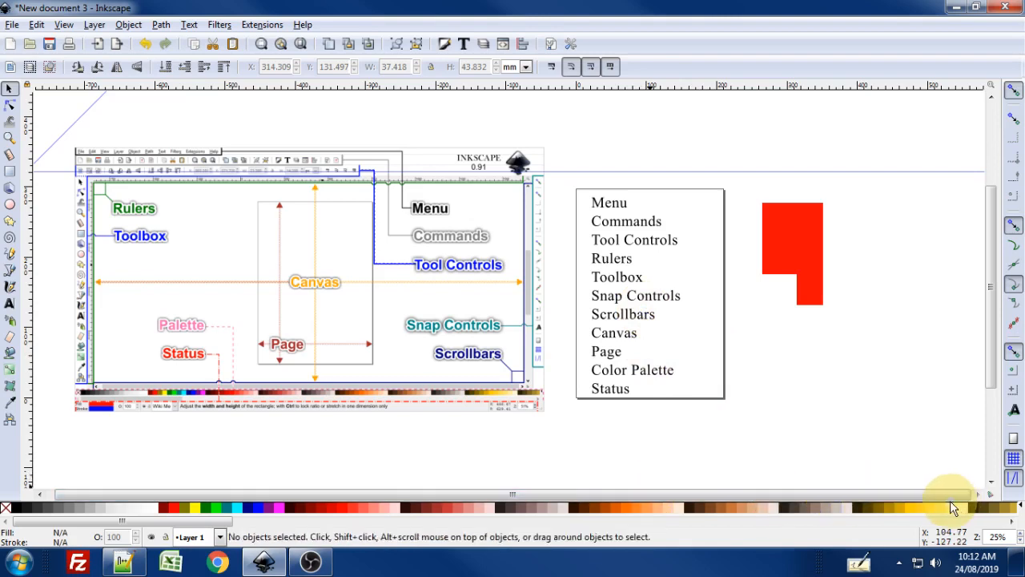
mouse_move(480, 508)
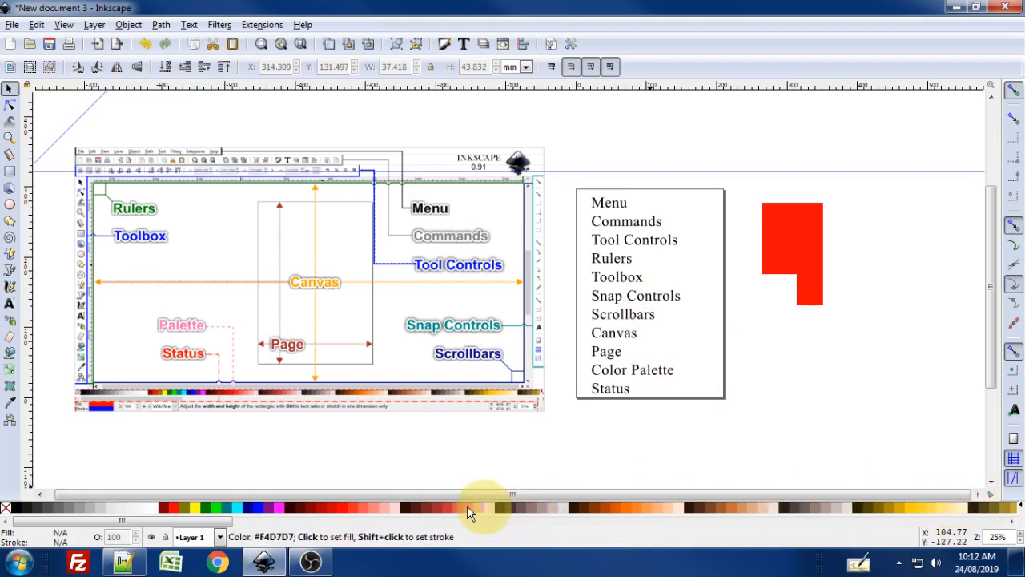
mouse_move(250, 510)
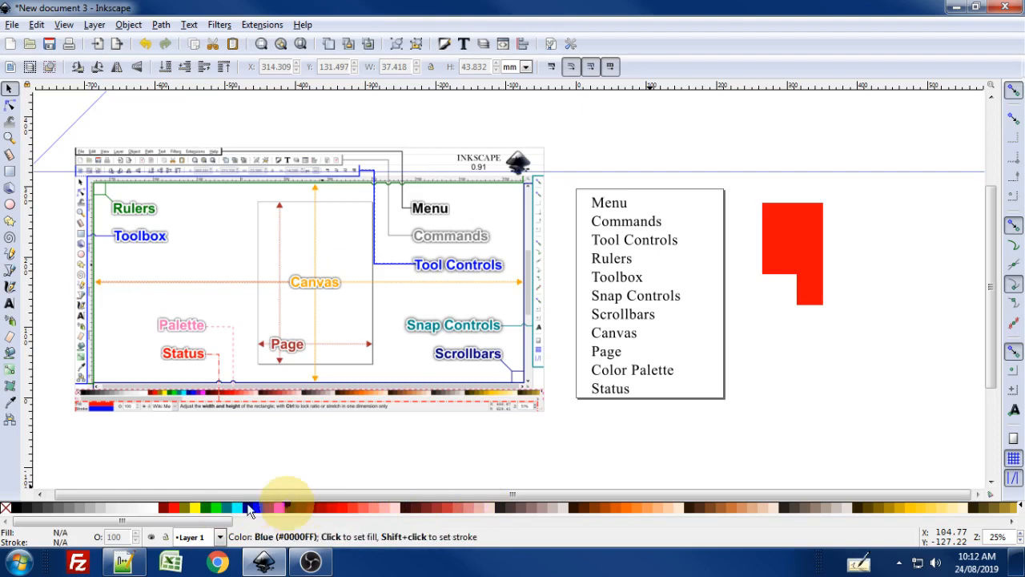
mouse_move(83, 515)
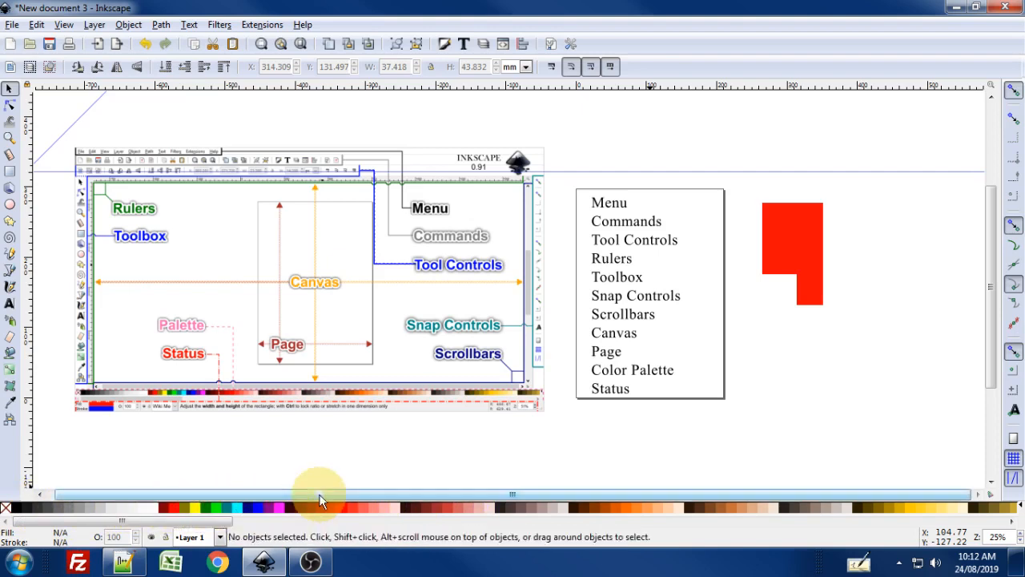
mouse_move(712, 433)
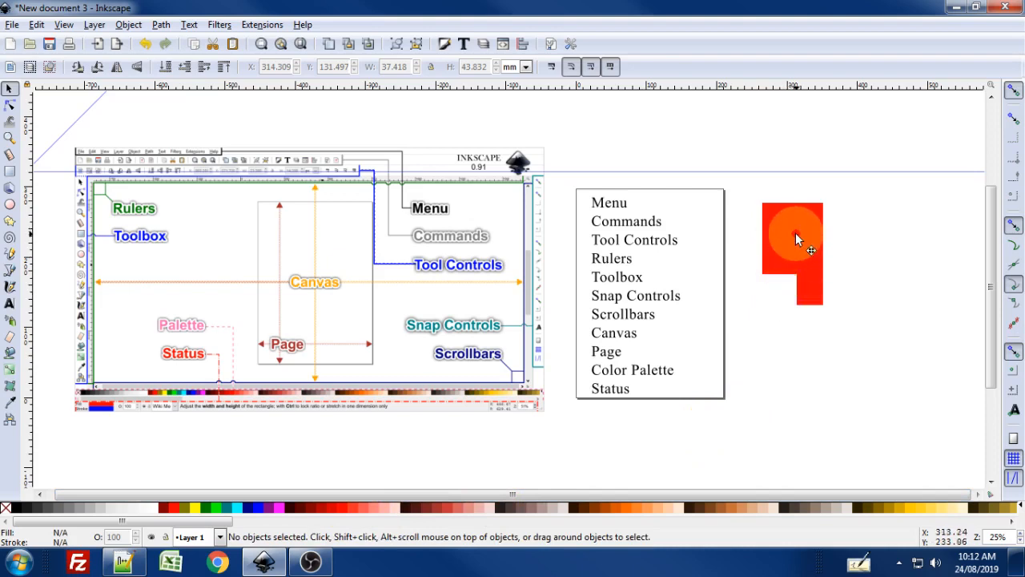
Step: Select the upper red square and fill it gray, then blue, from the palette
click(793, 237)
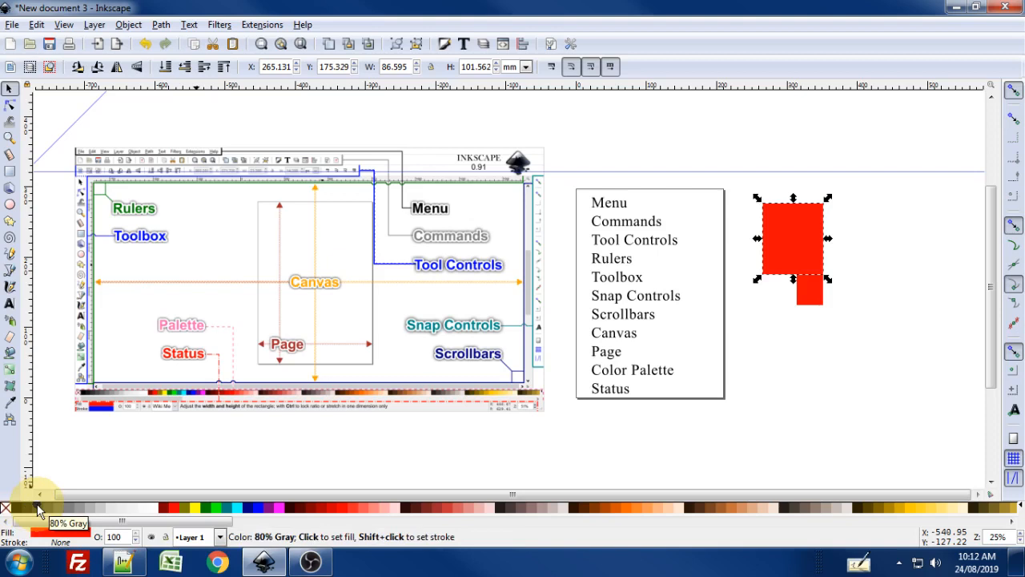
click(35, 508)
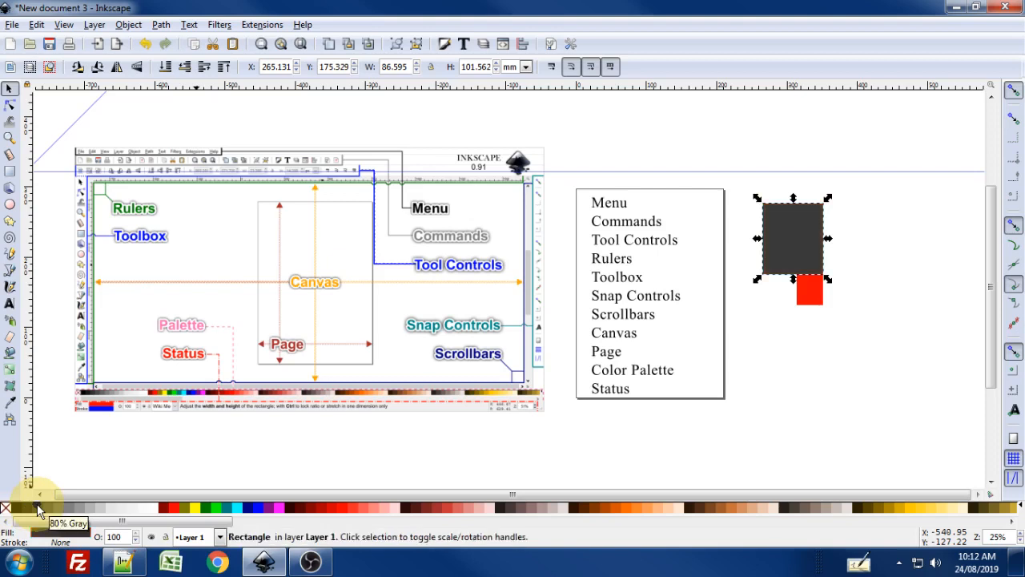
click(250, 508)
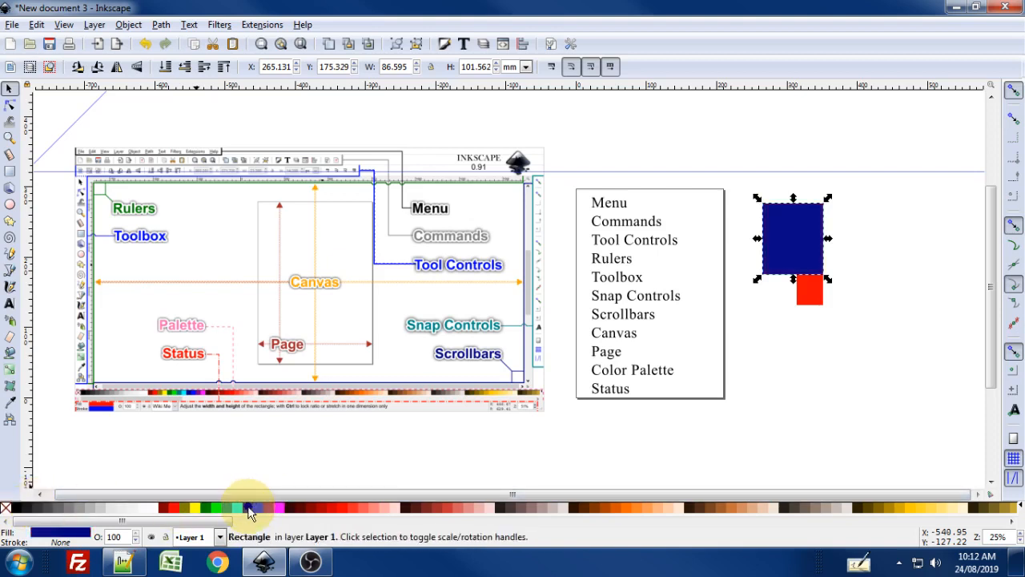
mouse_move(637, 370)
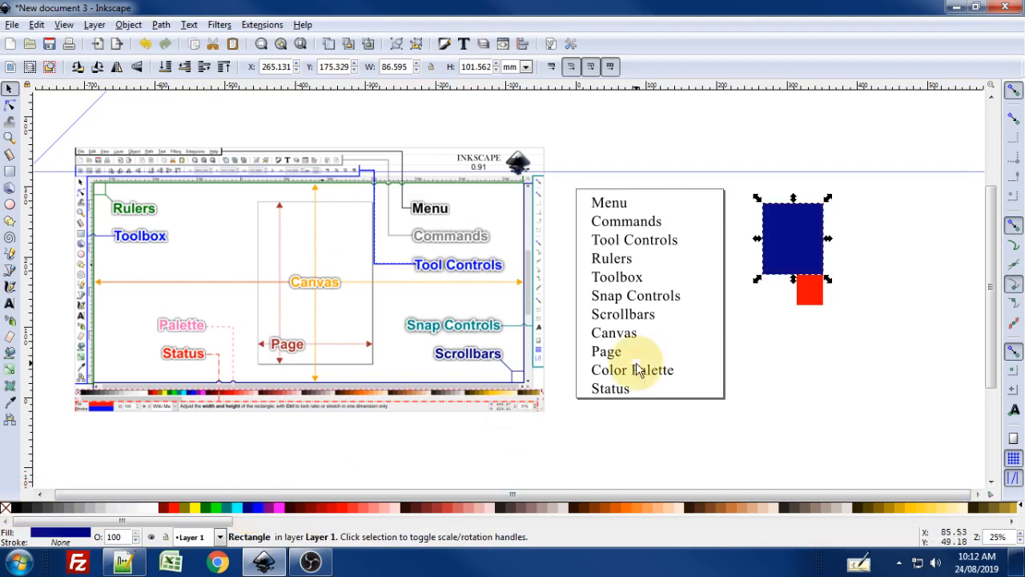
mouse_move(336, 468)
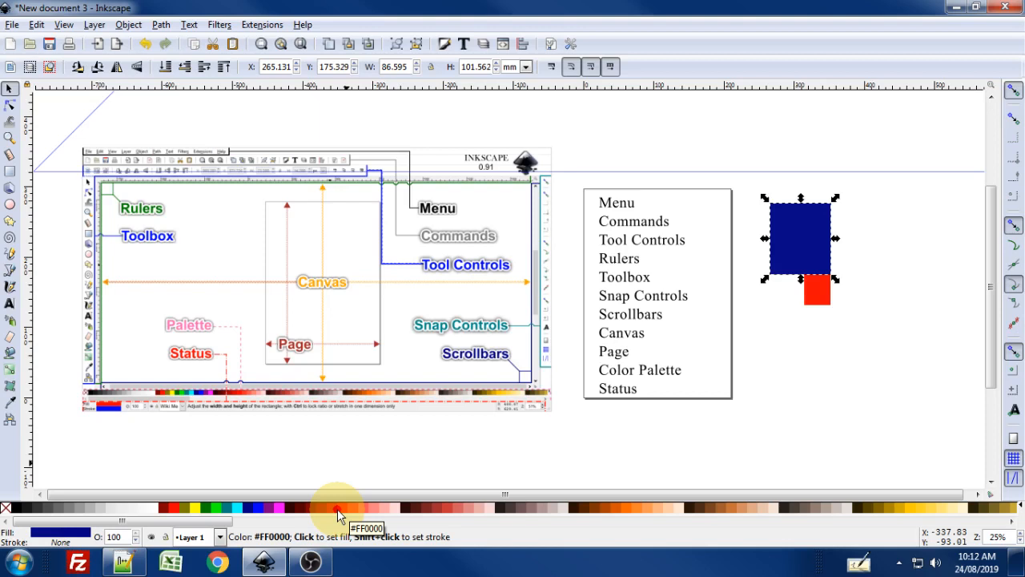
mouse_move(359, 509)
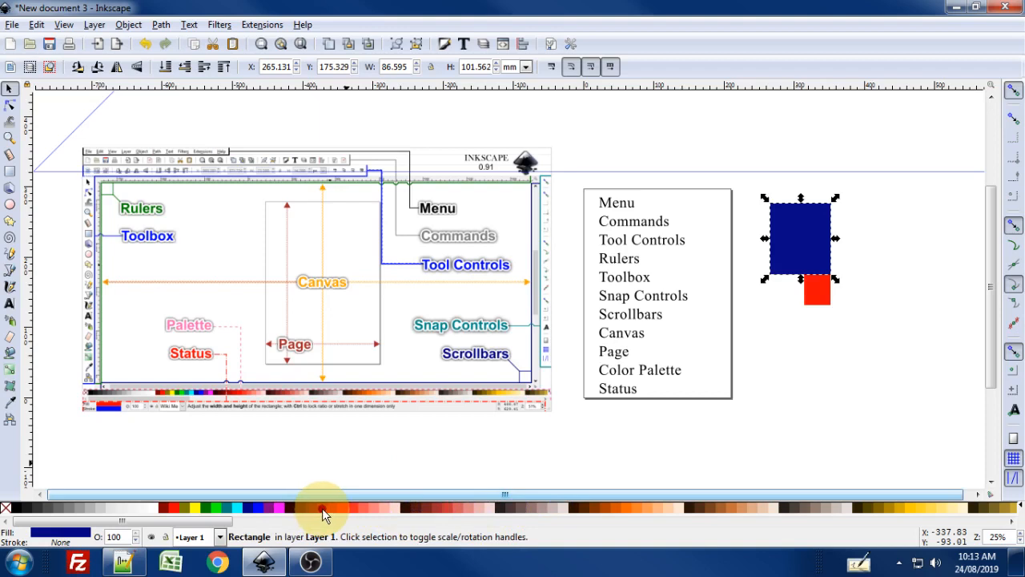
mouse_move(808, 312)
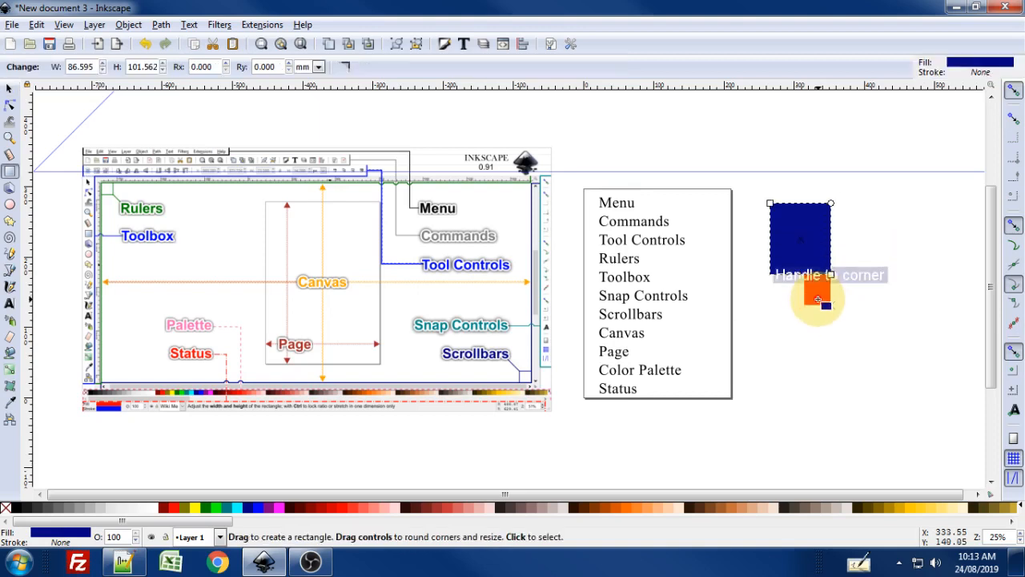
key(Escape)
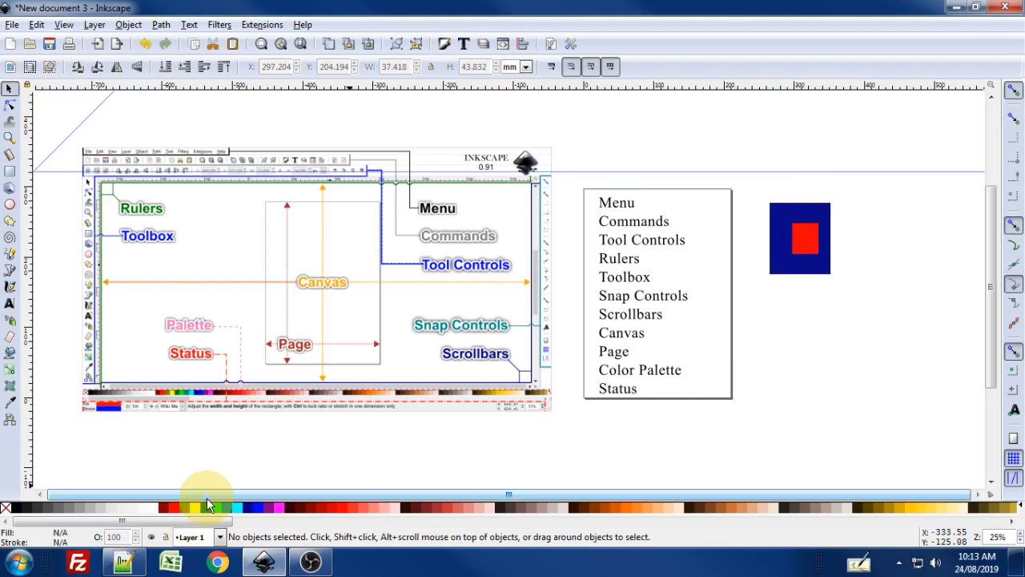
mouse_move(269, 480)
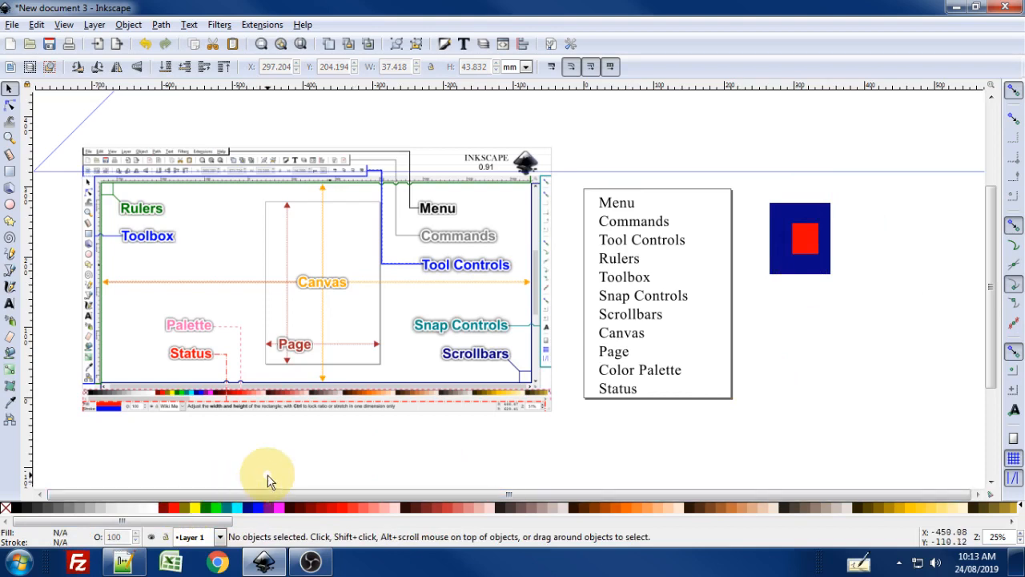
mouse_move(199, 508)
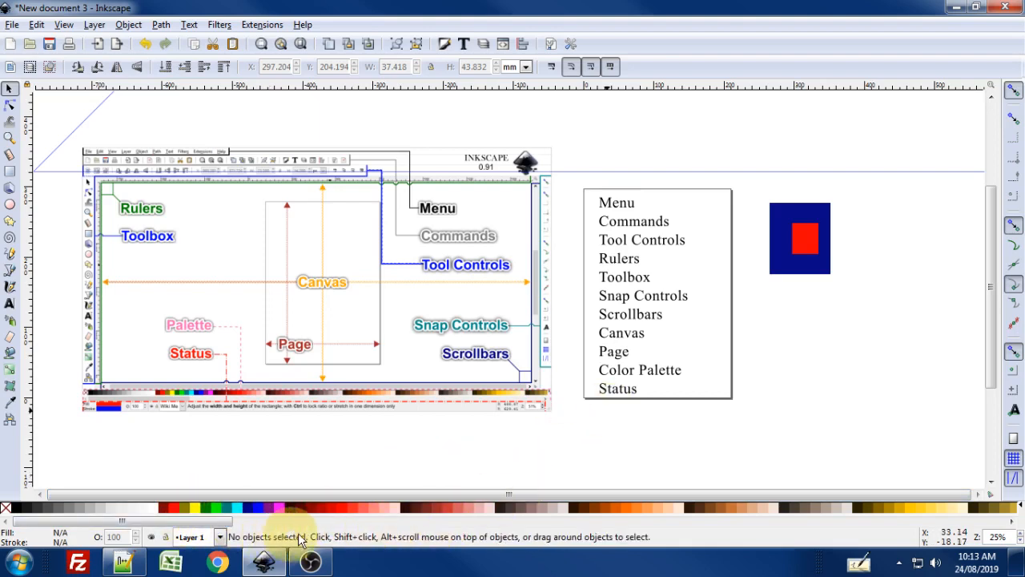
mouse_move(836, 292)
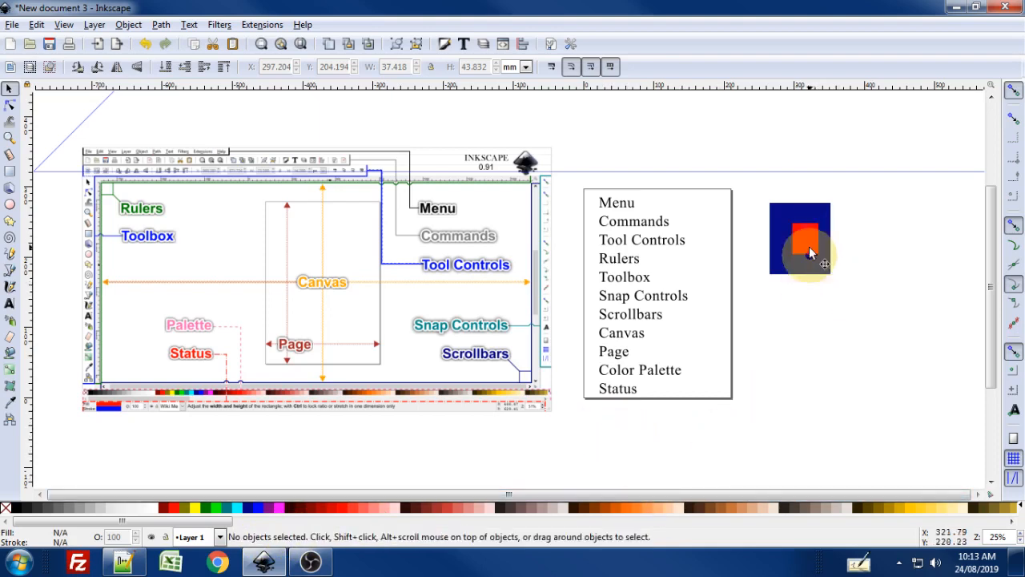
Step: Select the red square on the blue square to read its fill, stroke and layer in the status bar
click(806, 243)
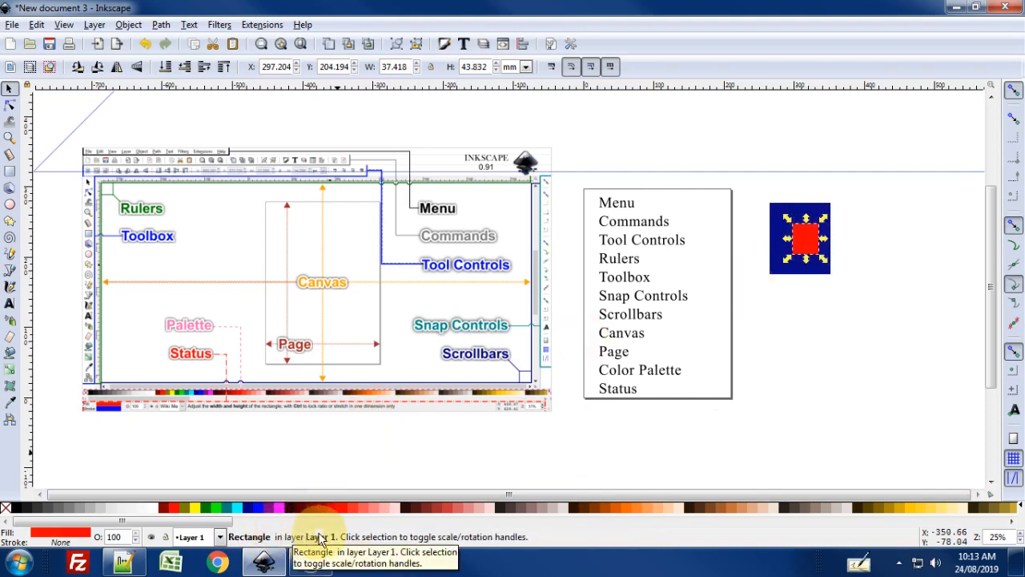
mouse_move(307, 544)
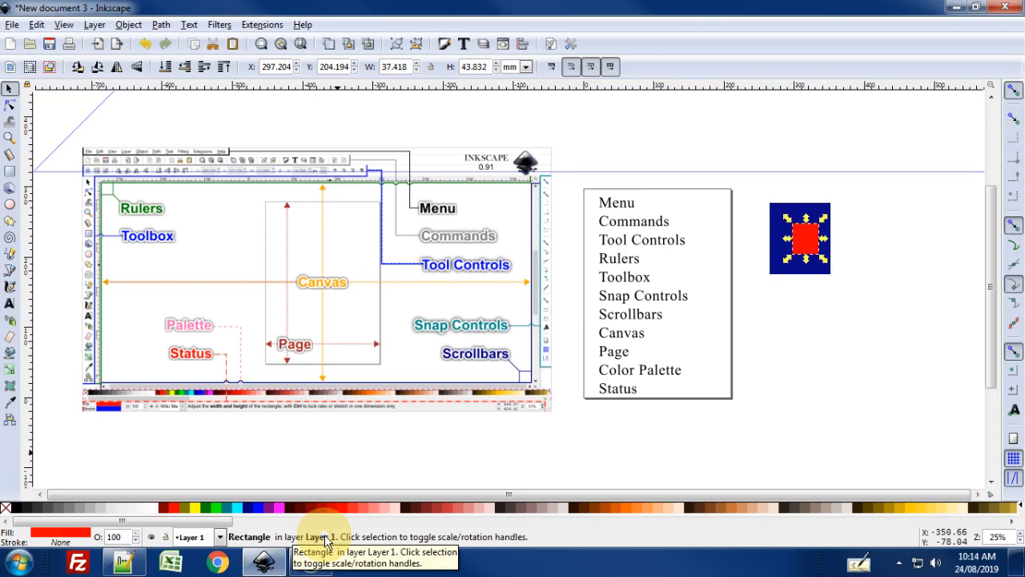
mouse_move(335, 541)
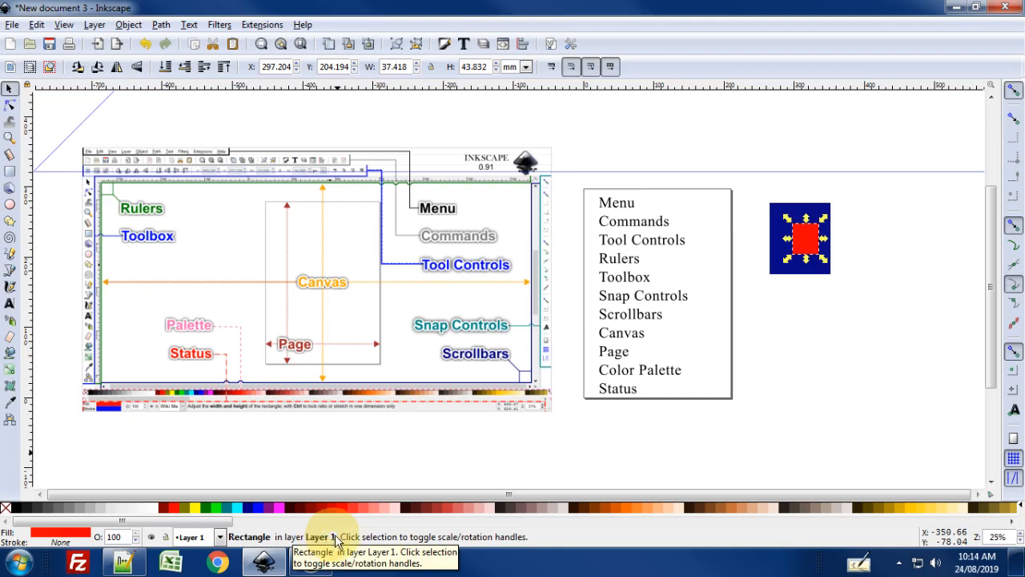
mouse_move(358, 537)
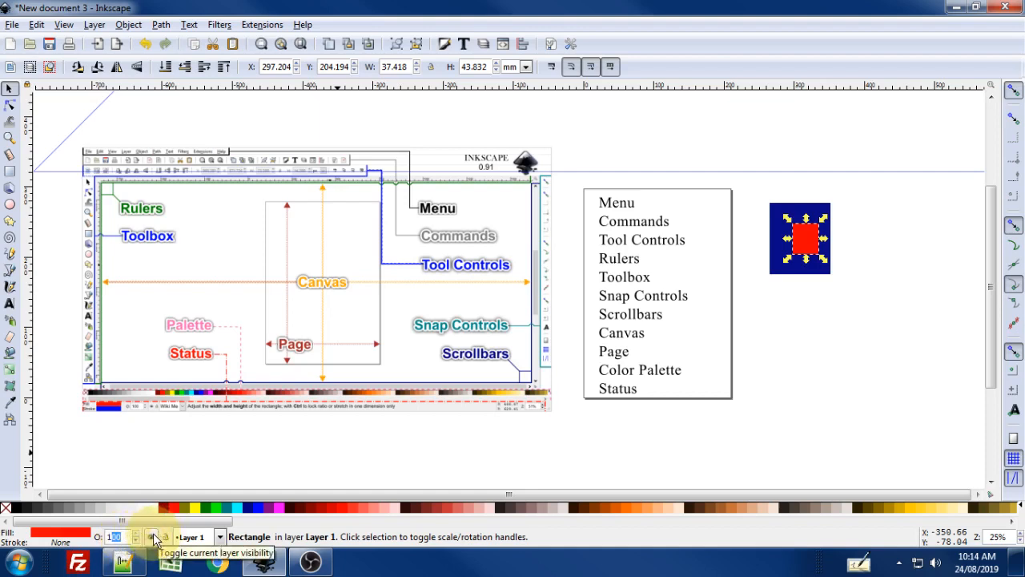
mouse_move(166, 537)
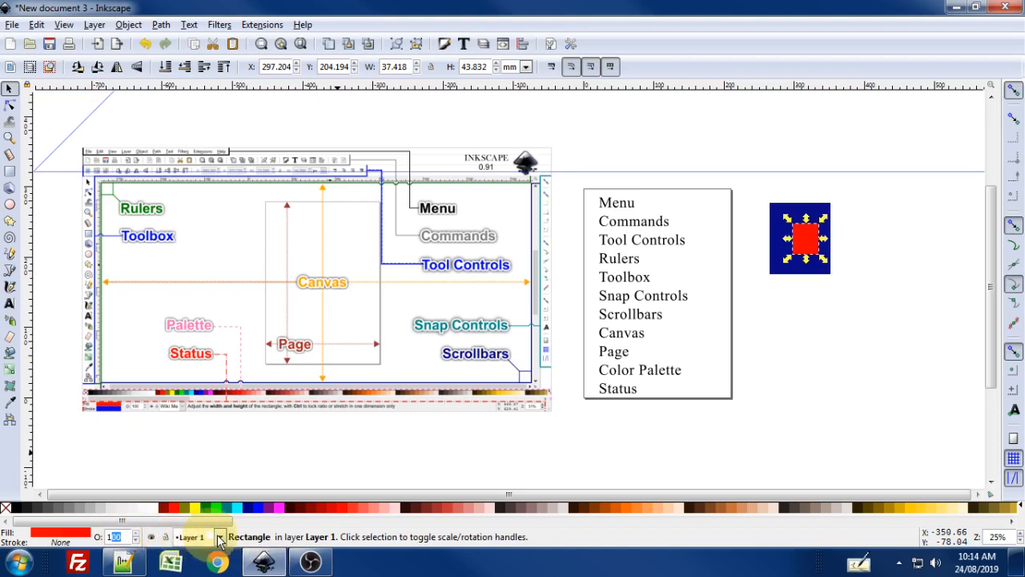
mouse_move(205, 542)
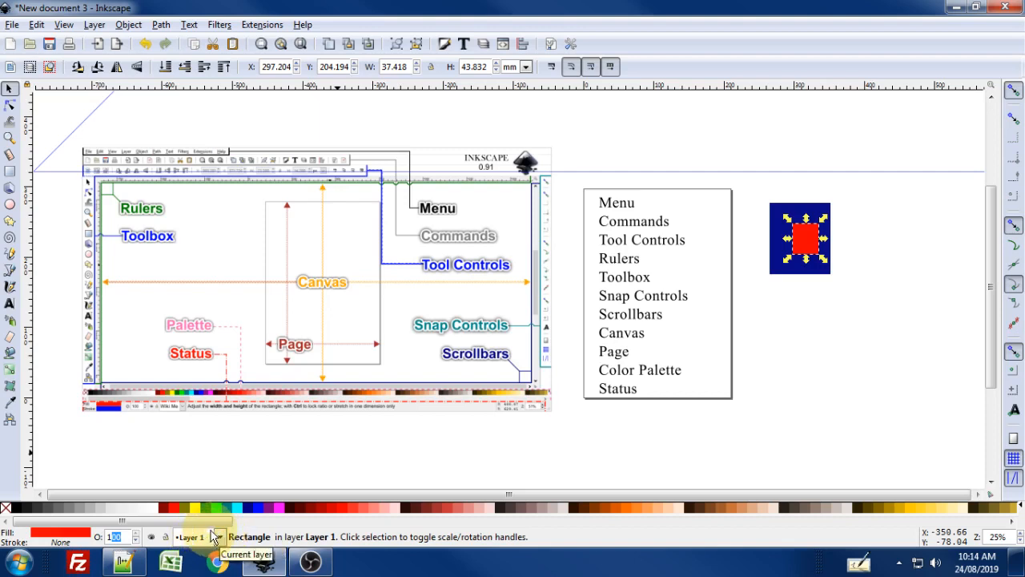
mouse_move(362, 545)
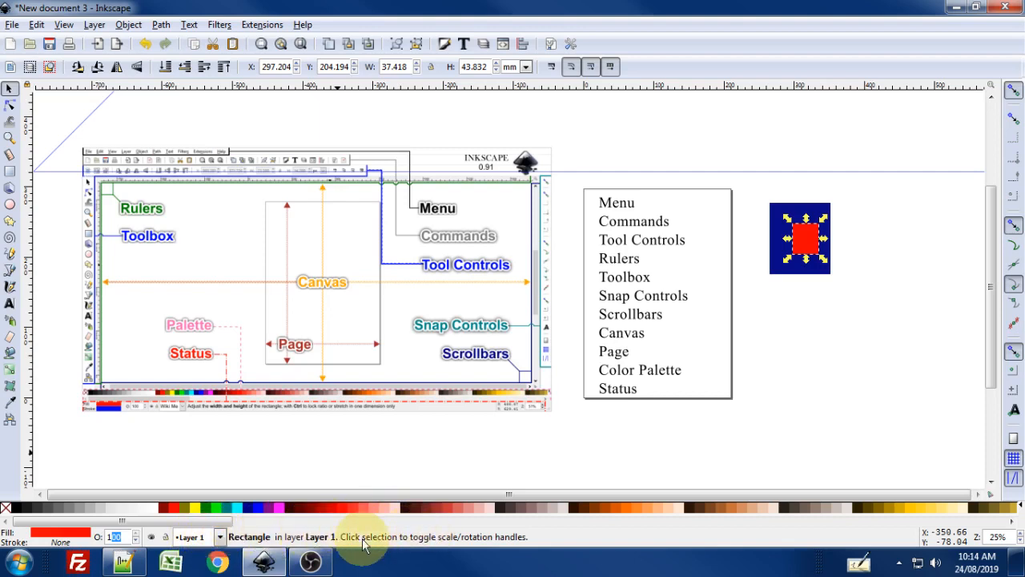
mouse_move(462, 545)
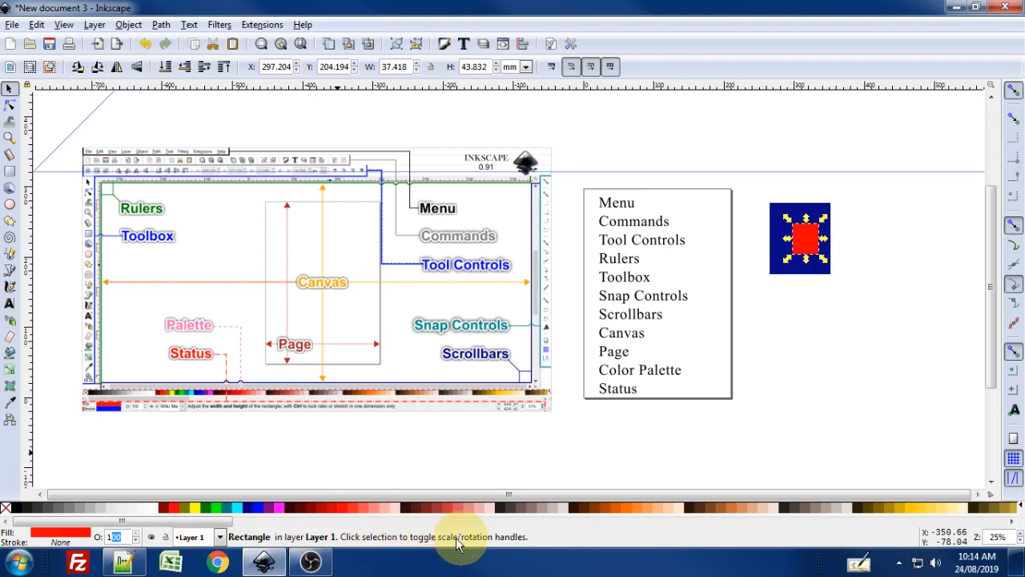
mouse_move(777, 301)
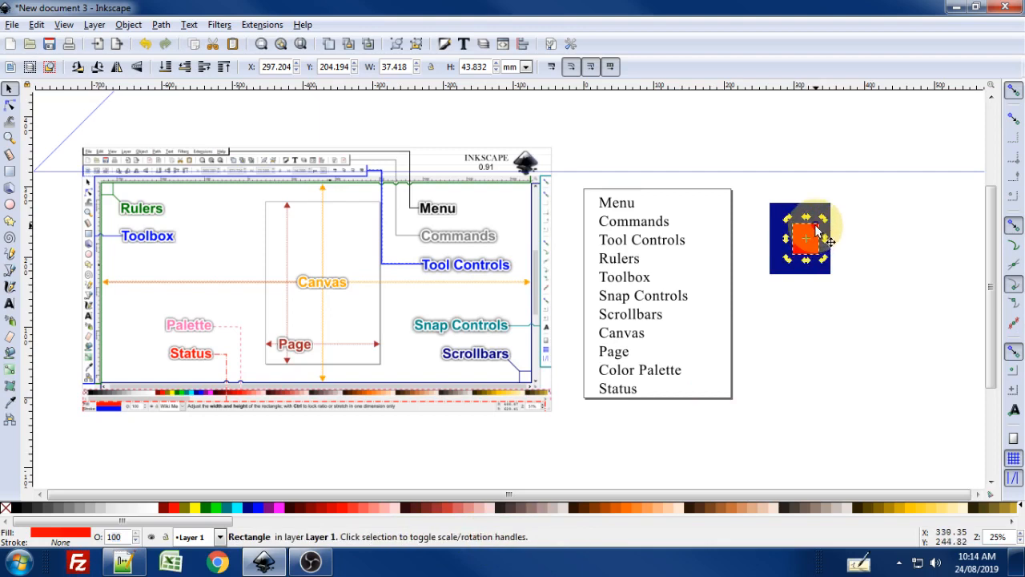
mouse_move(836, 393)
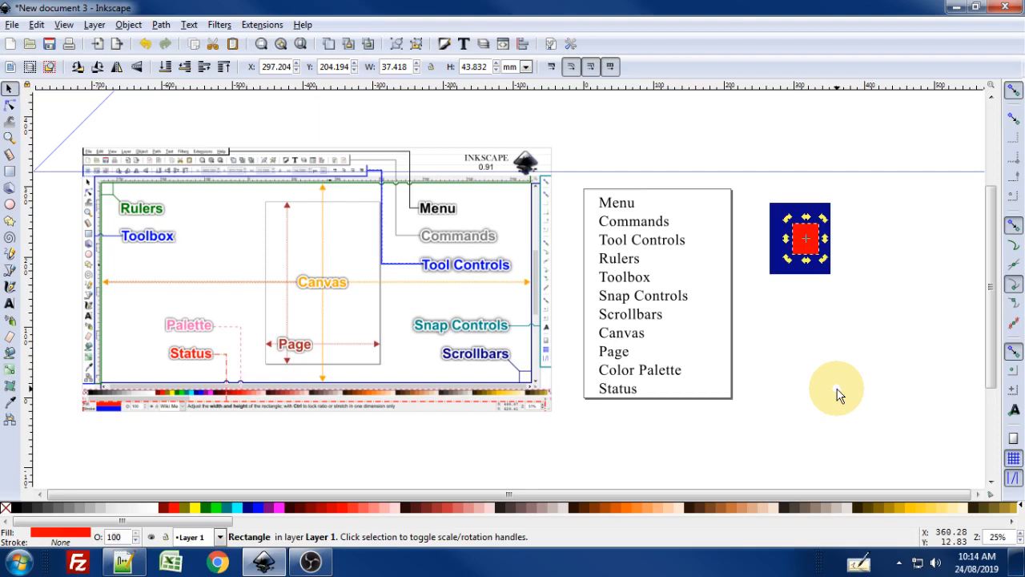
mouse_move(840, 394)
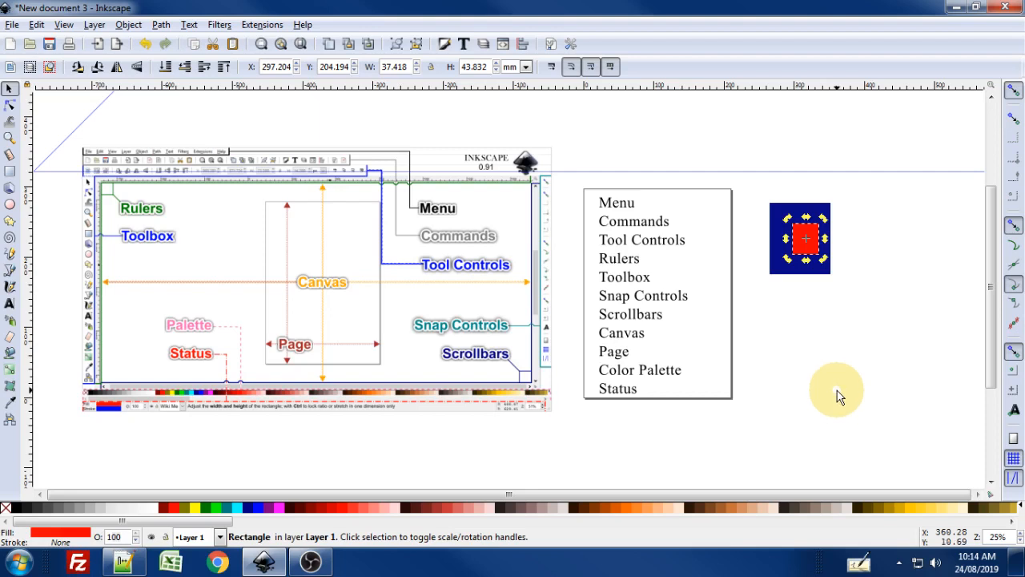
mouse_move(833, 392)
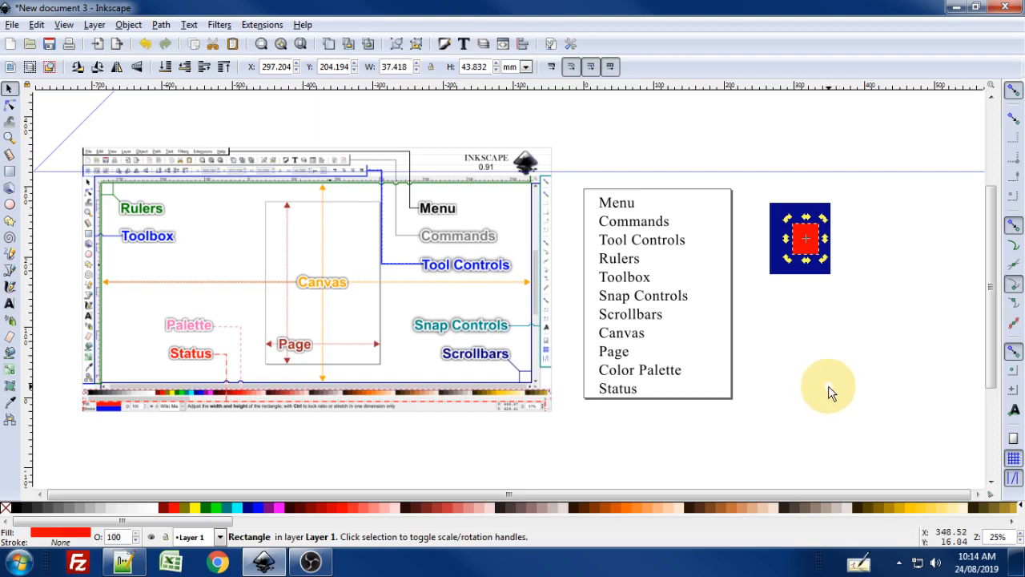
mouse_move(828, 394)
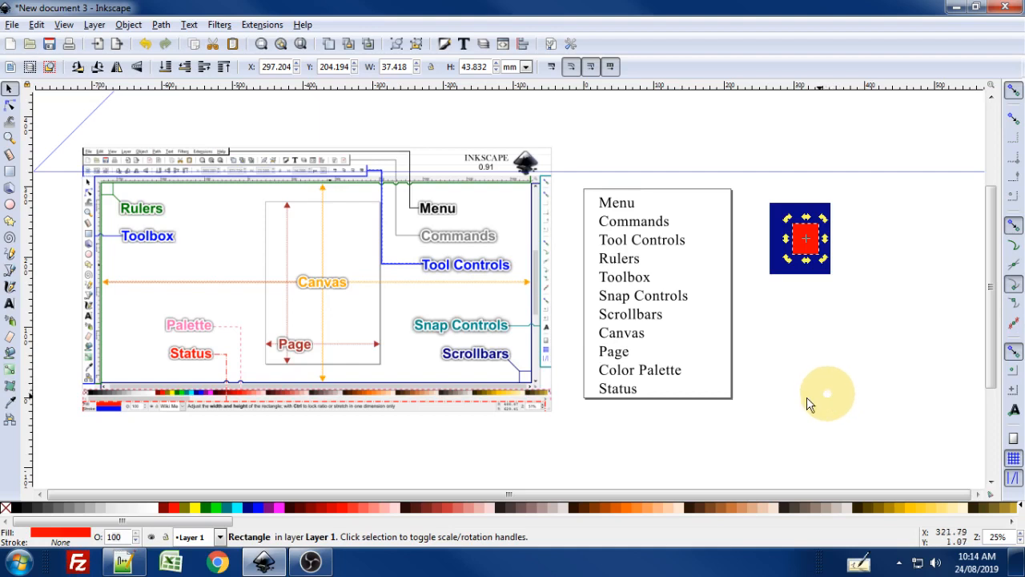
mouse_move(377, 518)
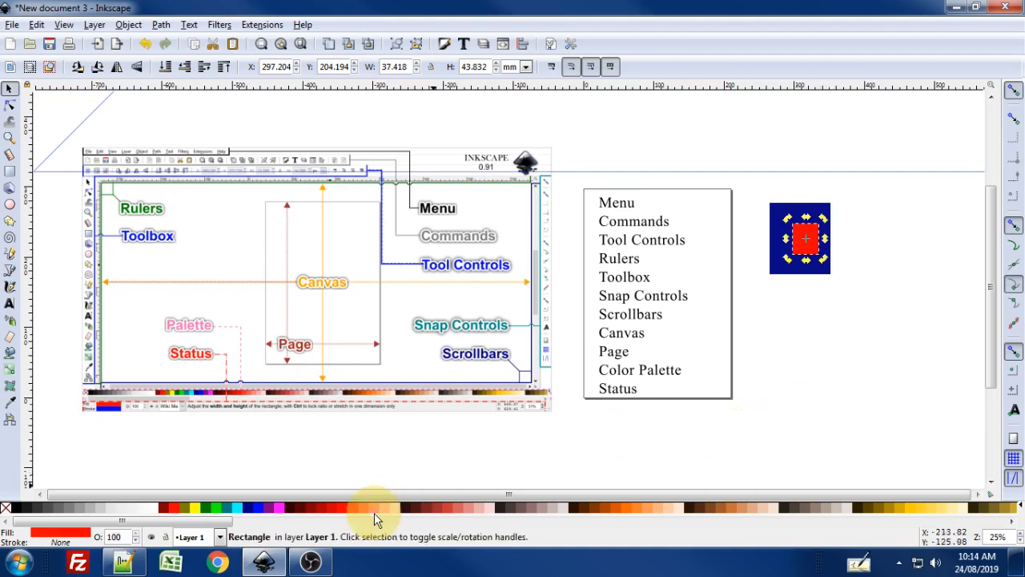
mouse_move(807, 423)
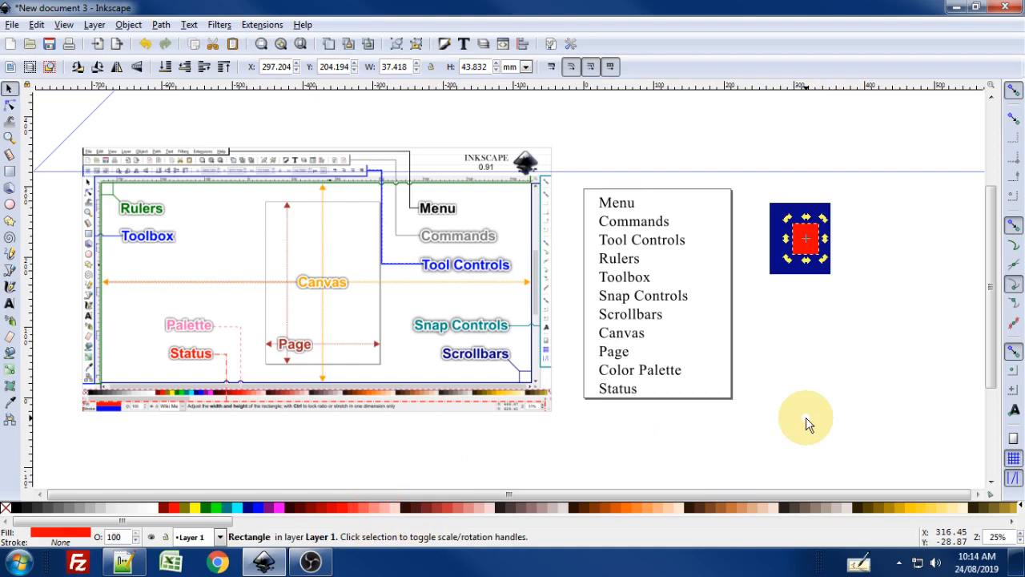
mouse_move(352, 545)
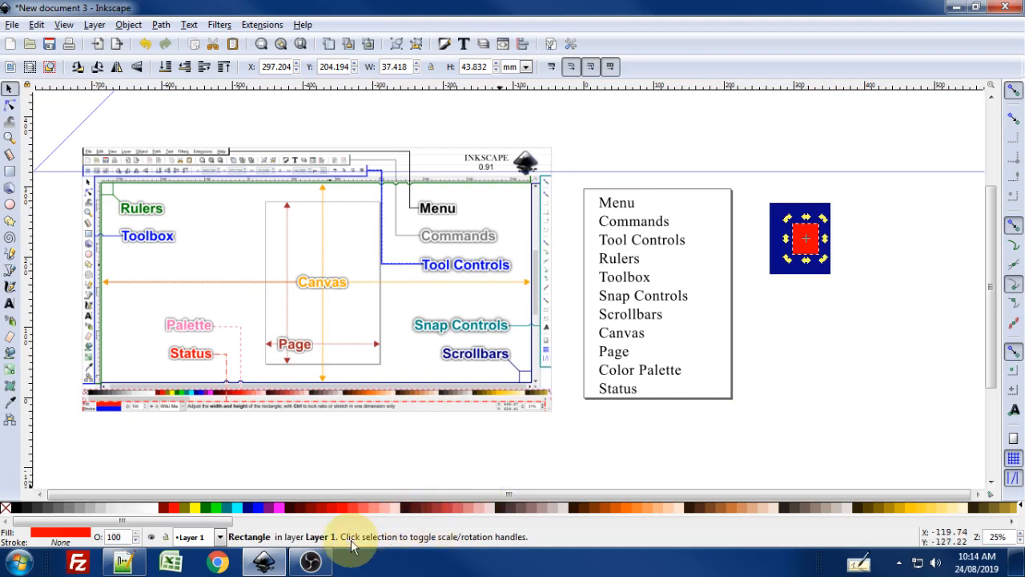
mouse_move(759, 539)
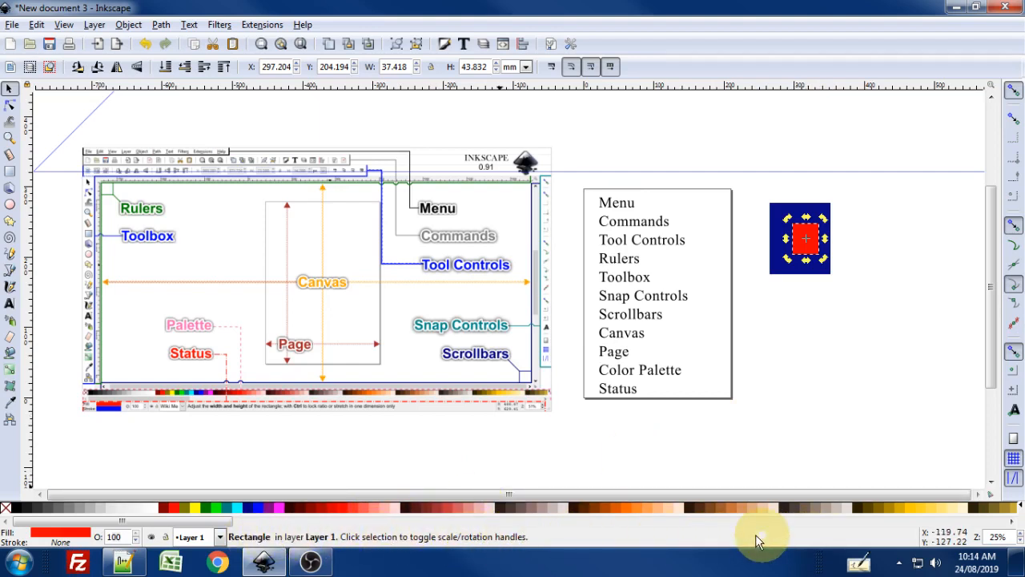
mouse_move(785, 409)
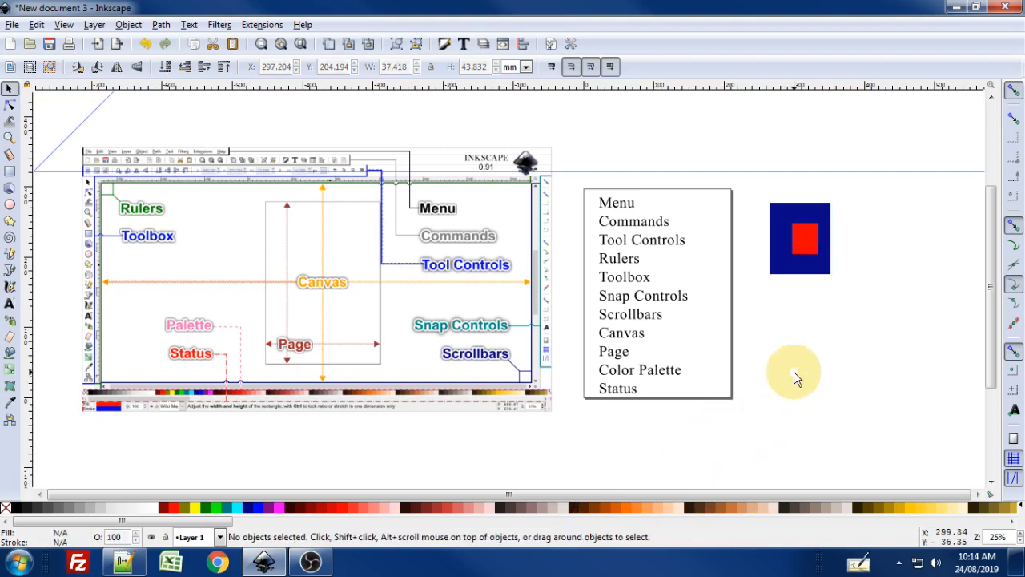
mouse_move(985, 292)
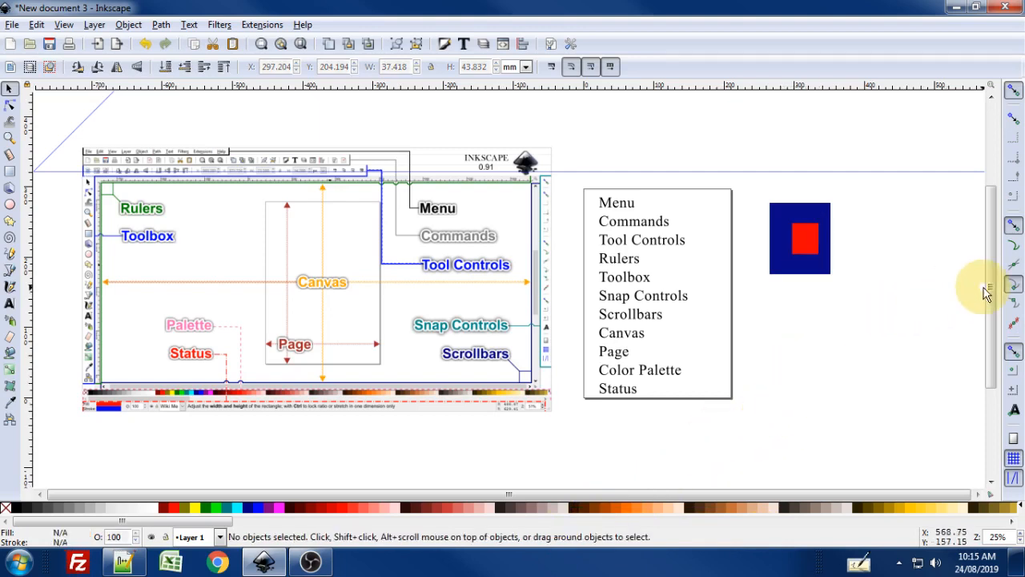
mouse_move(905, 285)
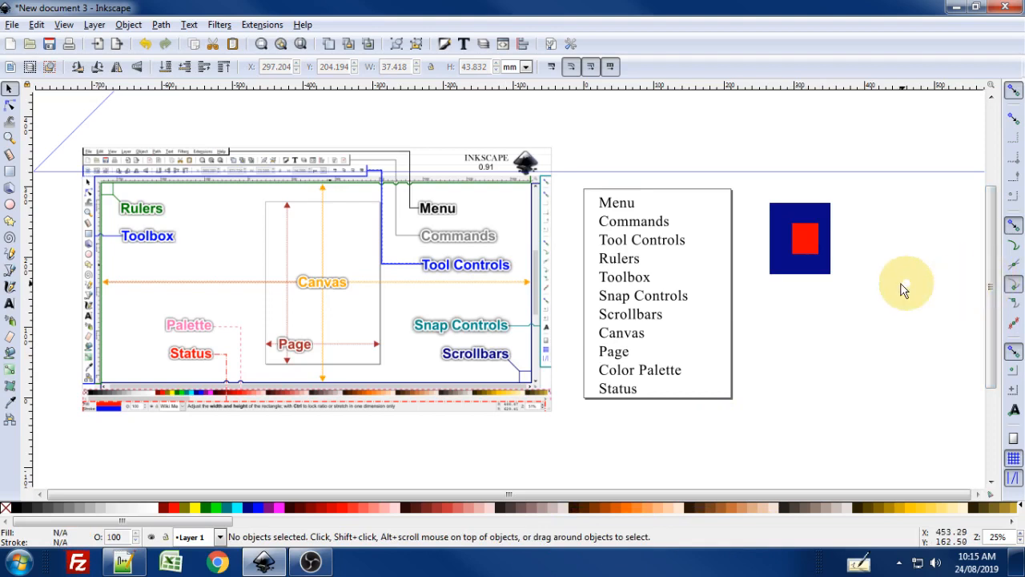
mouse_move(850, 314)
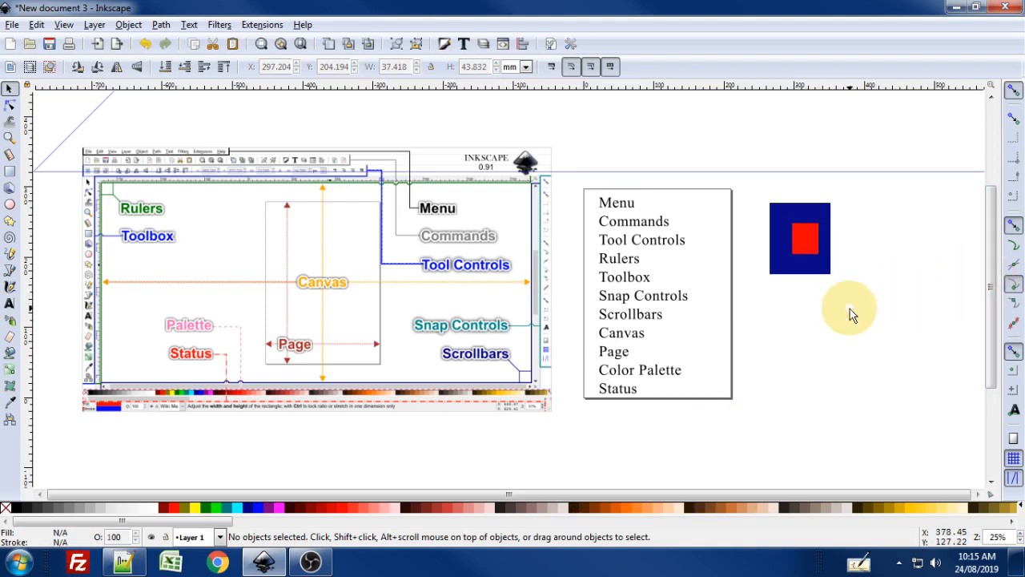
mouse_move(926, 259)
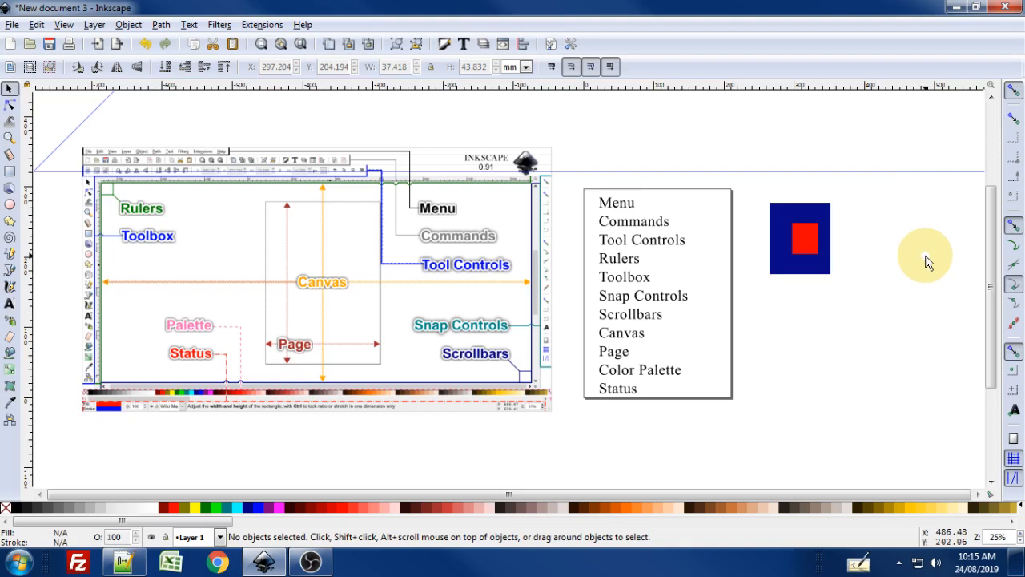
mouse_move(929, 253)
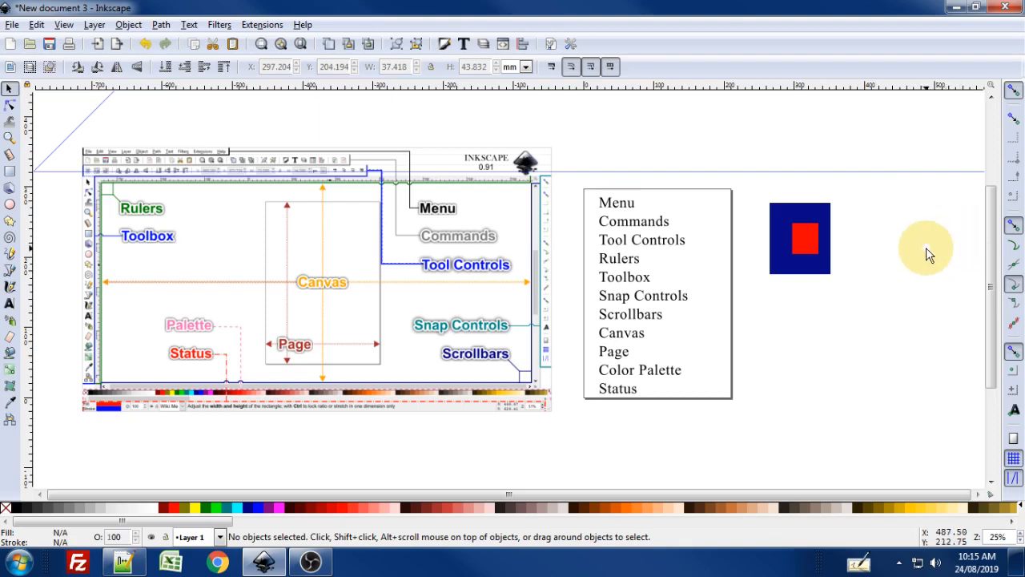
mouse_move(964, 242)
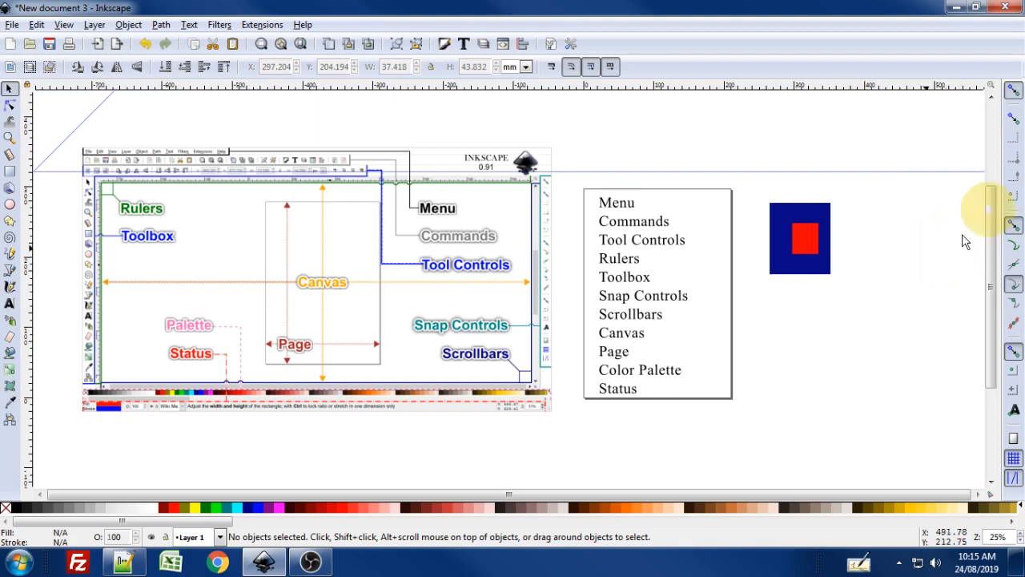
mouse_move(1015, 283)
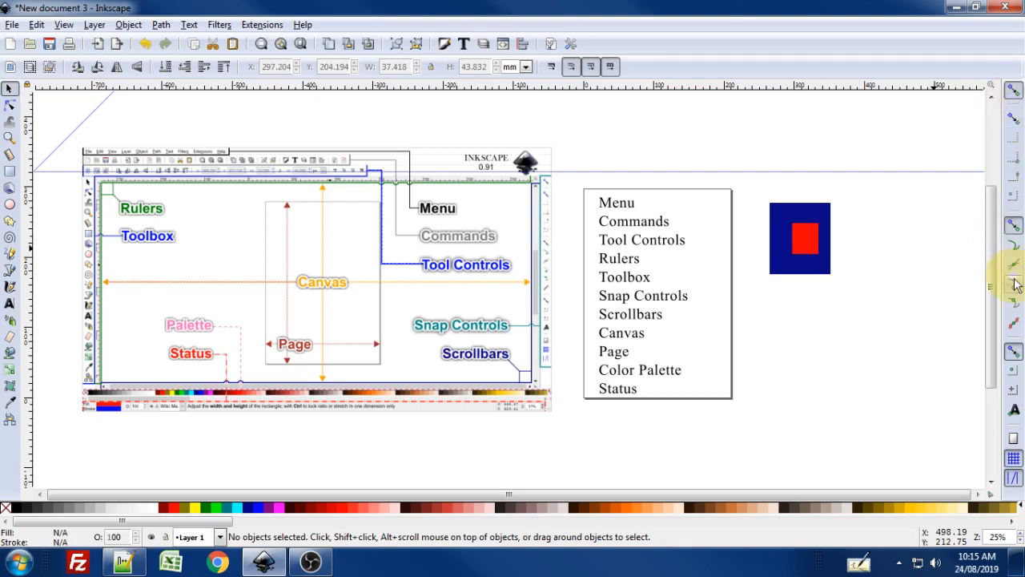
mouse_move(905, 303)
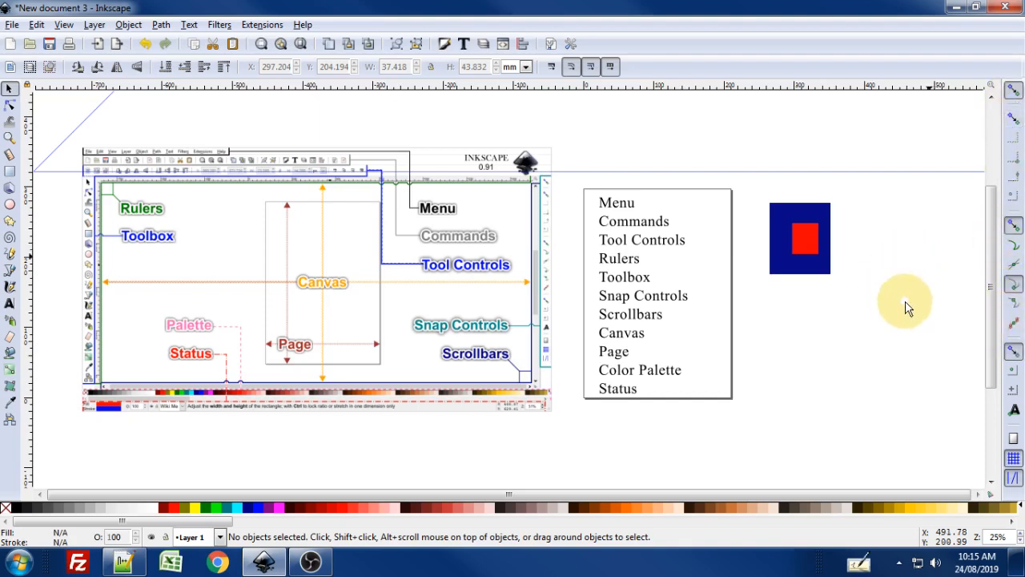
mouse_move(868, 340)
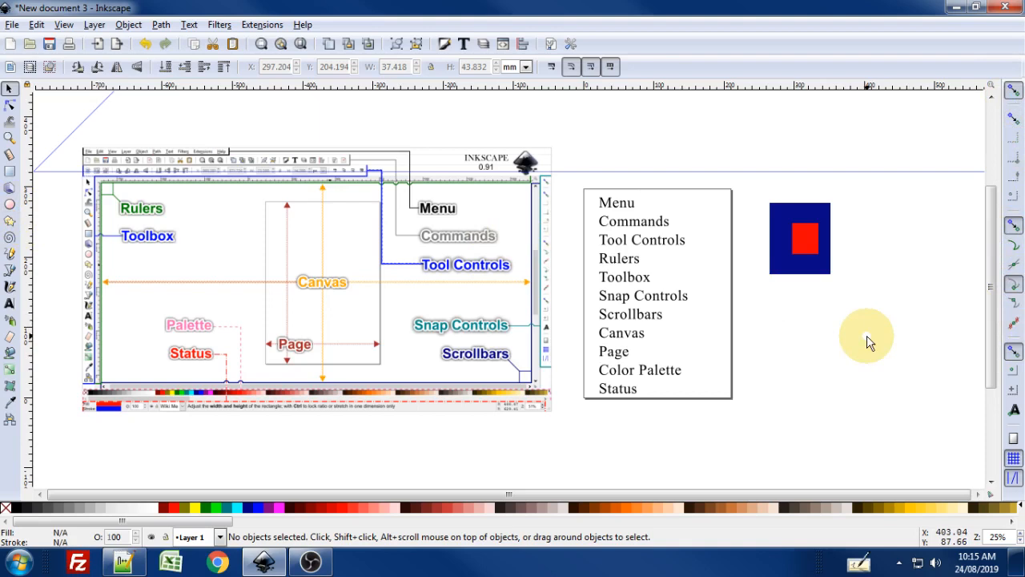
mouse_move(857, 353)
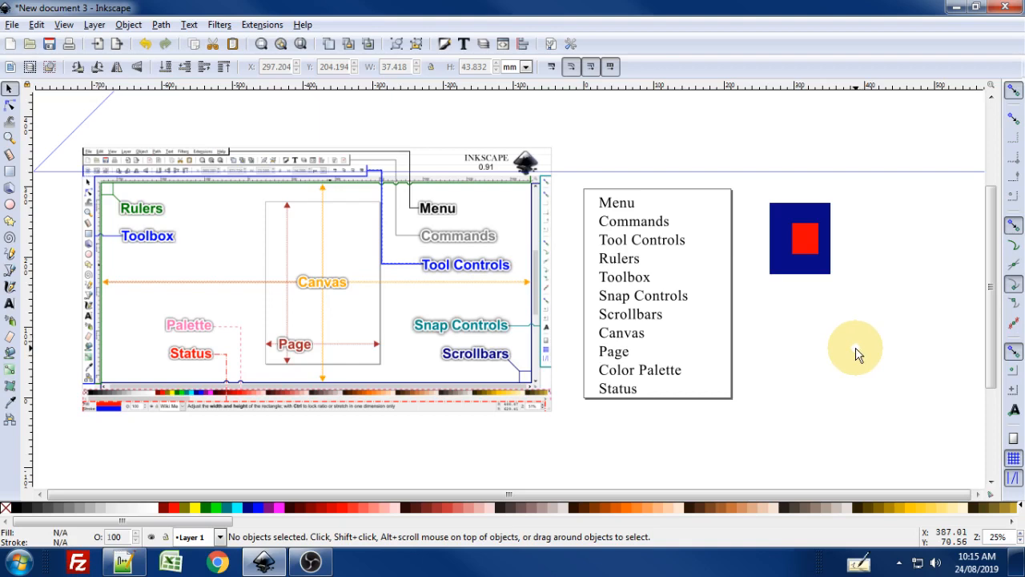